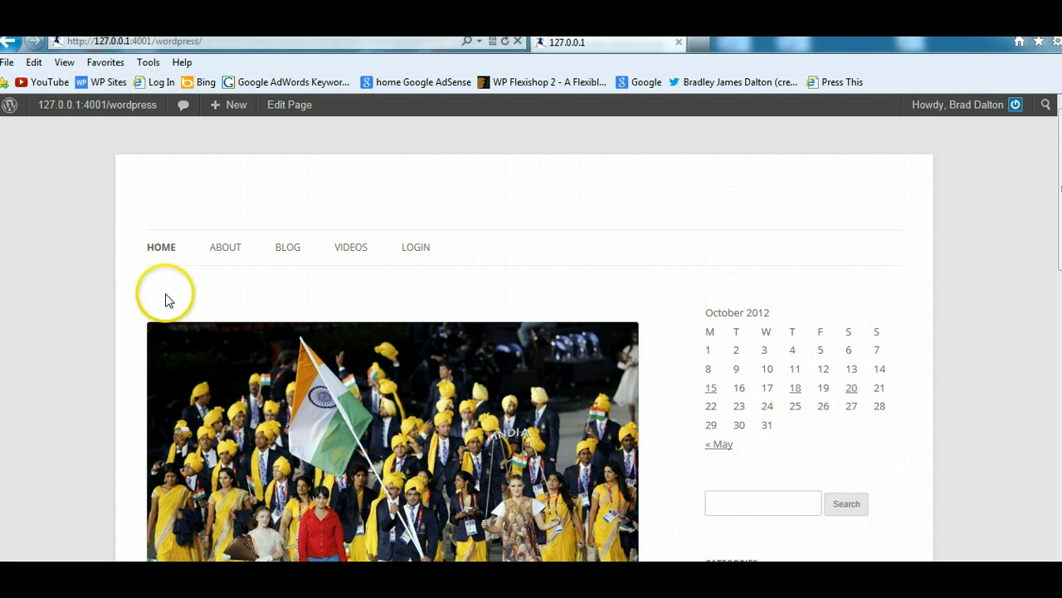
mouse_move(448, 180)
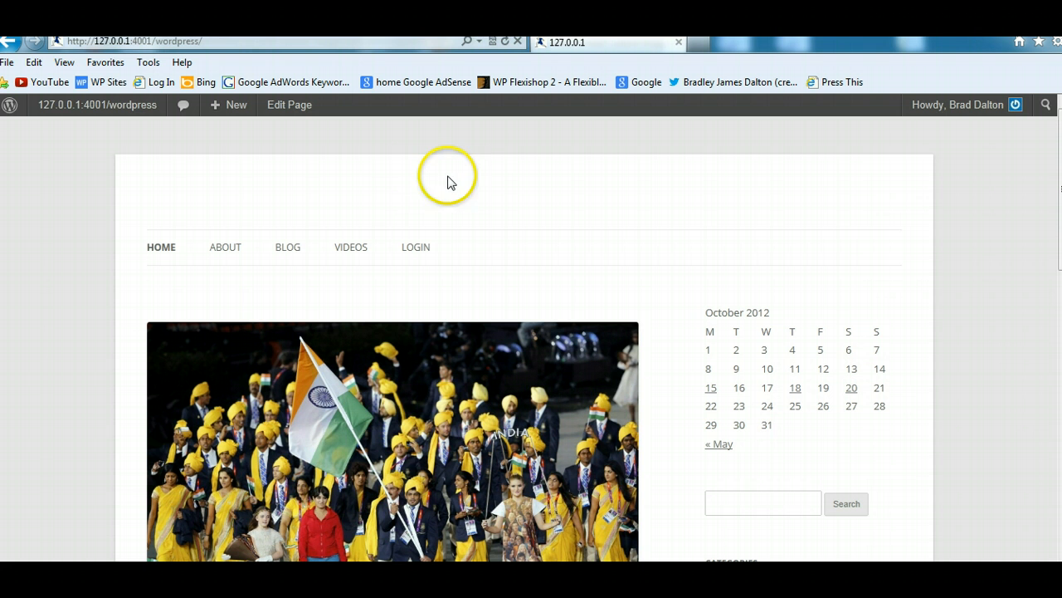
mouse_move(423, 198)
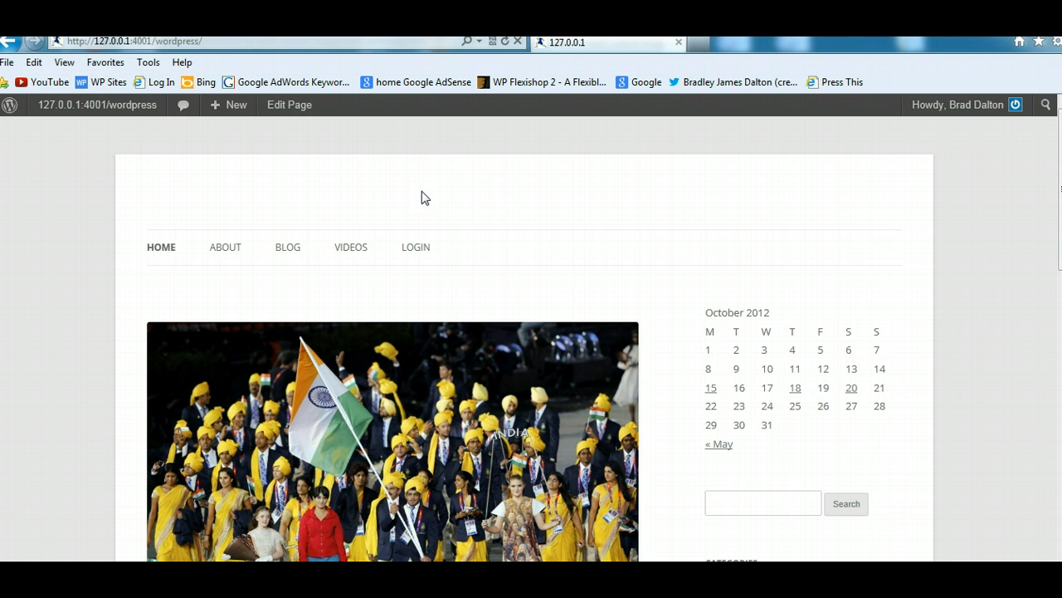
- Open the site-name dropdown in the front-end admin bar to list admin pages
left_click(96, 105)
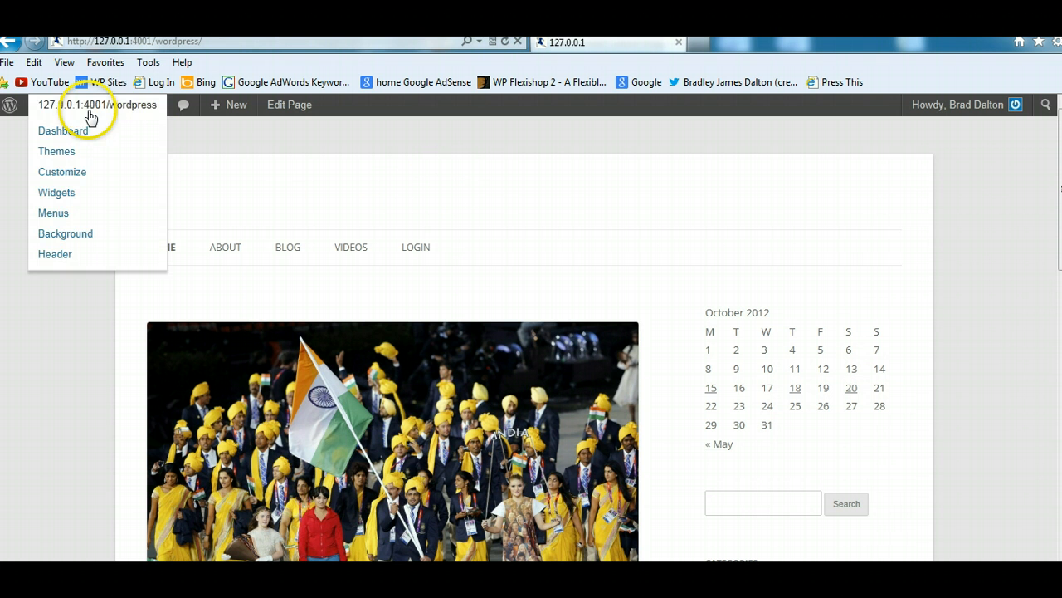
mouse_move(56, 151)
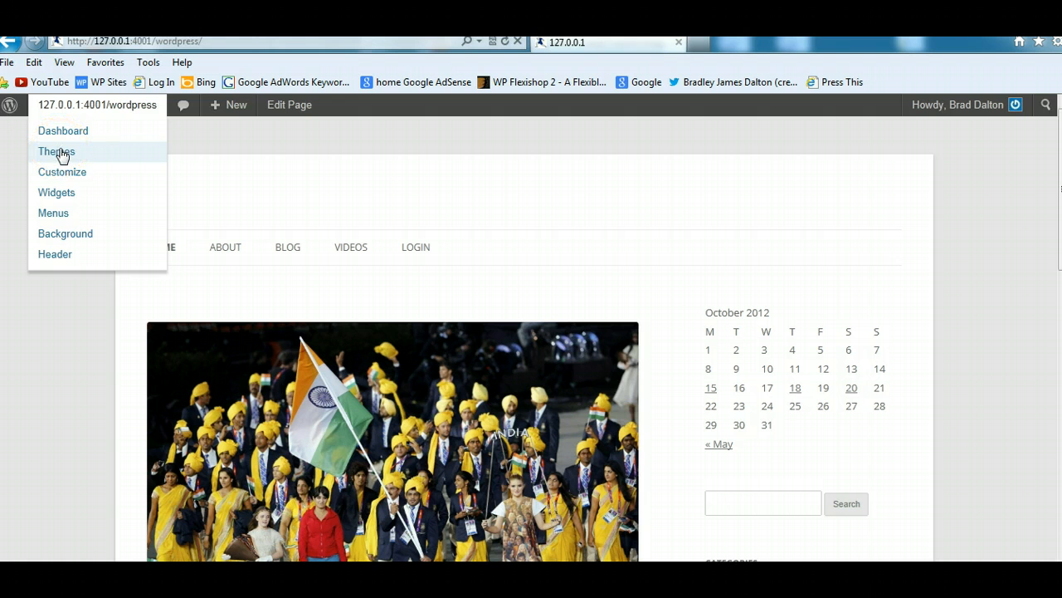
- Activate Magazine Child Theme on the Themes page, replacing Twenty Twelve
left_click(56, 151)
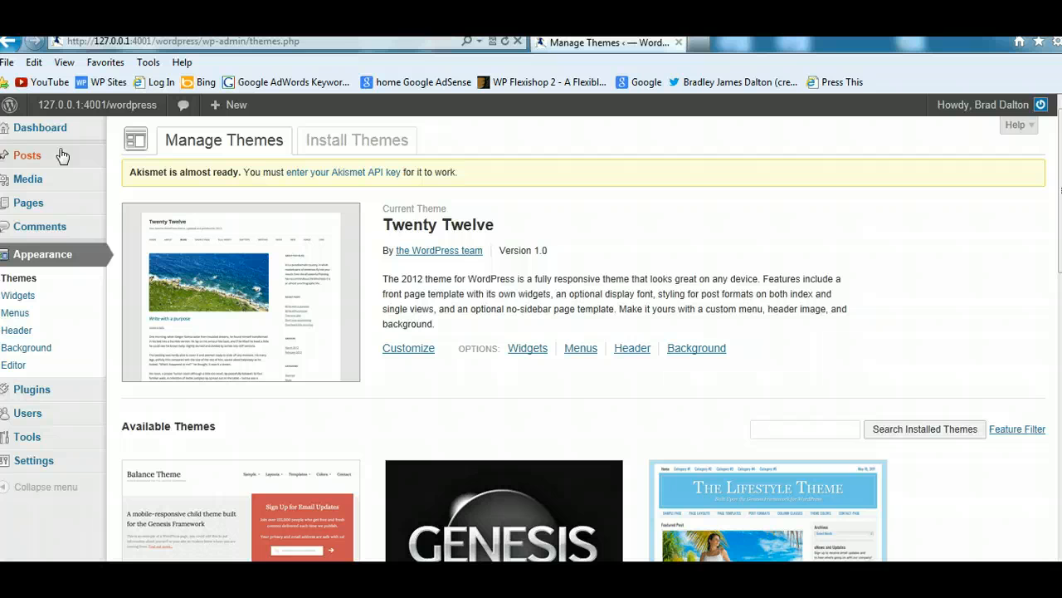
scroll("down", 3)
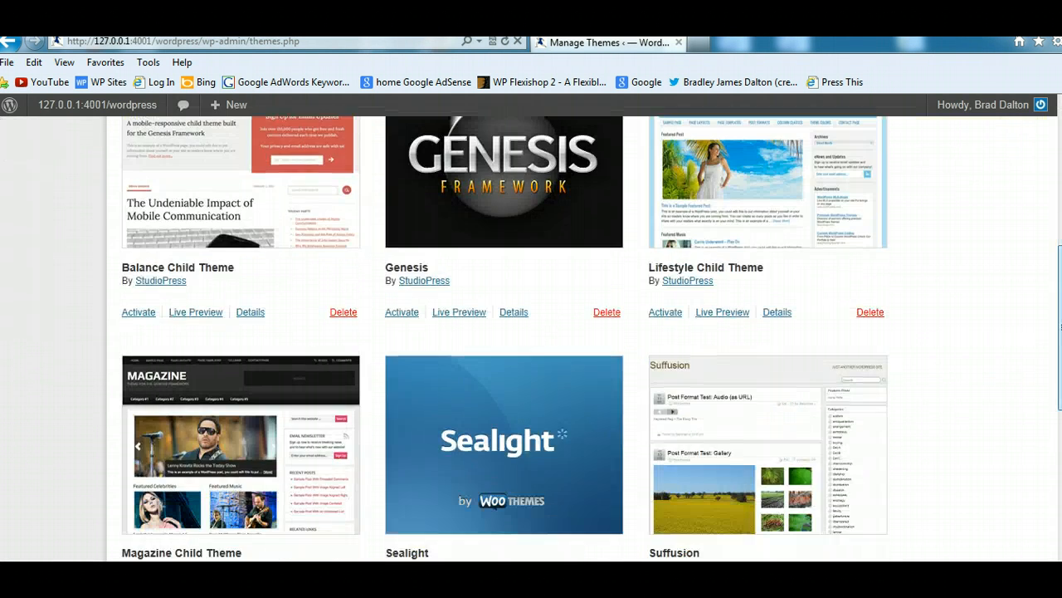
scroll("up", 3)
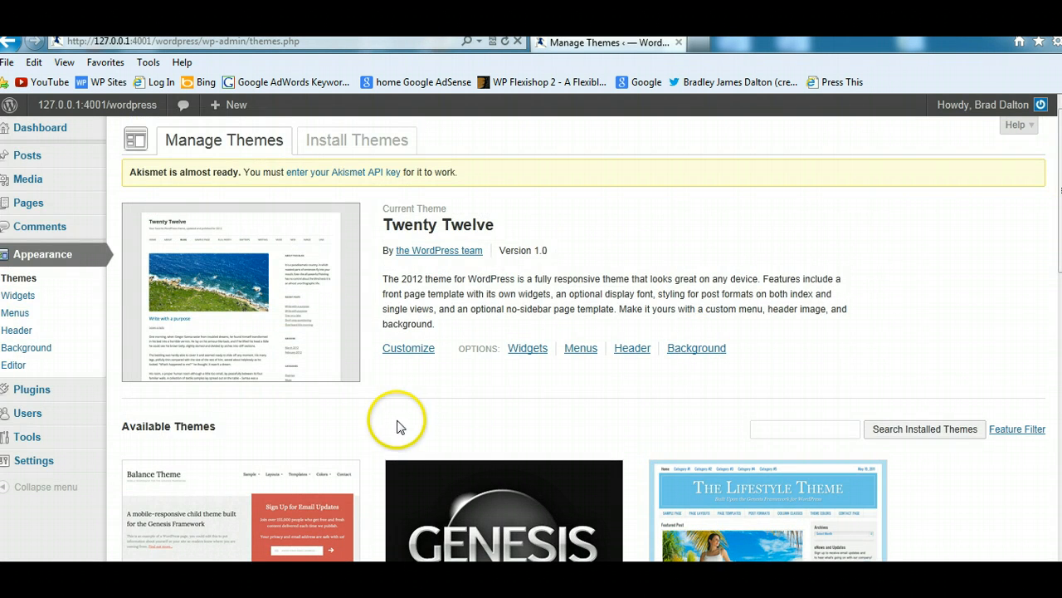
mouse_move(19, 296)
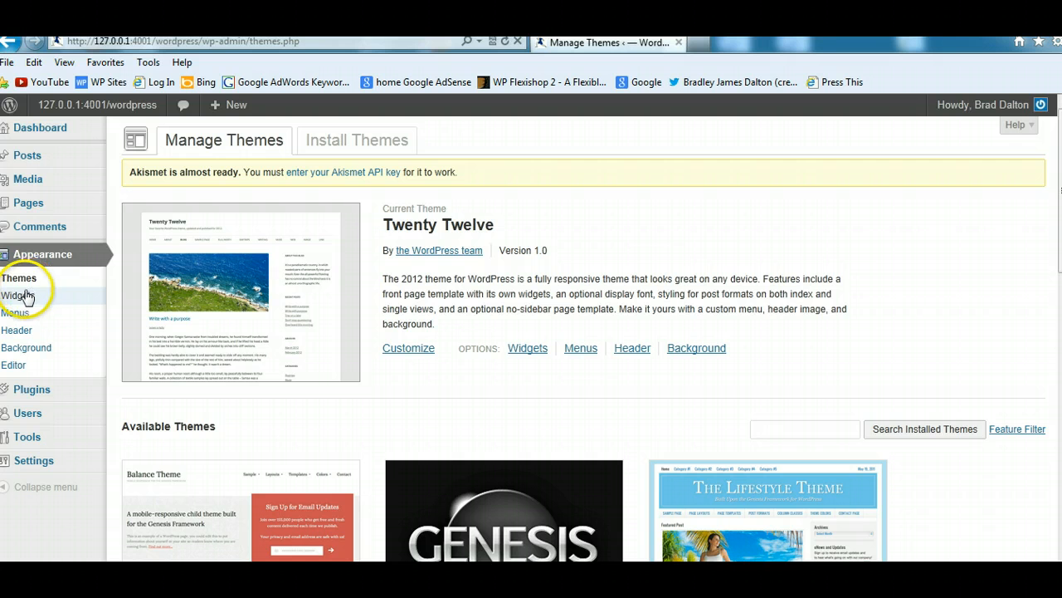
scroll("down", 3)
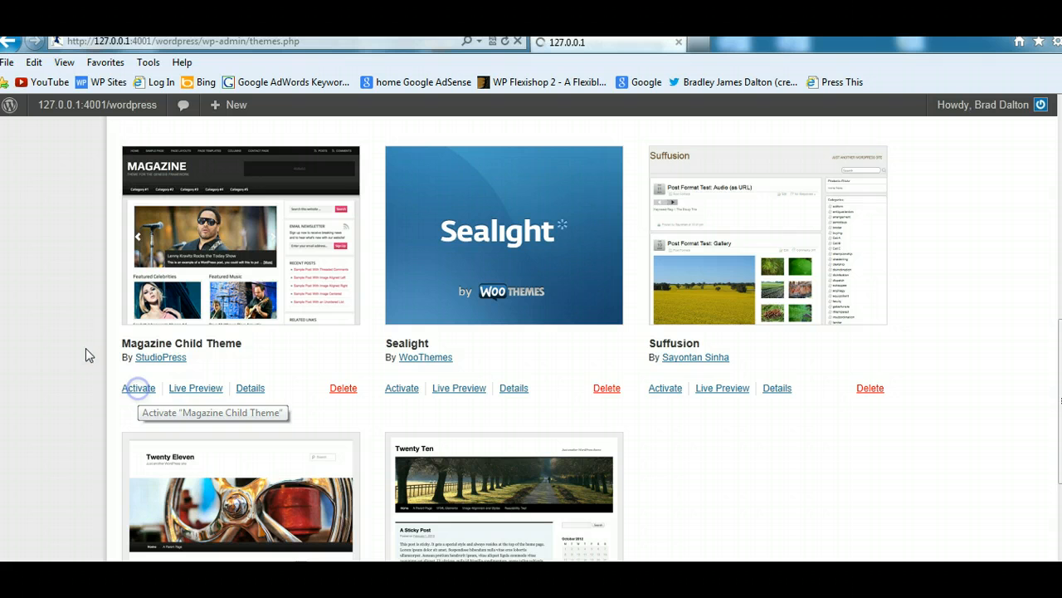
mouse_move(46, 326)
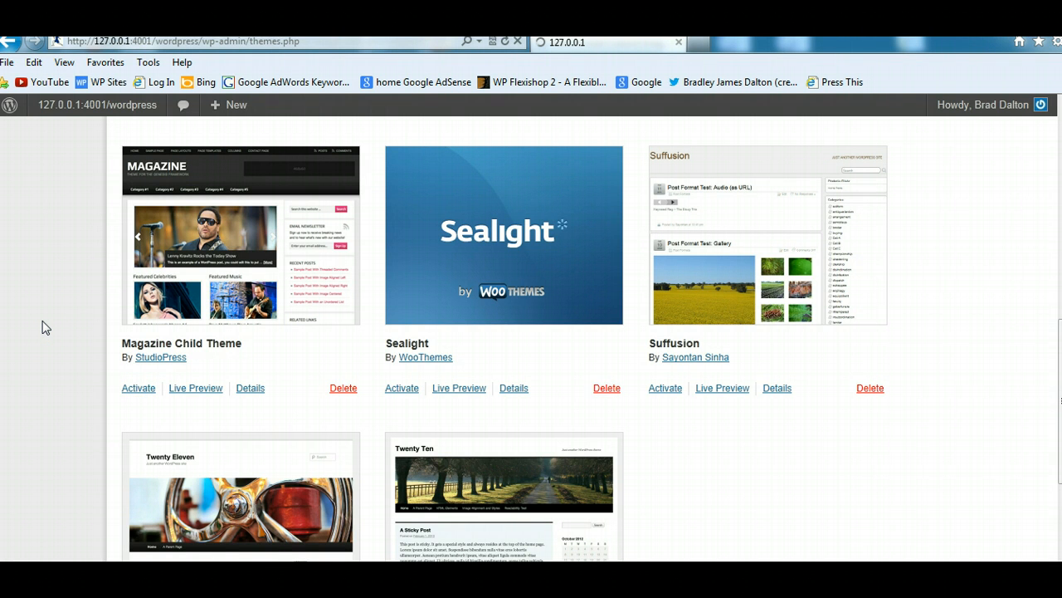
left_click(138, 387)
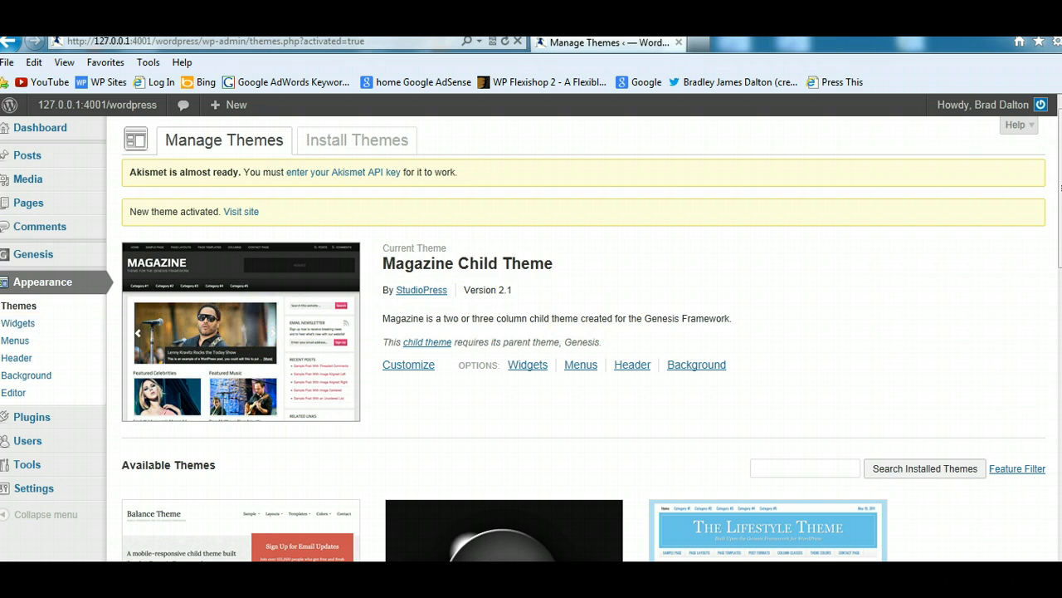
scroll("down", 3)
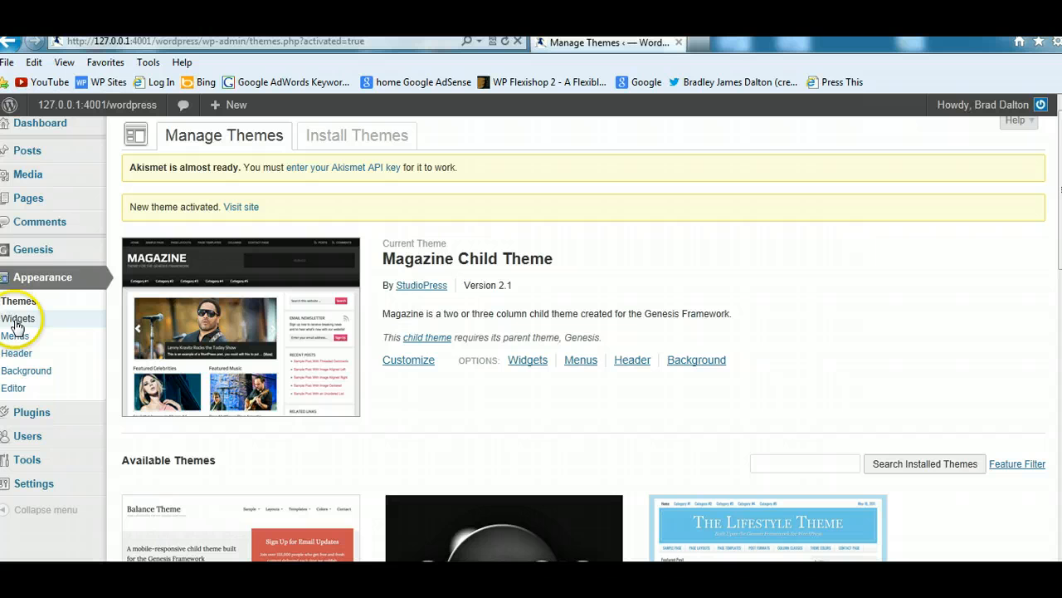
mouse_move(232, 277)
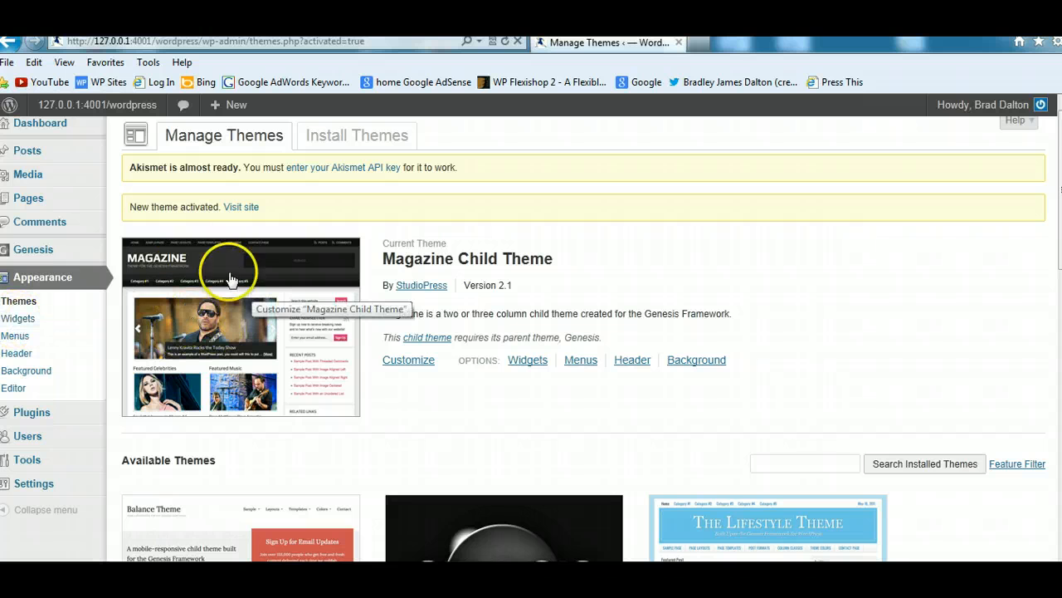
mouse_move(245, 287)
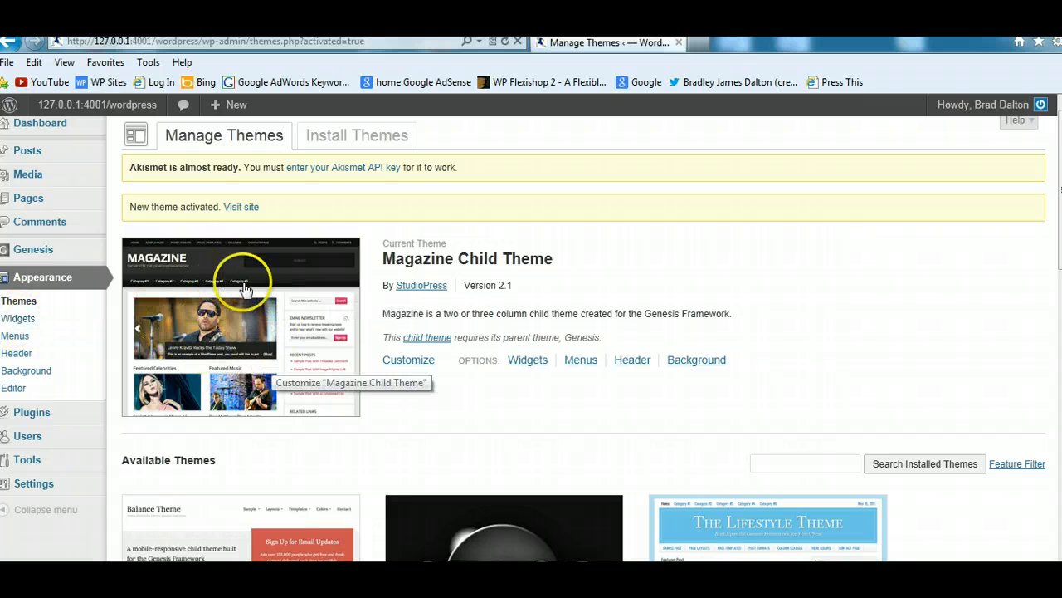
mouse_move(224, 395)
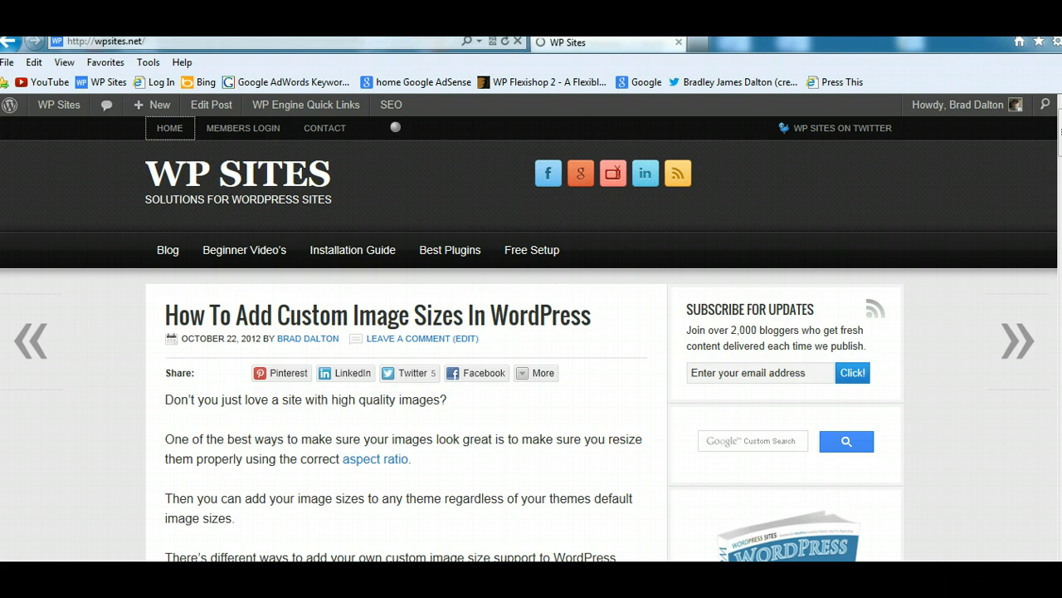
scroll("down", 3)
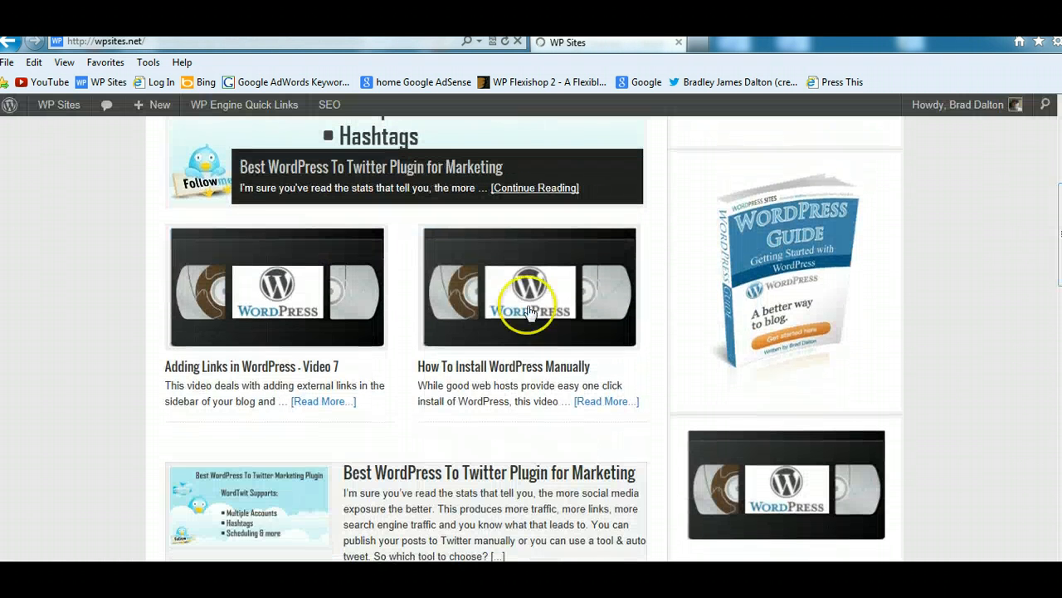
scroll("down", 3)
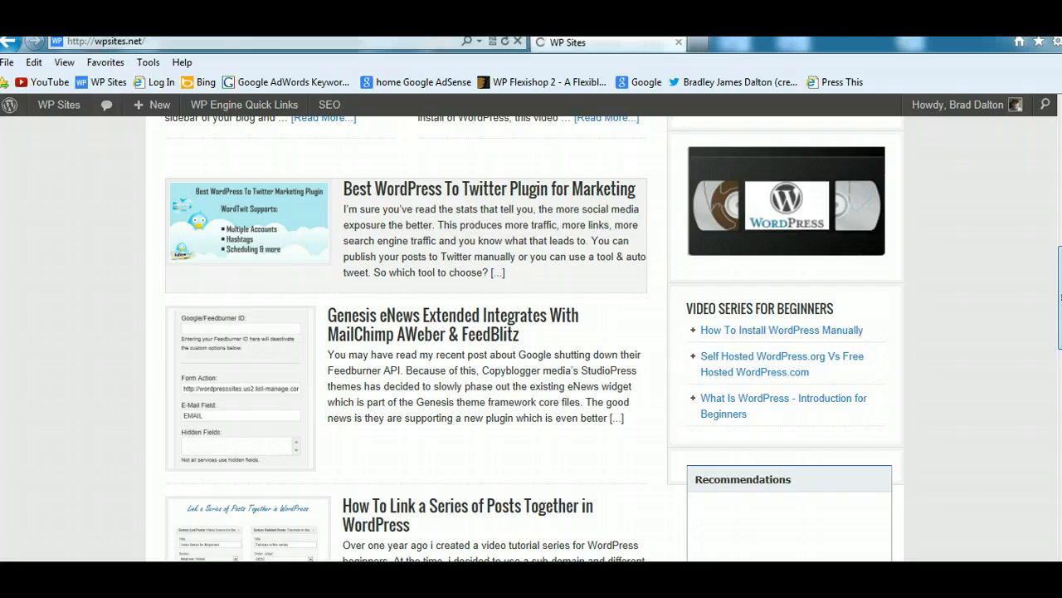
scroll("down", 3)
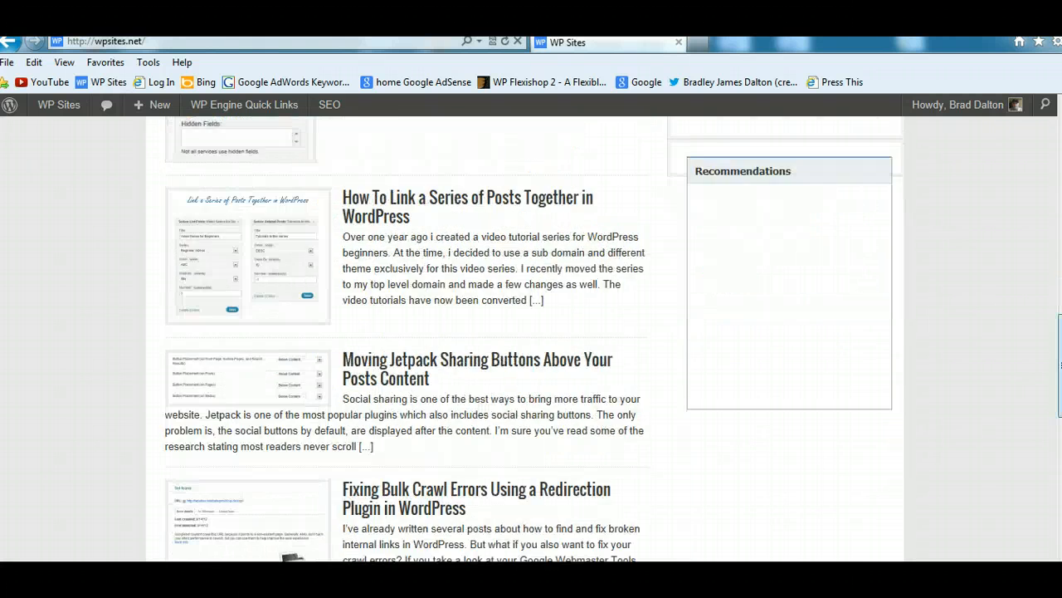
scroll("down", 3)
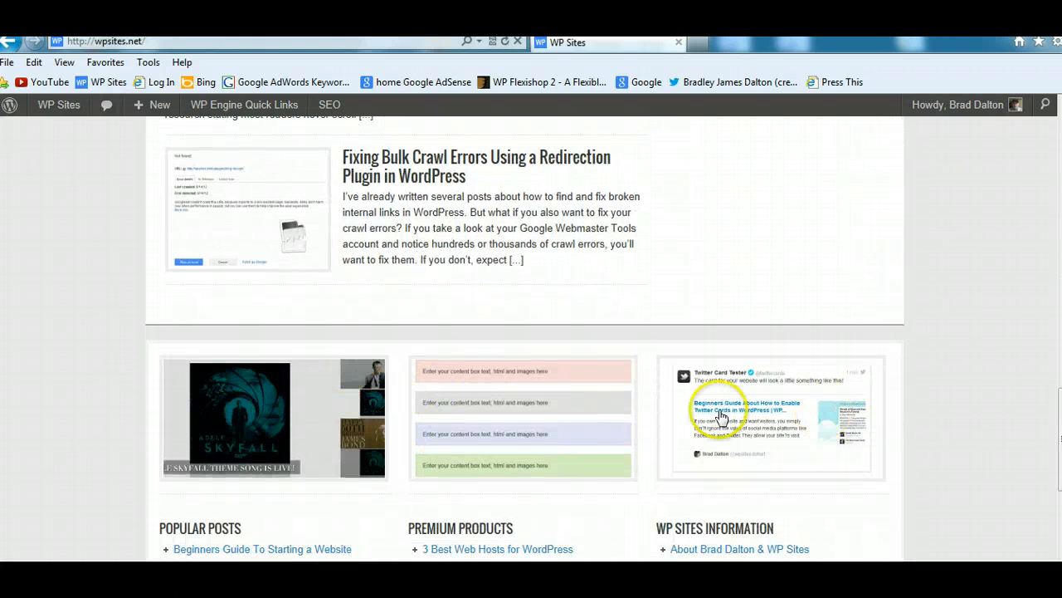
scroll("up", 3)
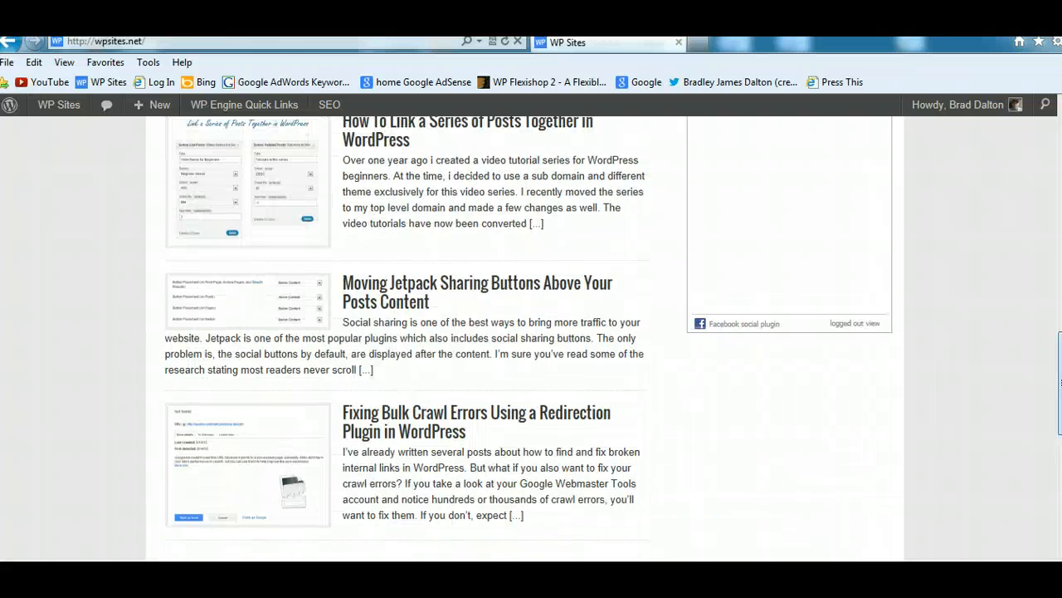
scroll("up", 3)
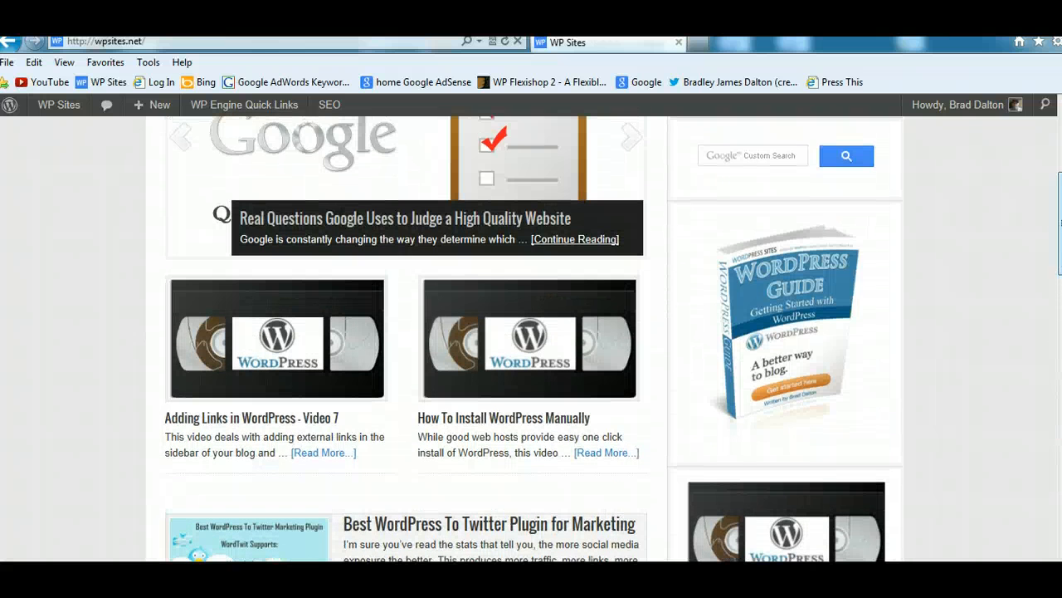
mouse_move(359, 353)
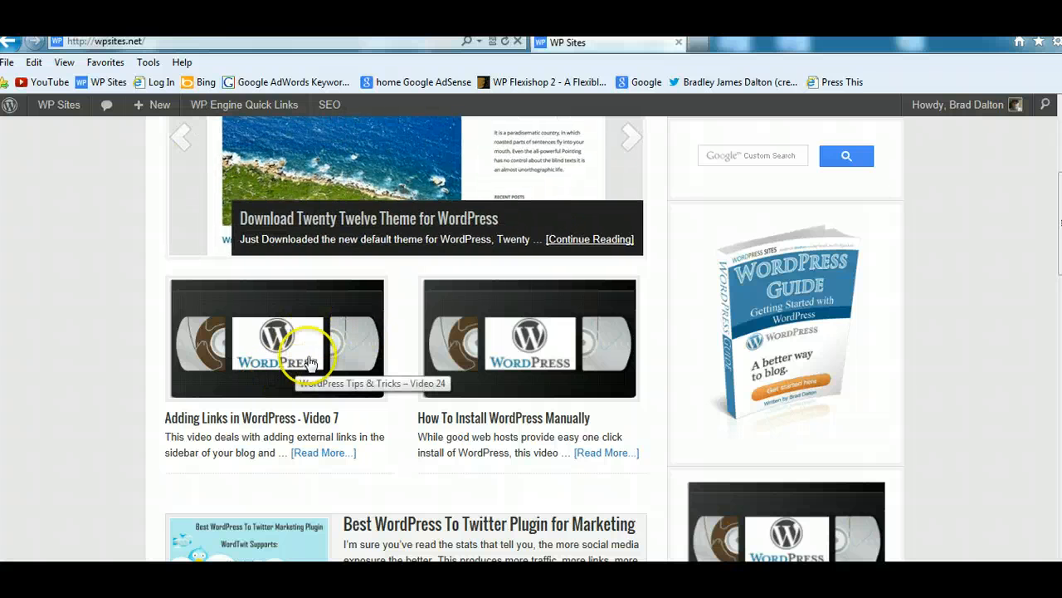
mouse_move(257, 547)
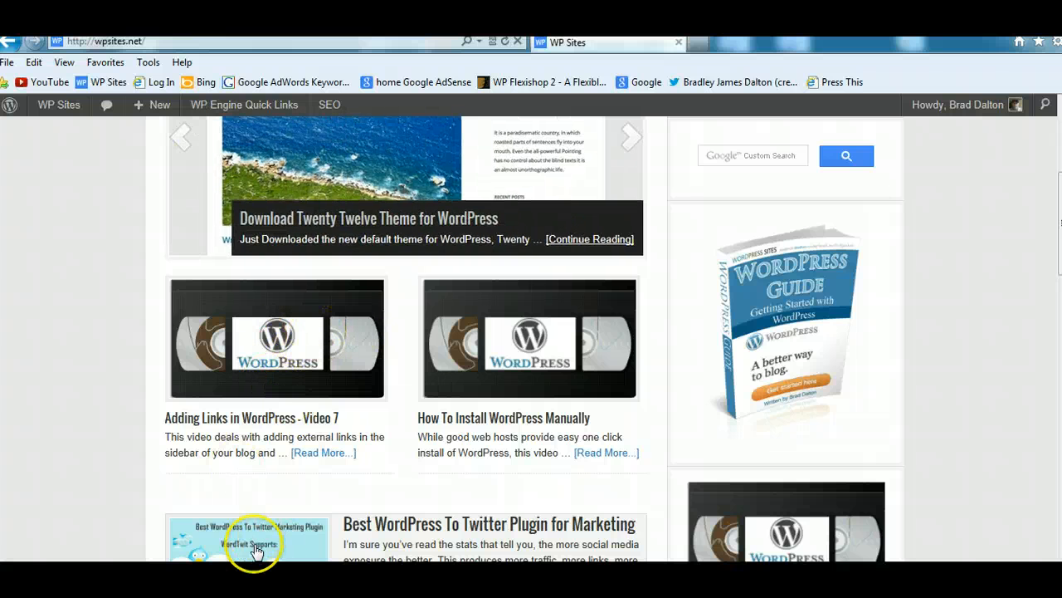
left_click(630, 136)
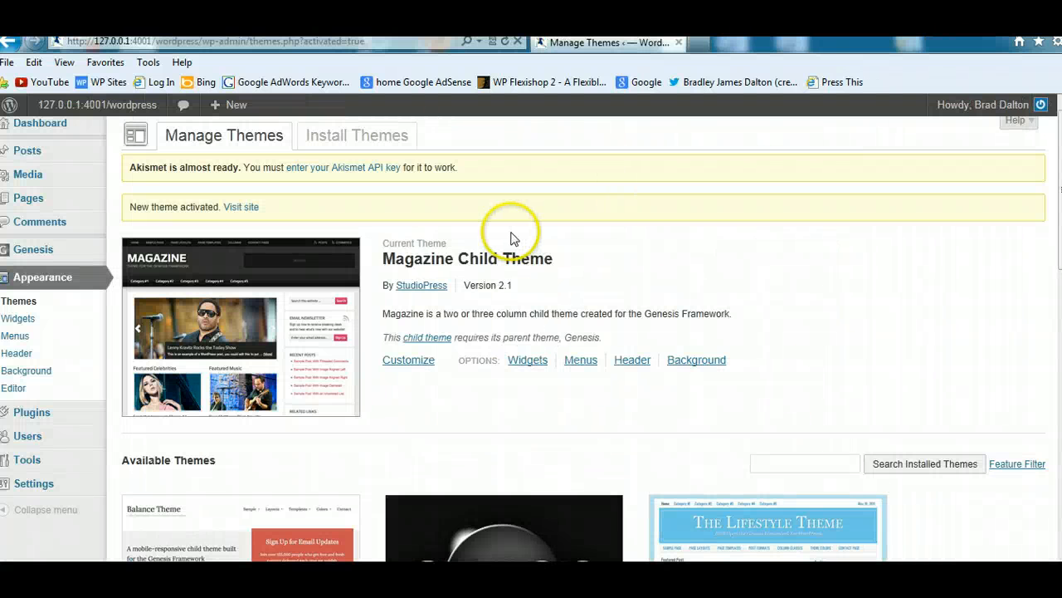
mouse_move(134, 321)
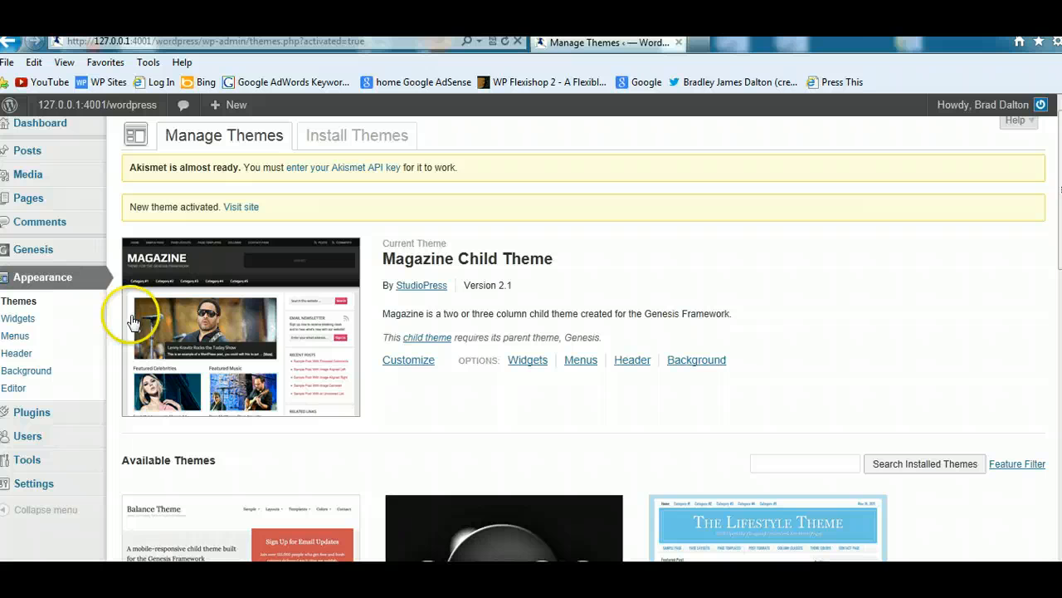
mouse_move(166, 306)
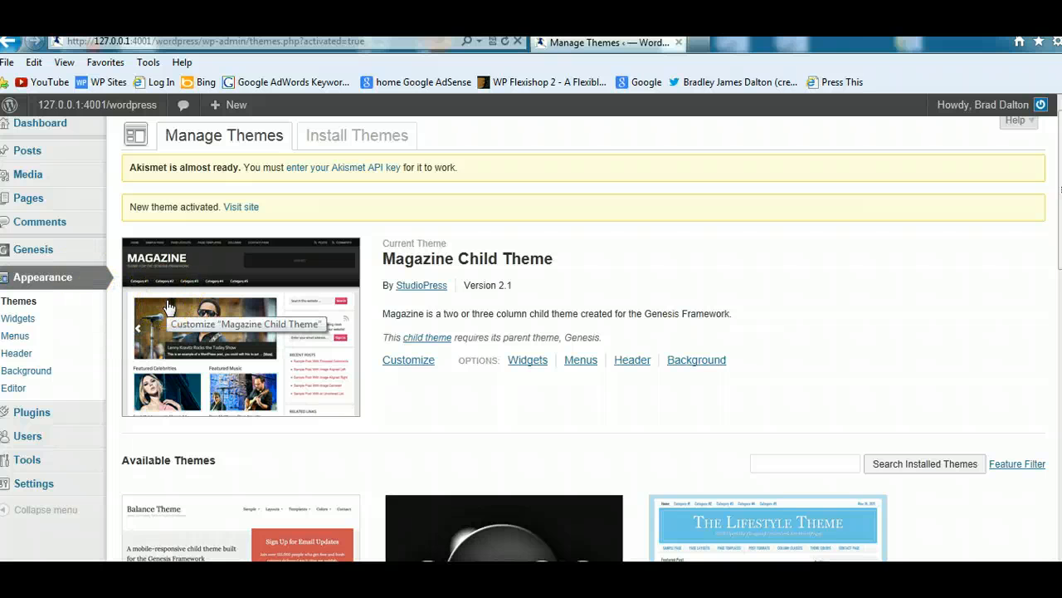
mouse_move(54, 355)
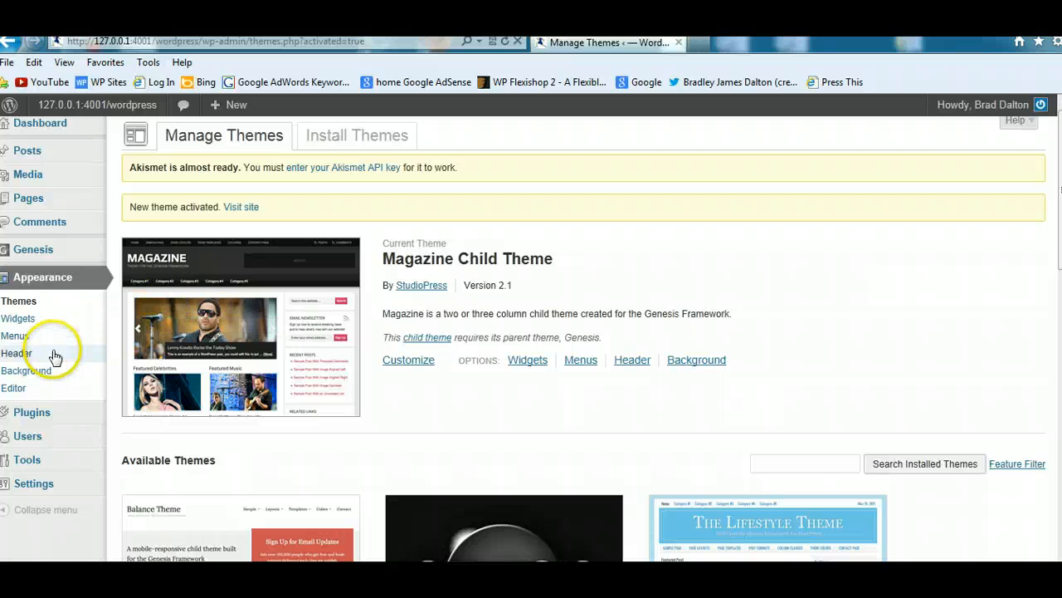
- On the Widgets page, expand Home Bottom to show its Genesis - Featured Posts widget
left_click(18, 319)
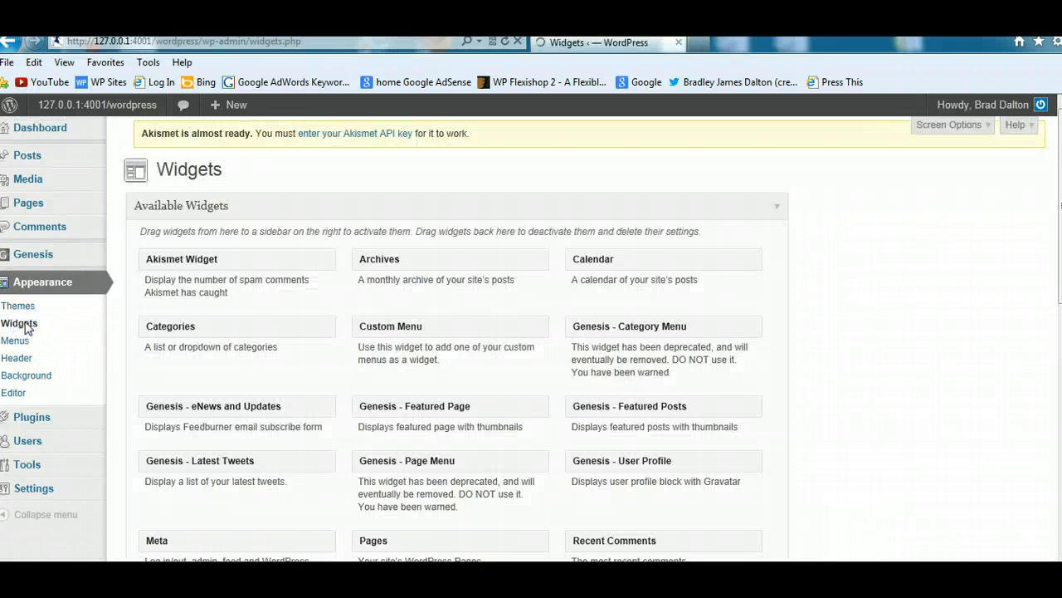
scroll("down", 3)
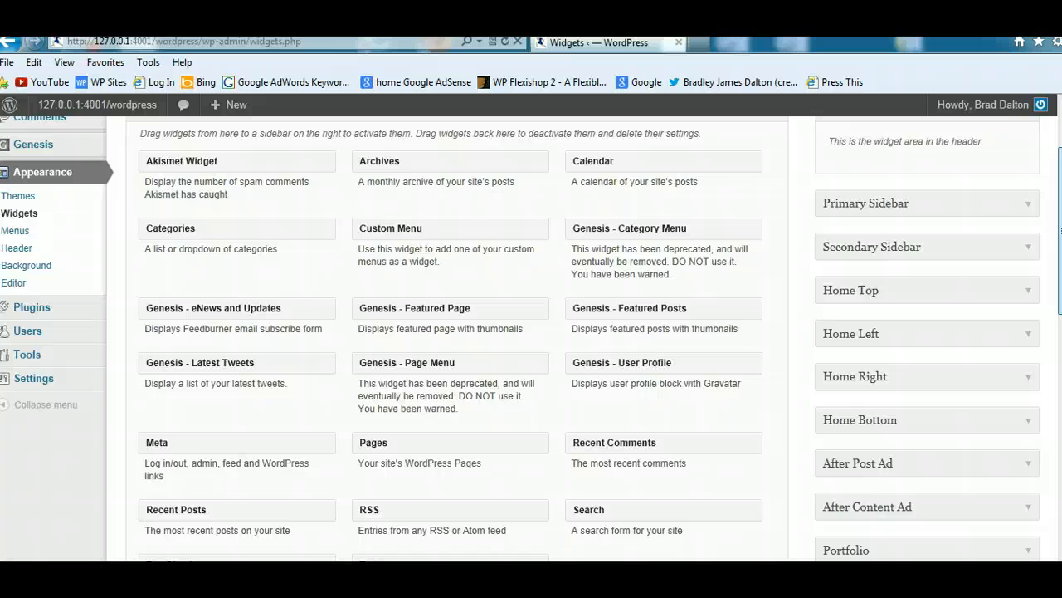
left_click(1029, 333)
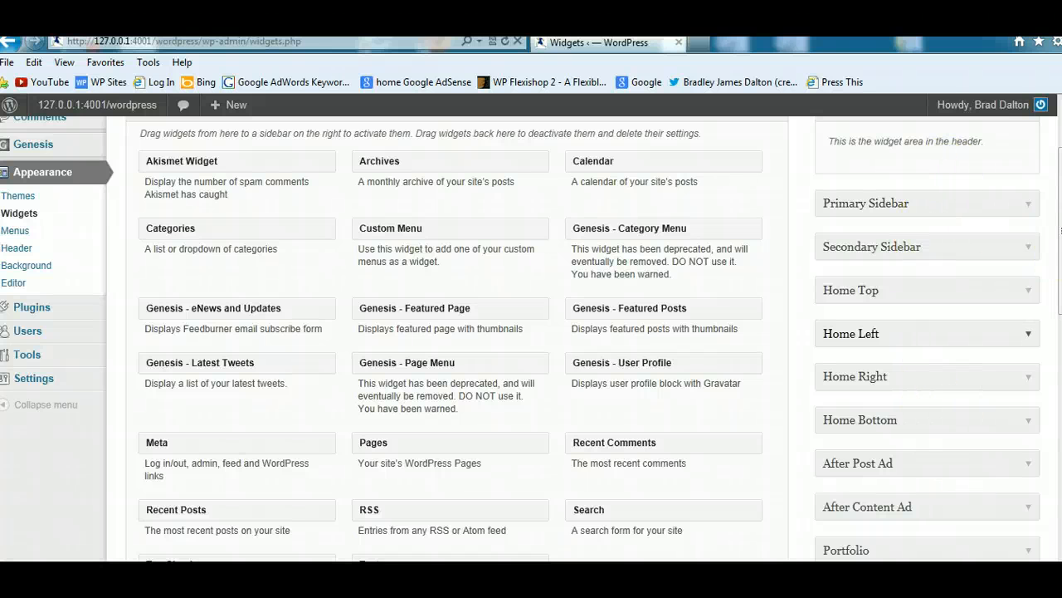
scroll("down", 3)
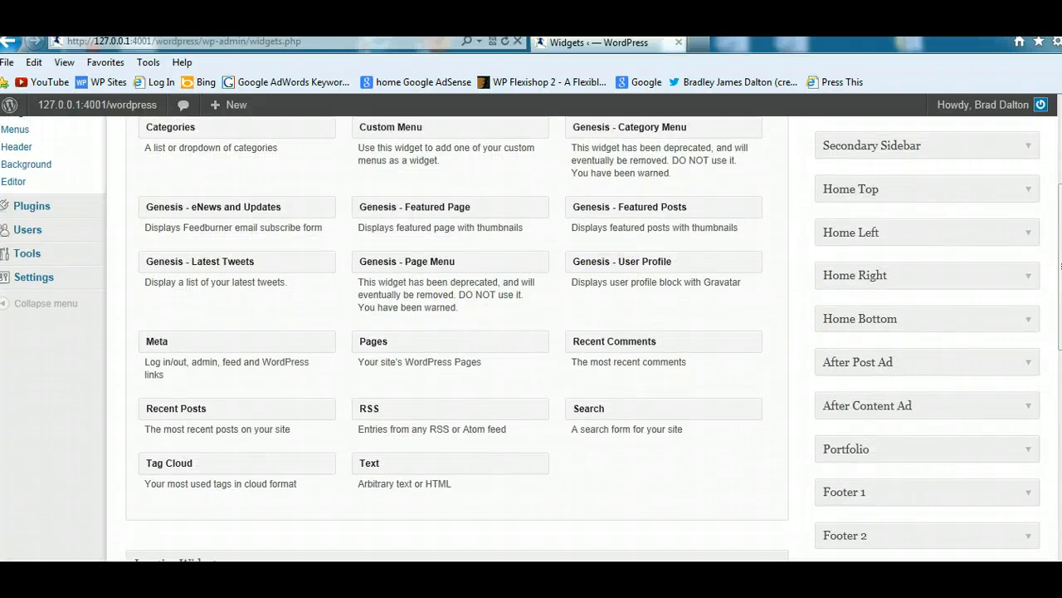
scroll("down", 3)
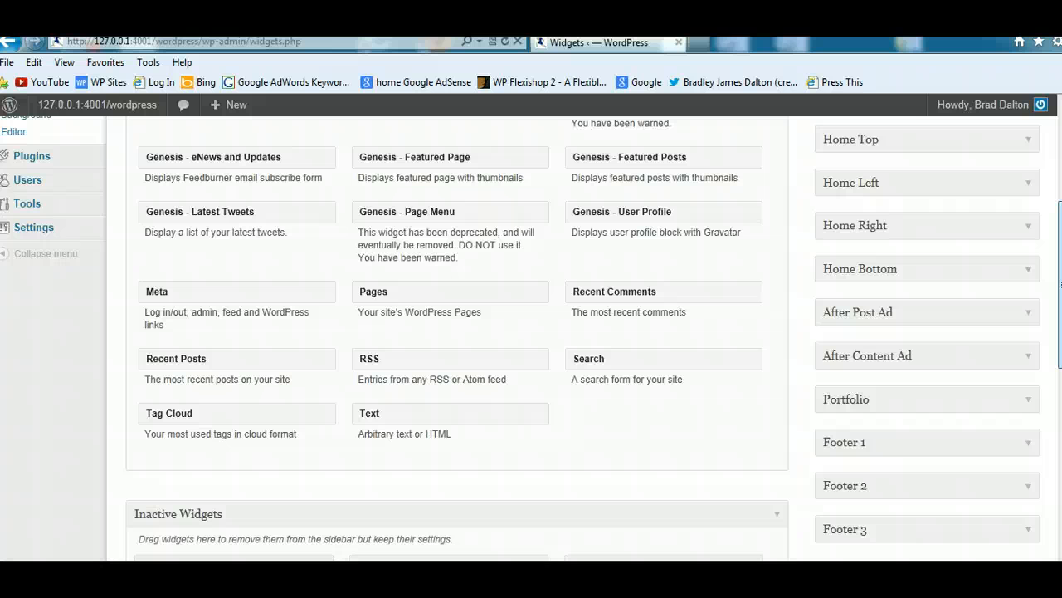
scroll("up", 3)
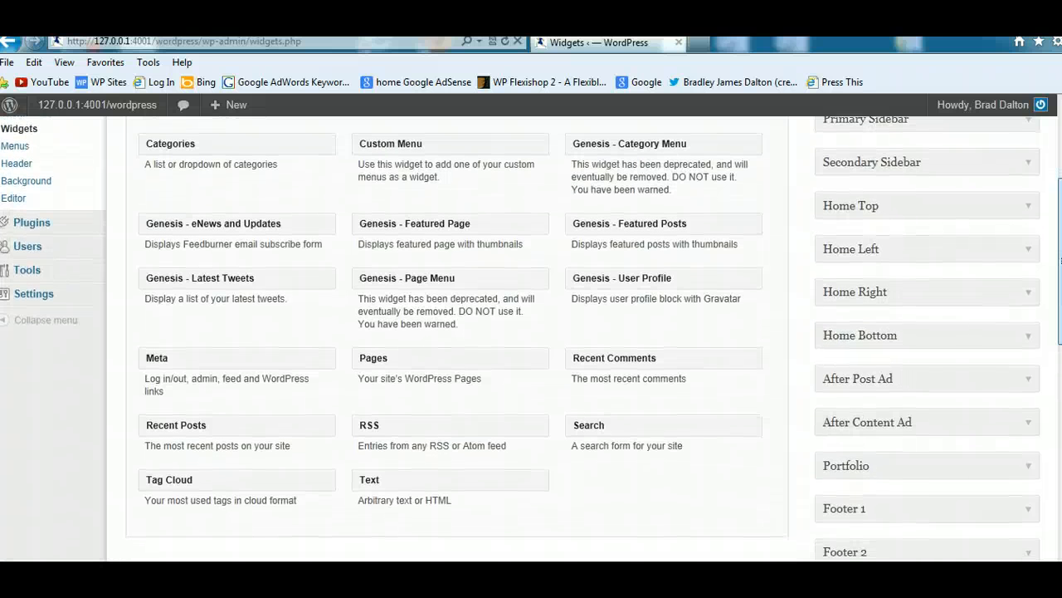
scroll("down", 3)
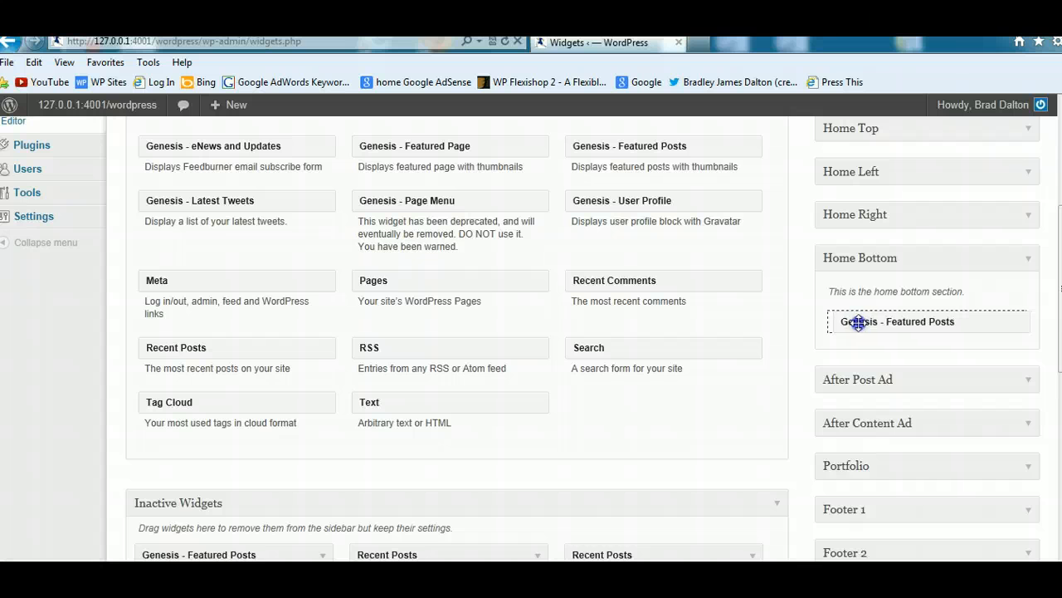
left_click(898, 322)
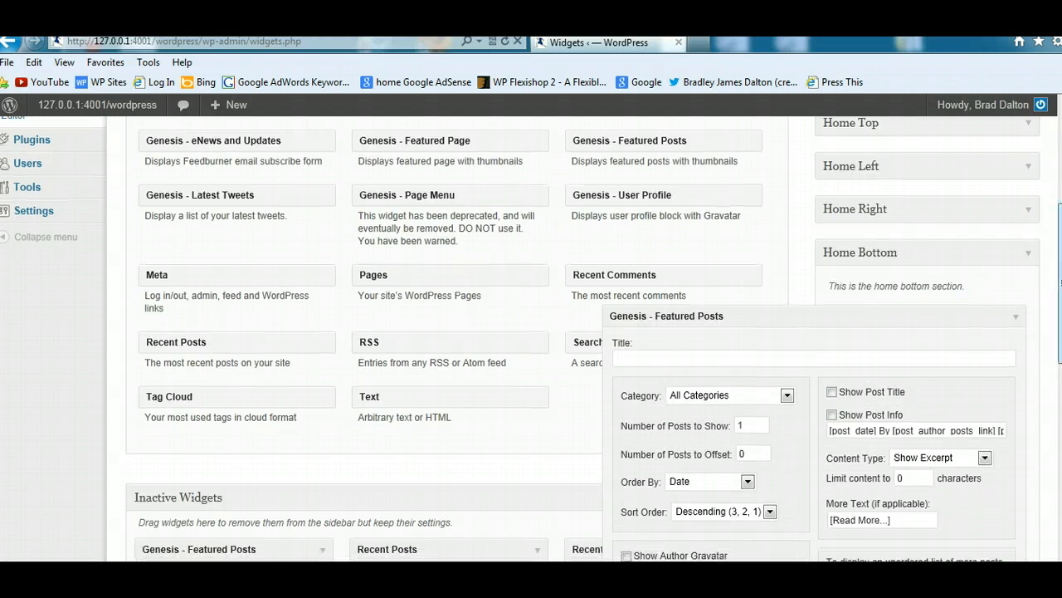
scroll("down", 3)
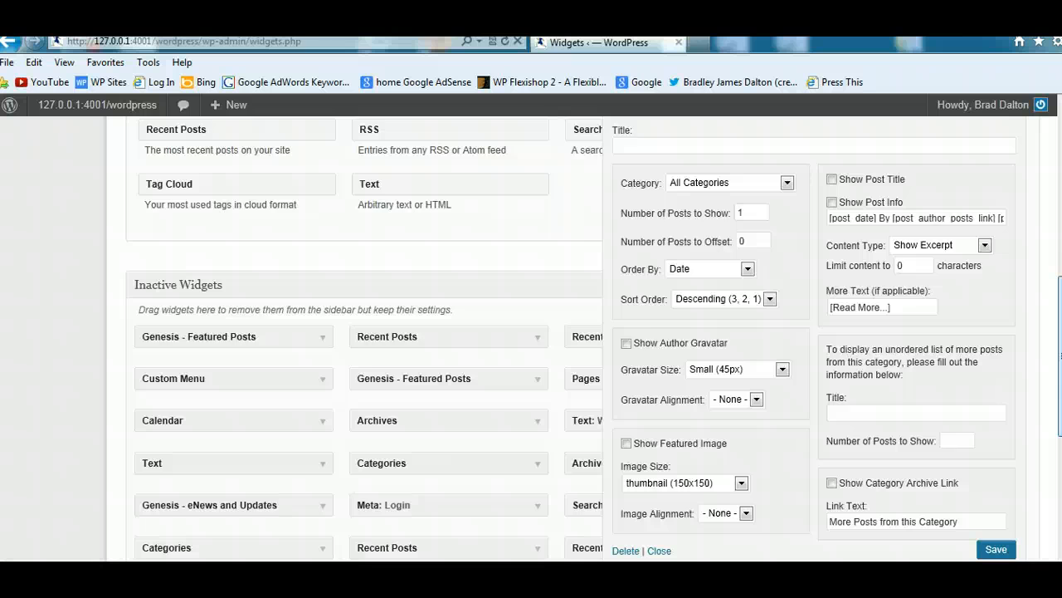
scroll("down", 3)
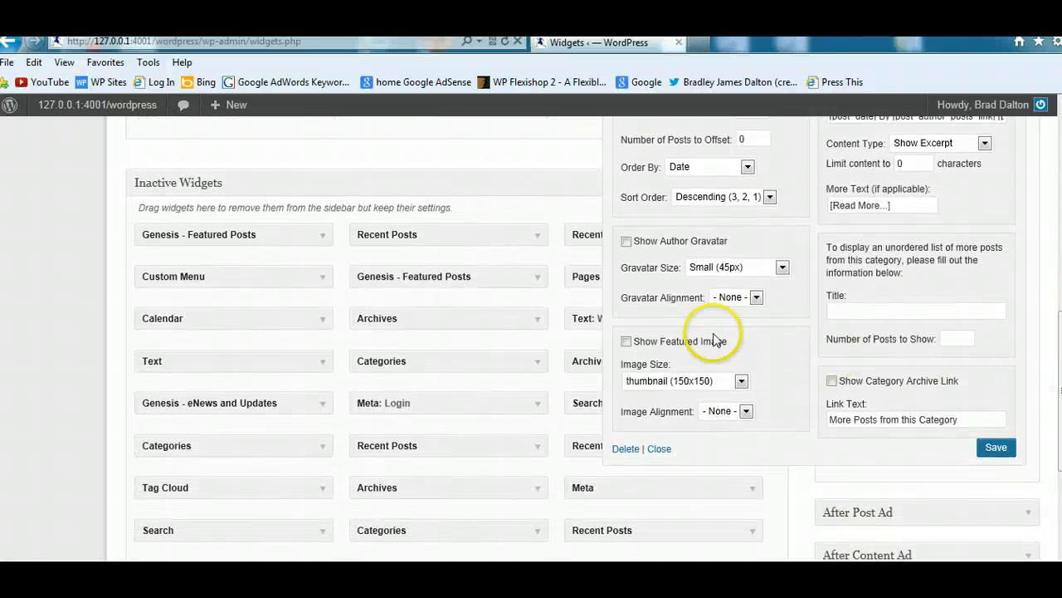
left_click(627, 341)
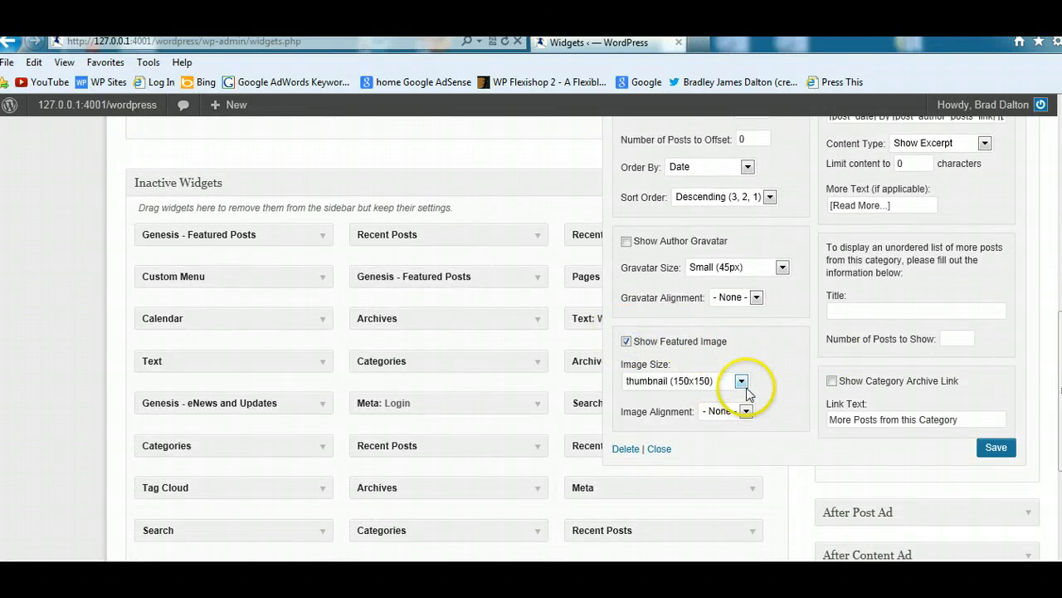
left_click(739, 380)
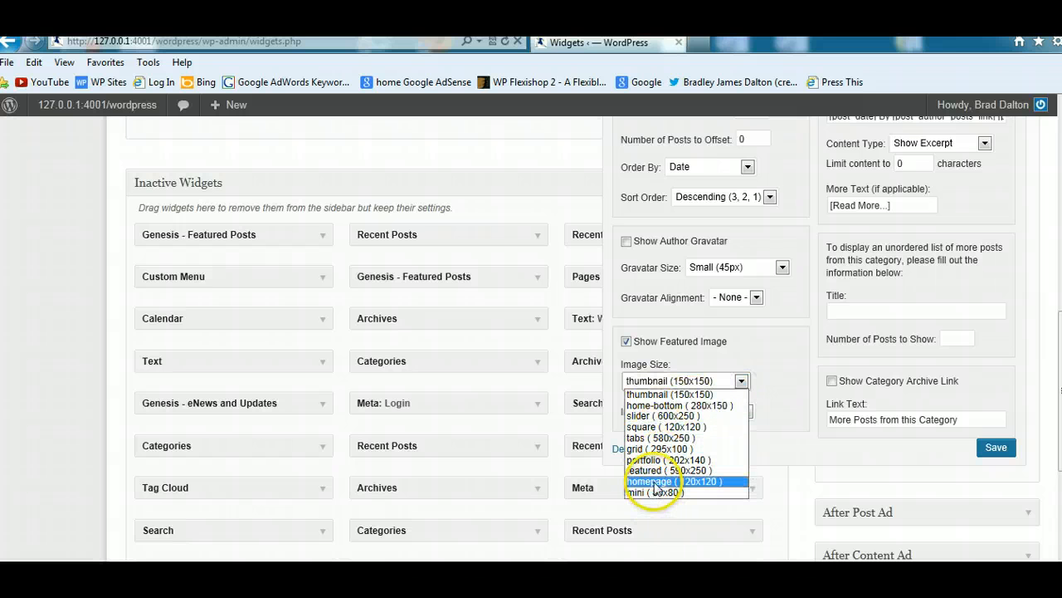
mouse_move(664, 405)
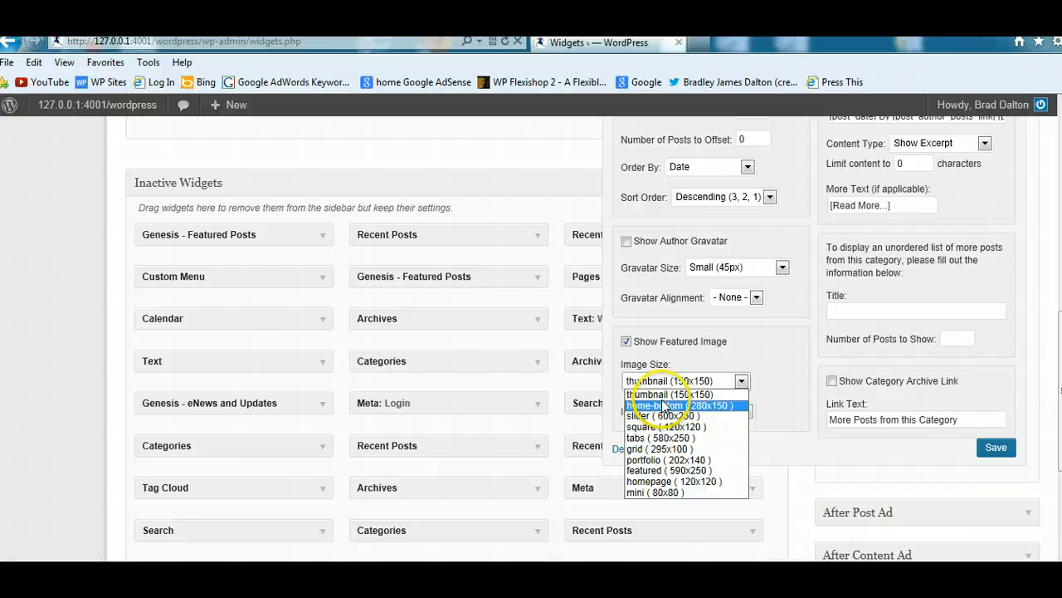
mouse_move(662, 415)
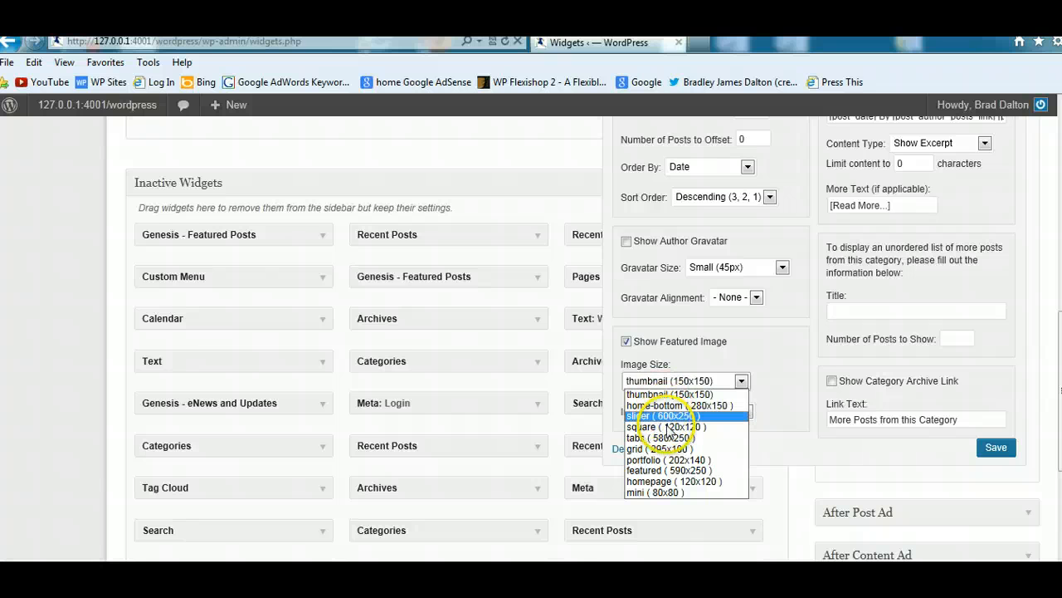
mouse_move(660, 482)
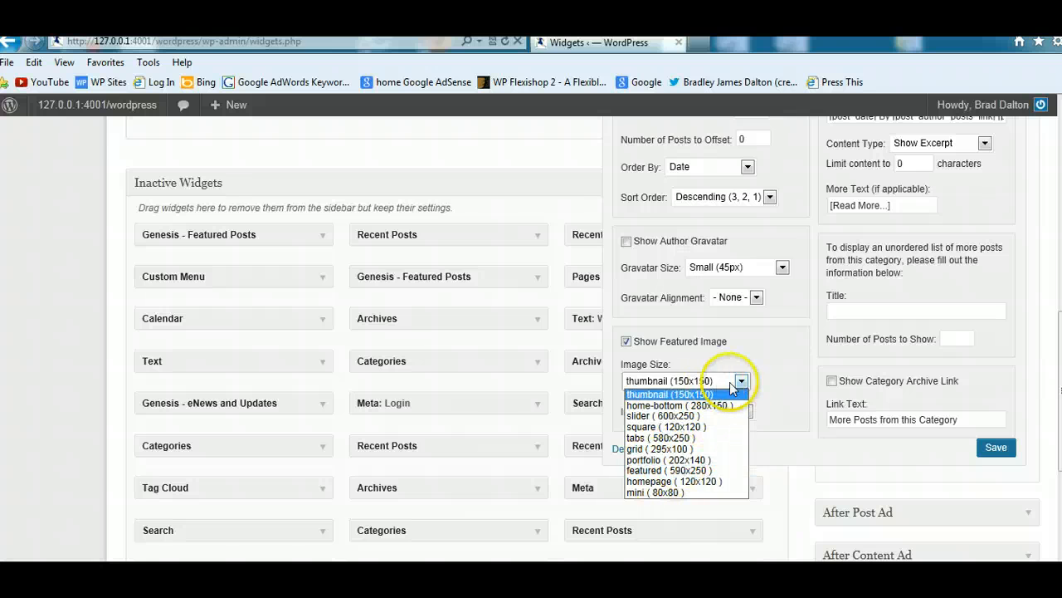
mouse_move(664, 482)
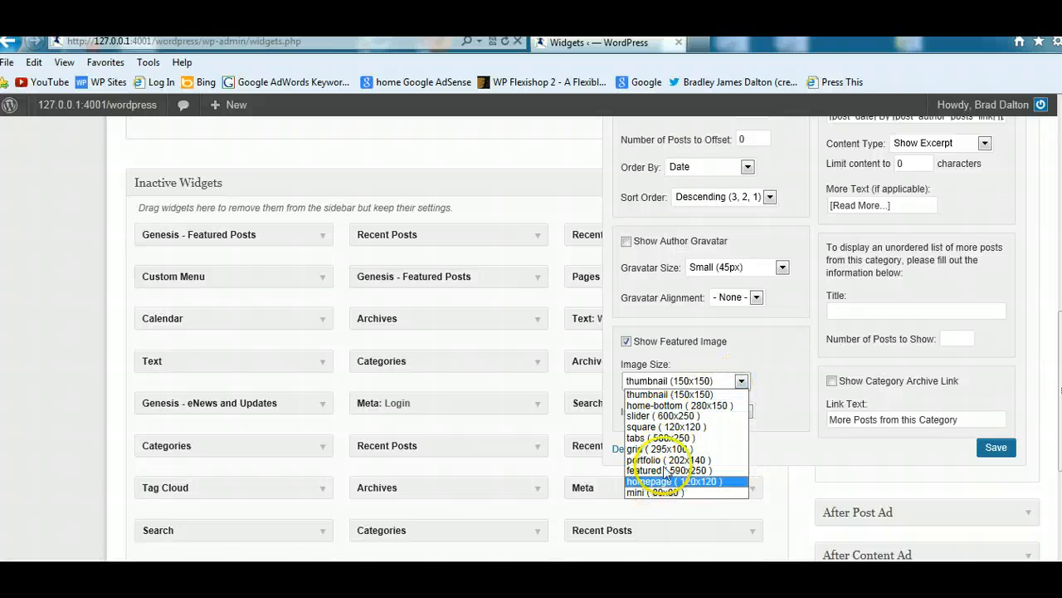
mouse_move(664, 448)
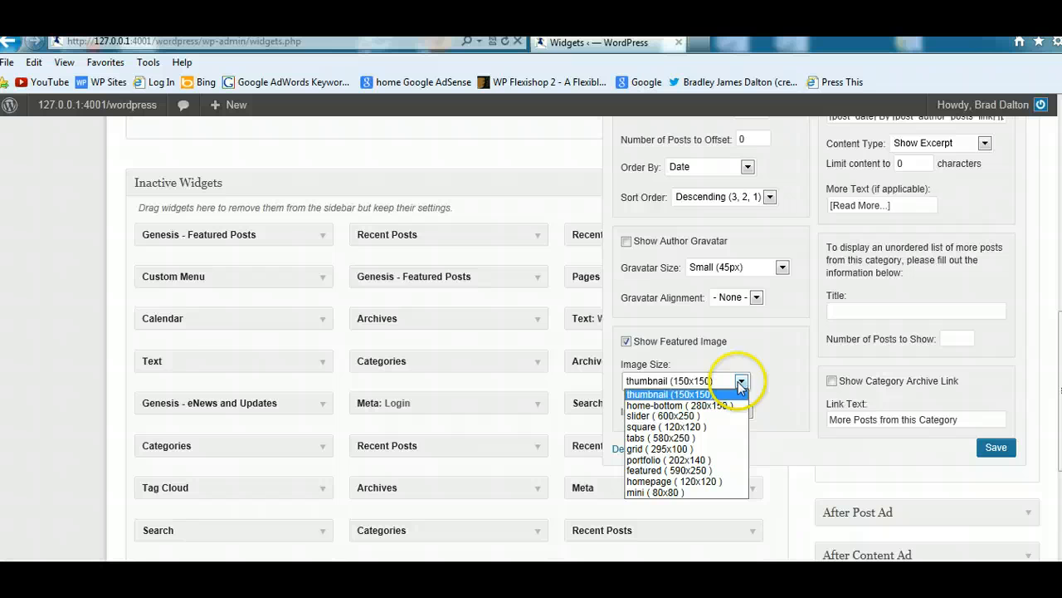
mouse_move(668, 438)
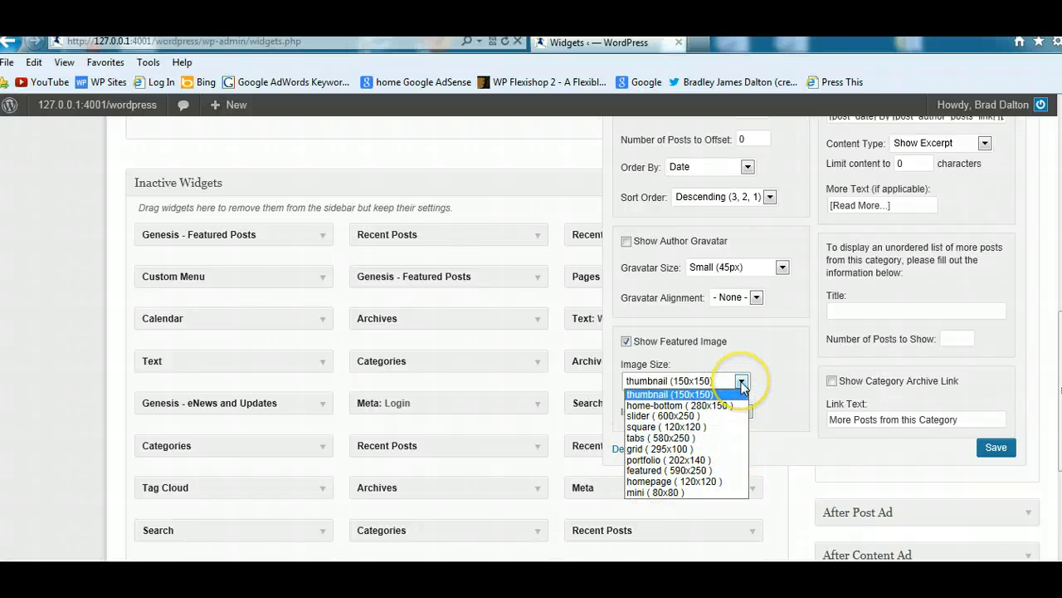
left_click(668, 393)
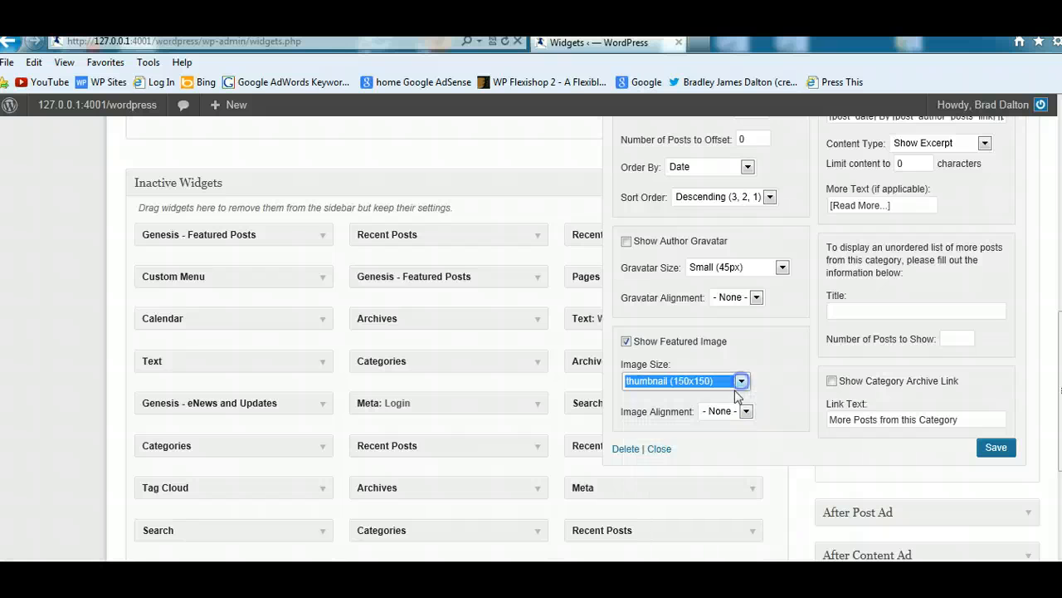
mouse_move(718, 449)
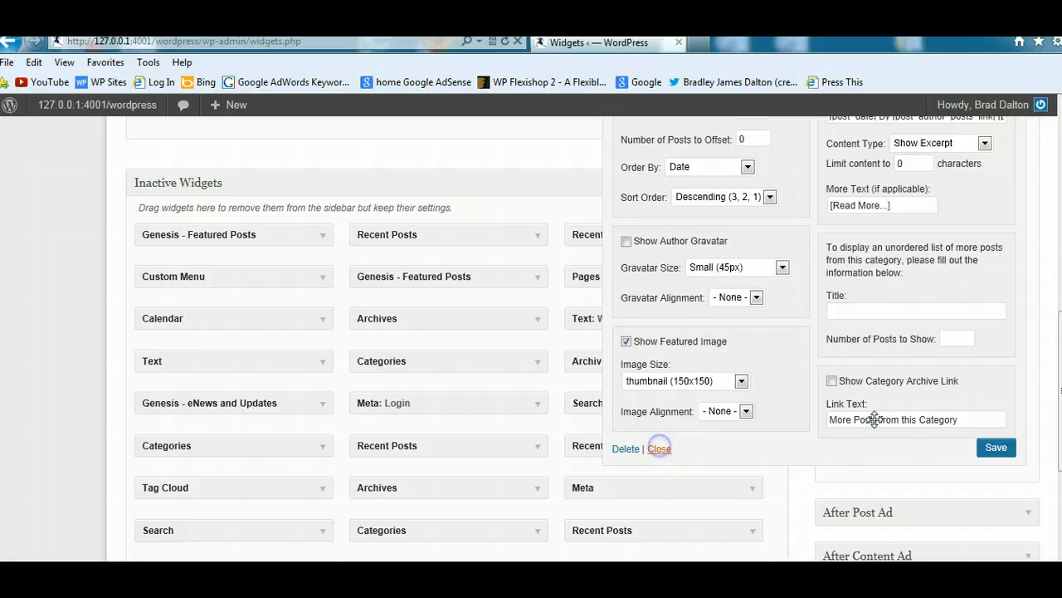
left_click(659, 448)
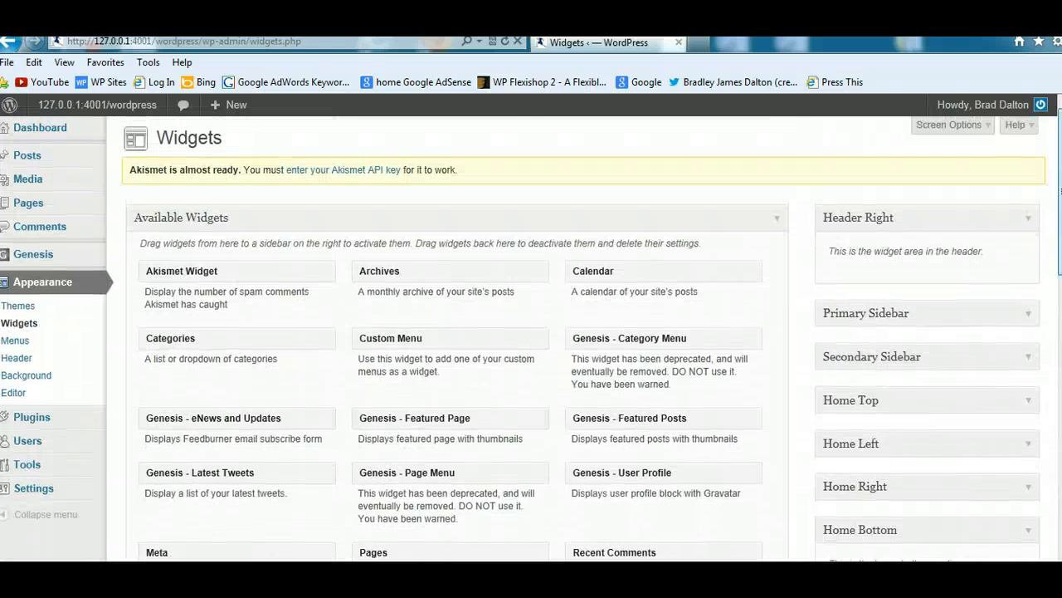
mouse_move(14, 392)
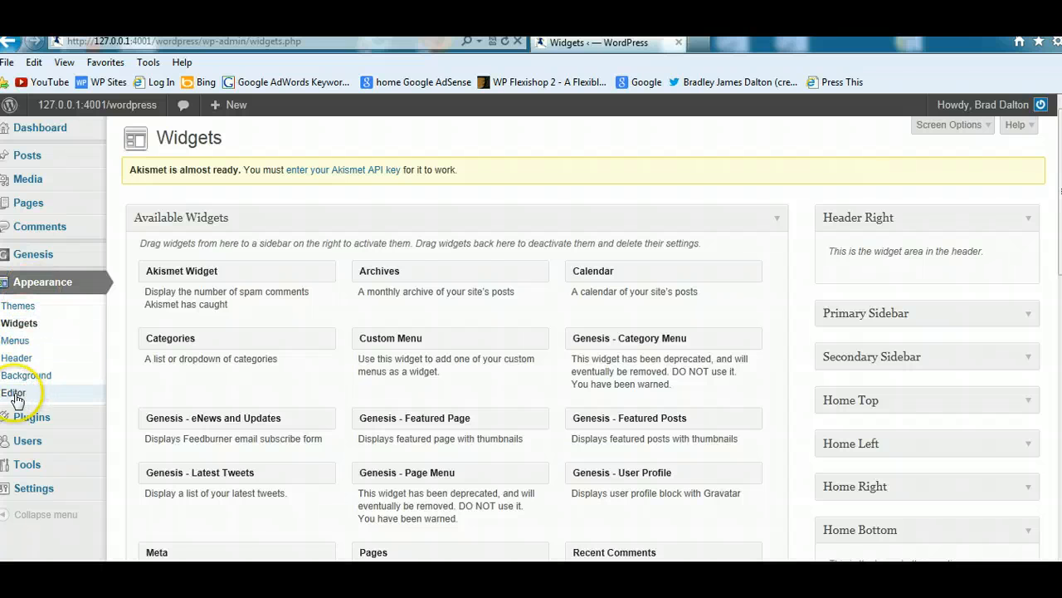
- Delete the second 'Add new image sizes' block from functions.php and update the file
left_click(14, 393)
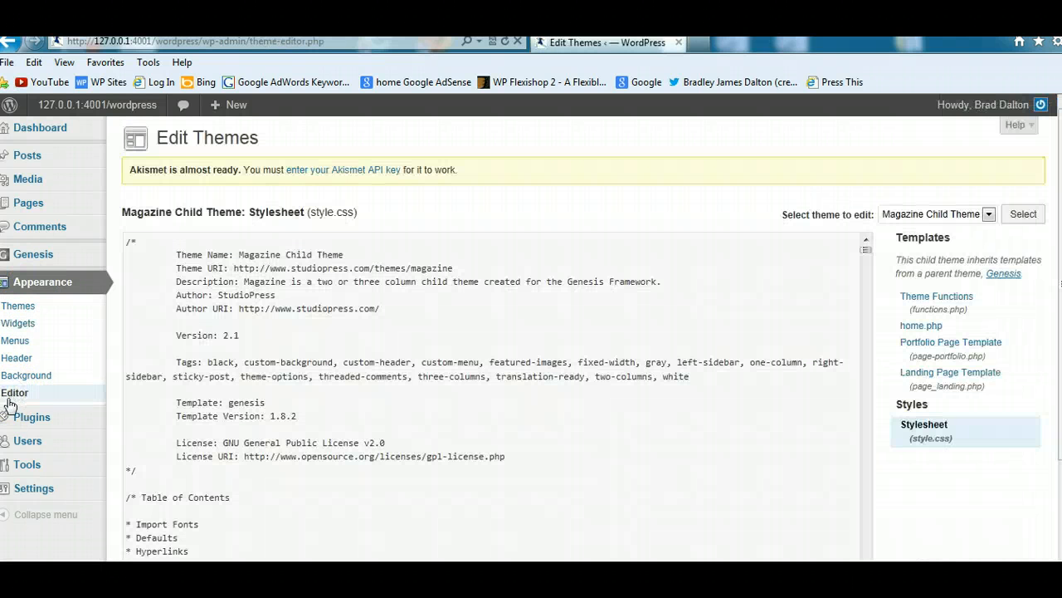
left_click(937, 296)
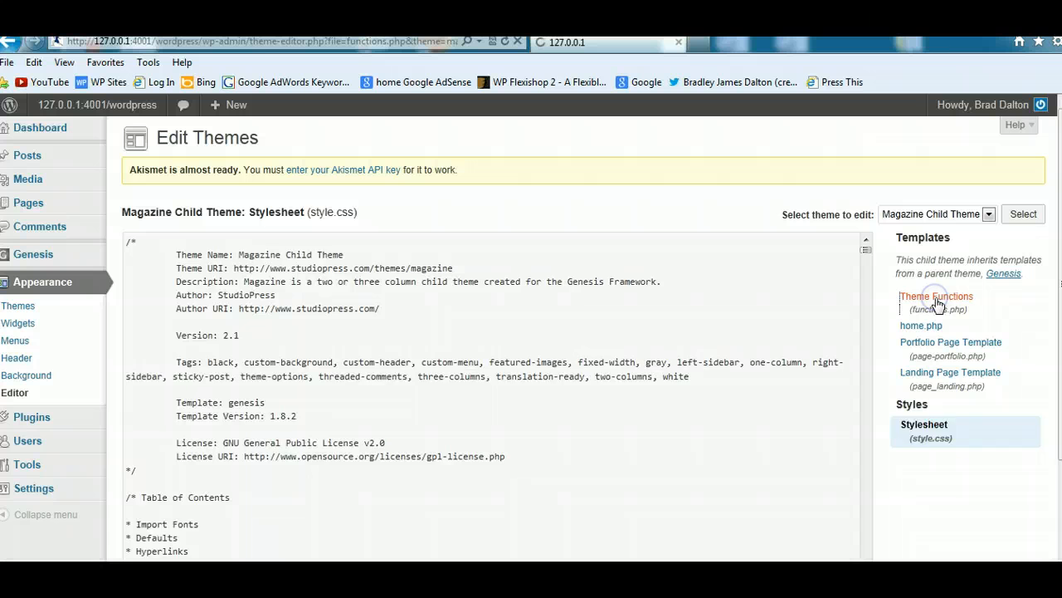
left_click(936, 295)
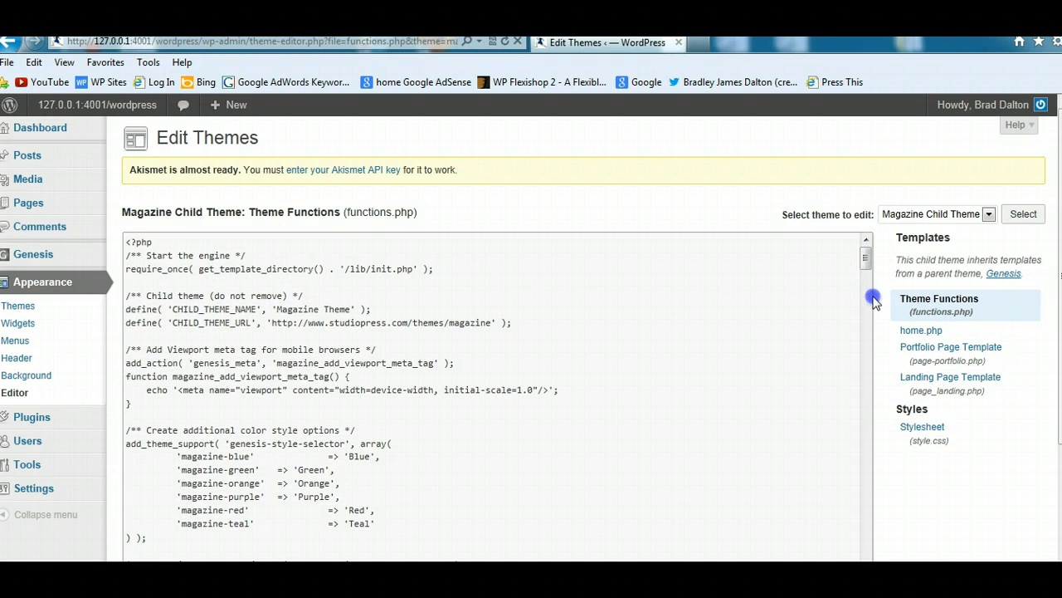
scroll("down", 3)
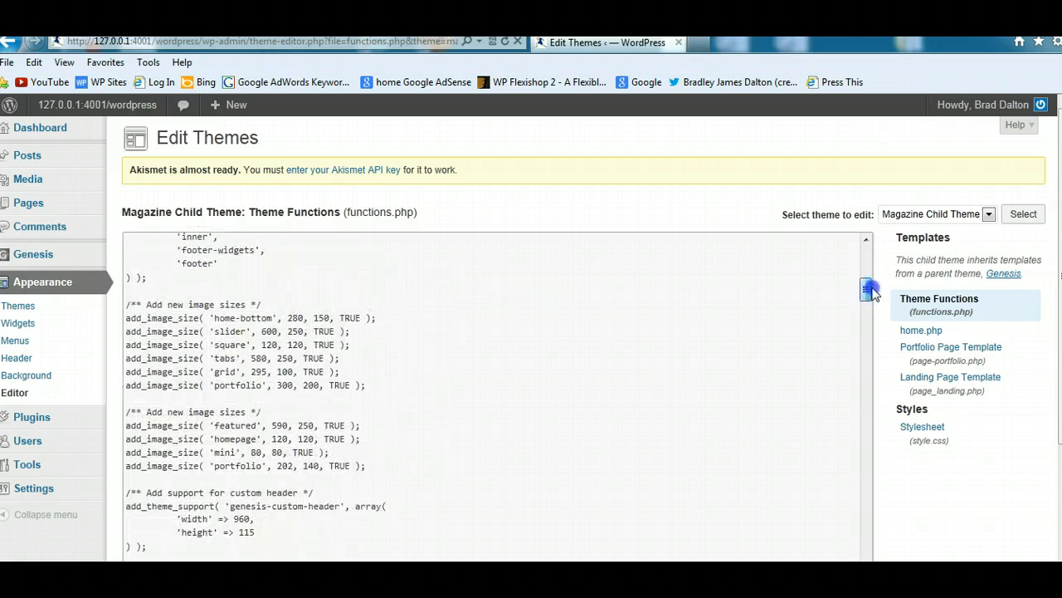
left_click_drag(212, 418, 365, 444)
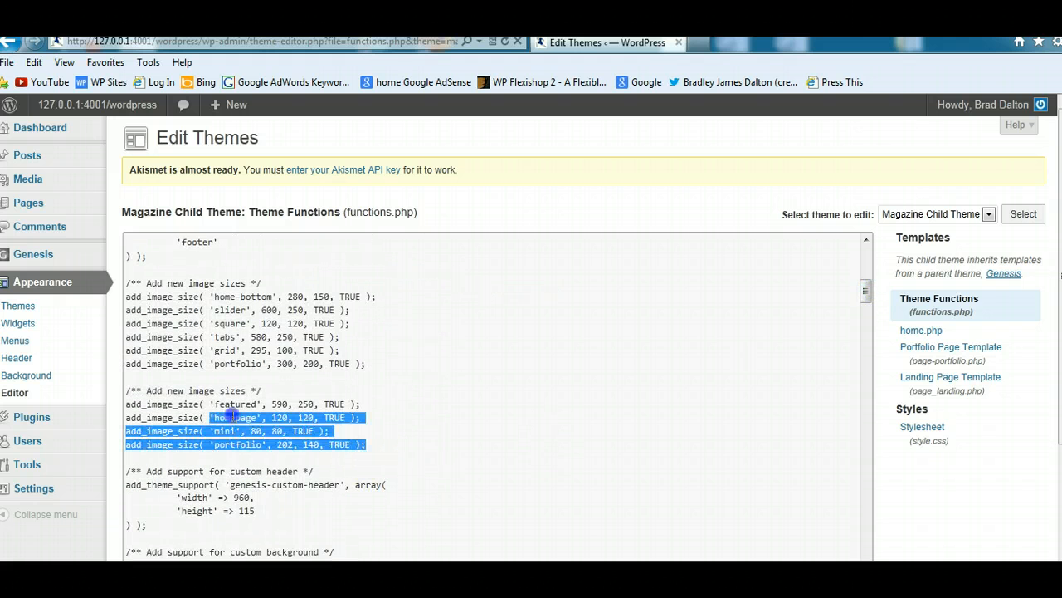
right_click(240, 431)
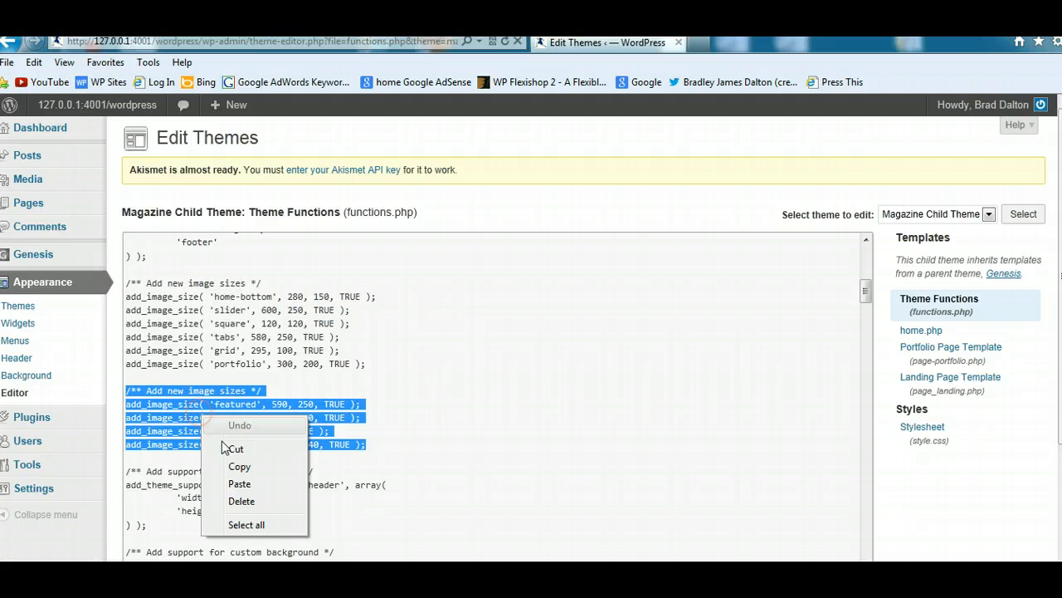
left_click(461, 437)
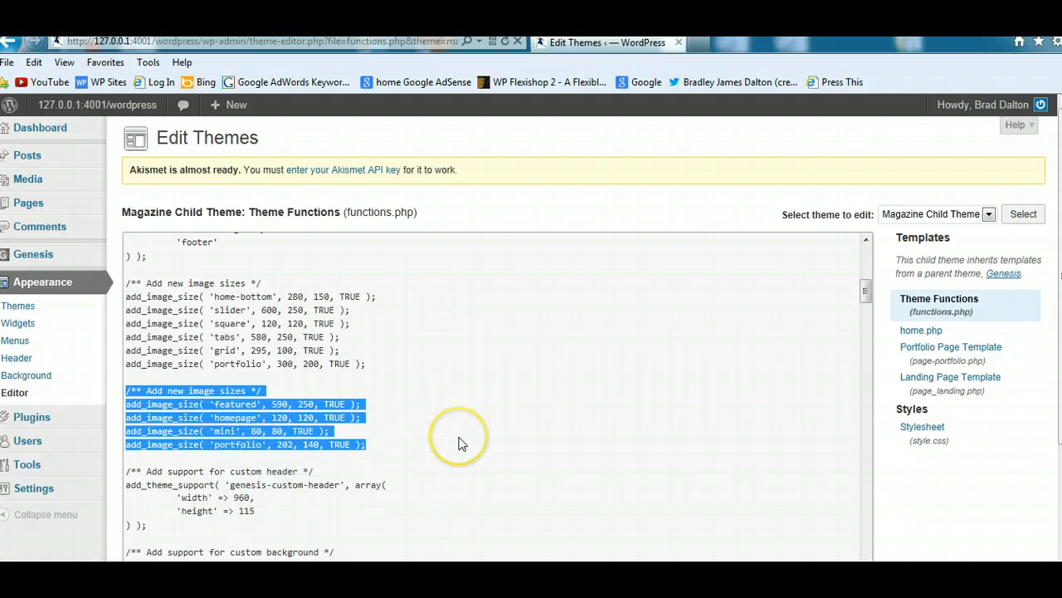
key("Delete")
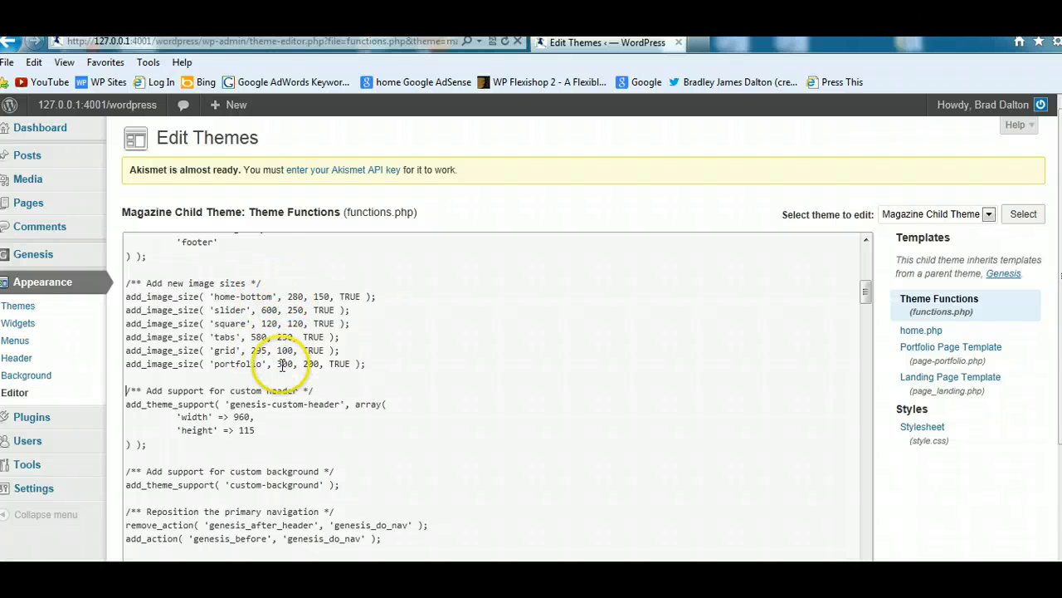
scroll("down", 3)
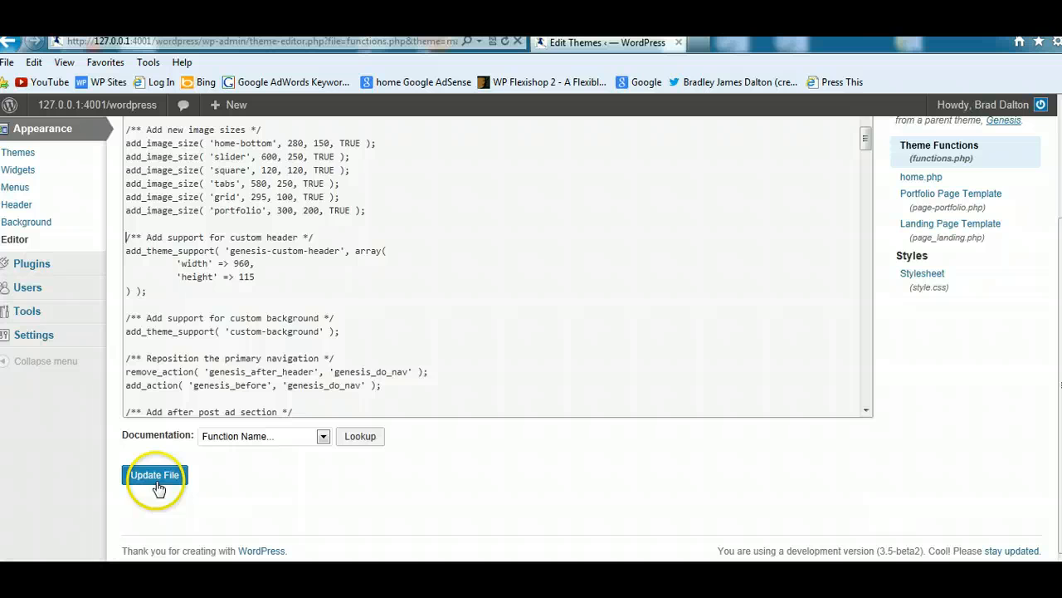
left_click(154, 475)
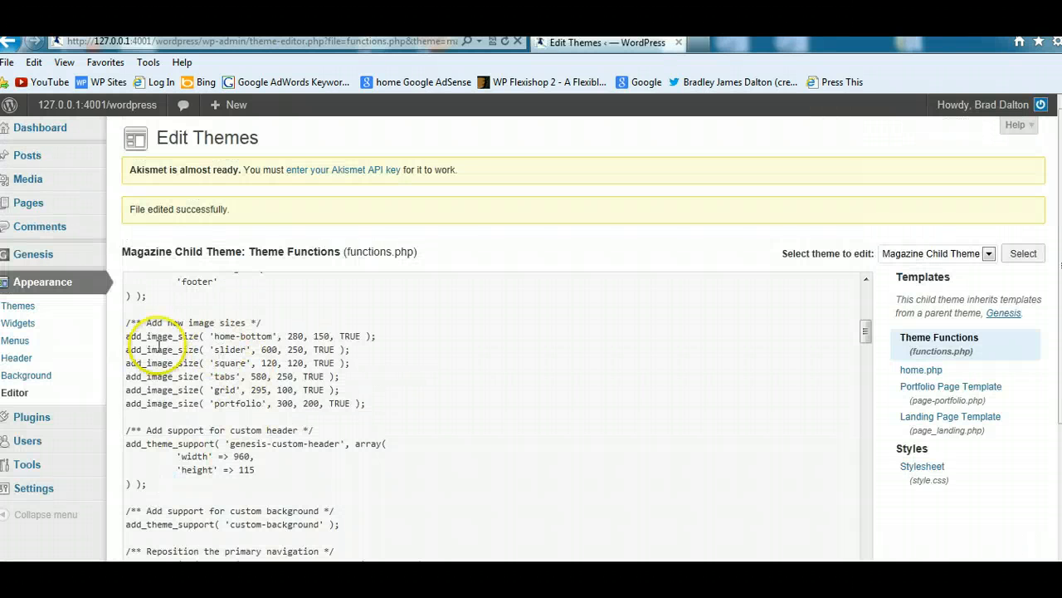
mouse_move(237, 363)
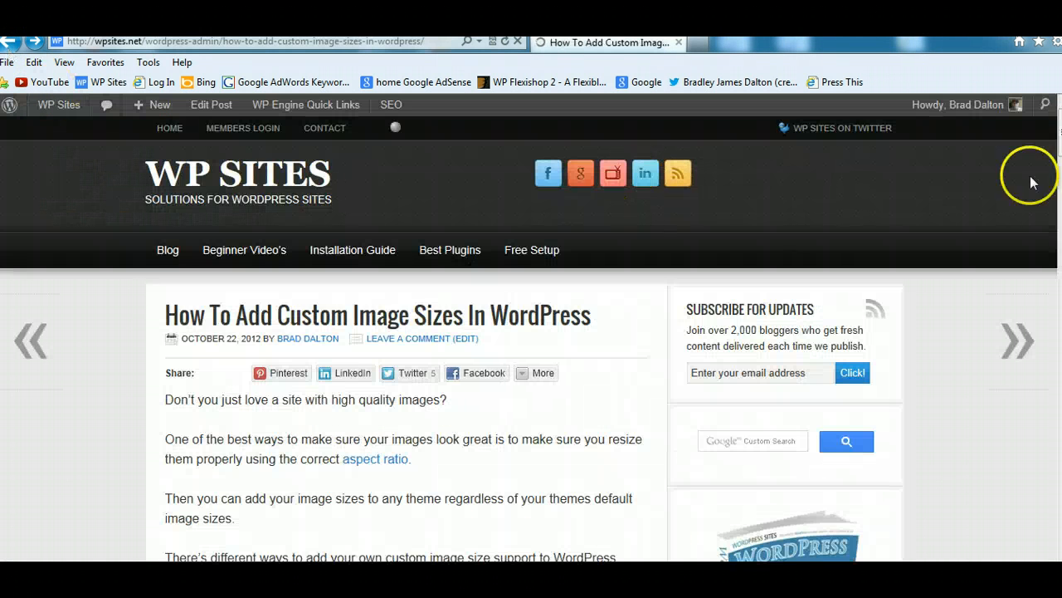
- Read through the WP Sites add_image_size tutorial, then return to functions.php
scroll("down", 3)
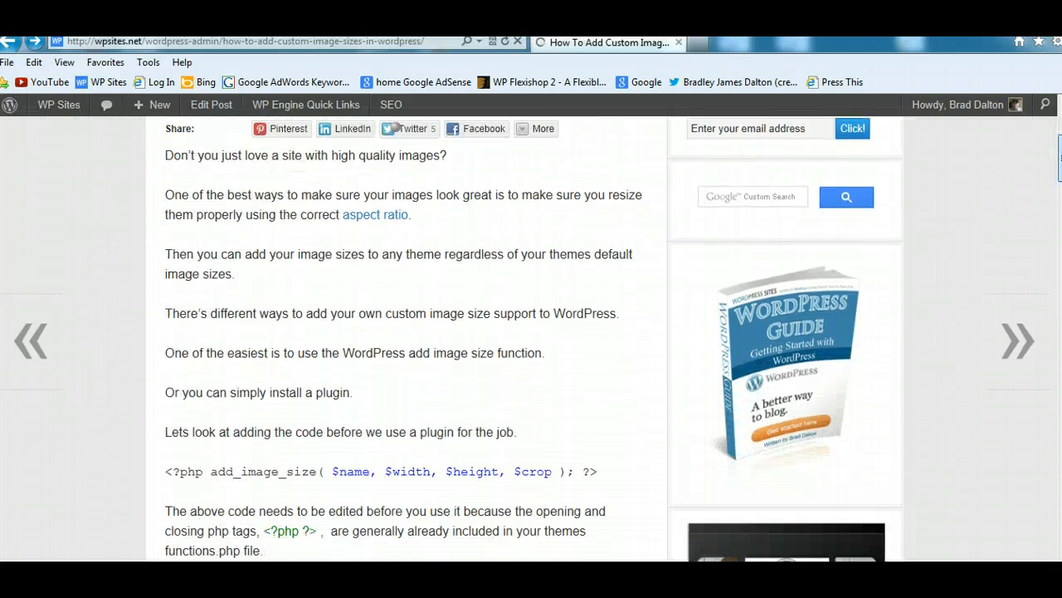
scroll("down", 3)
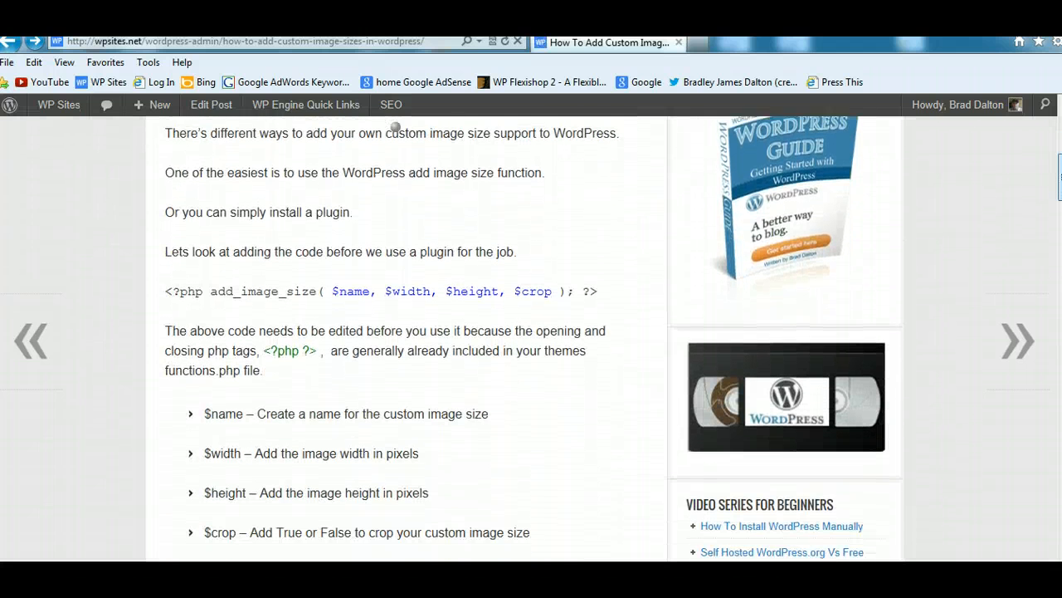
scroll("down", 3)
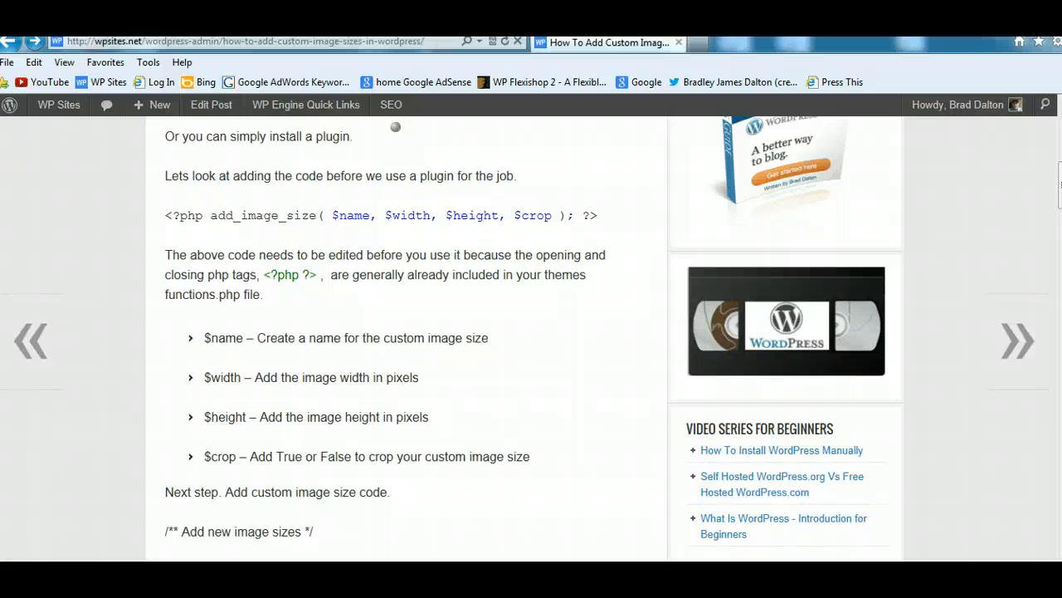
mouse_move(255, 249)
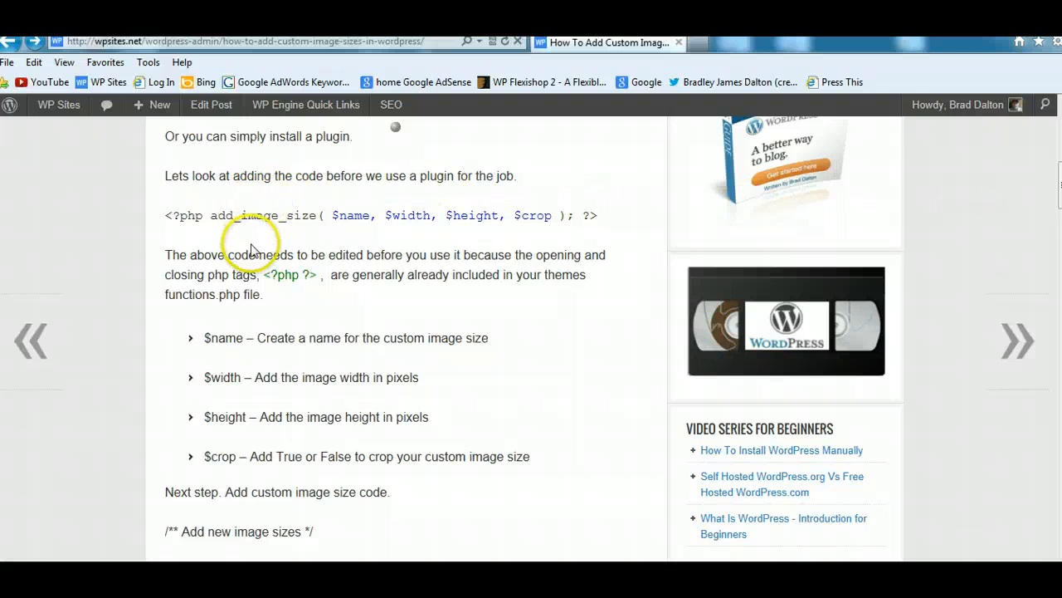
mouse_move(344, 245)
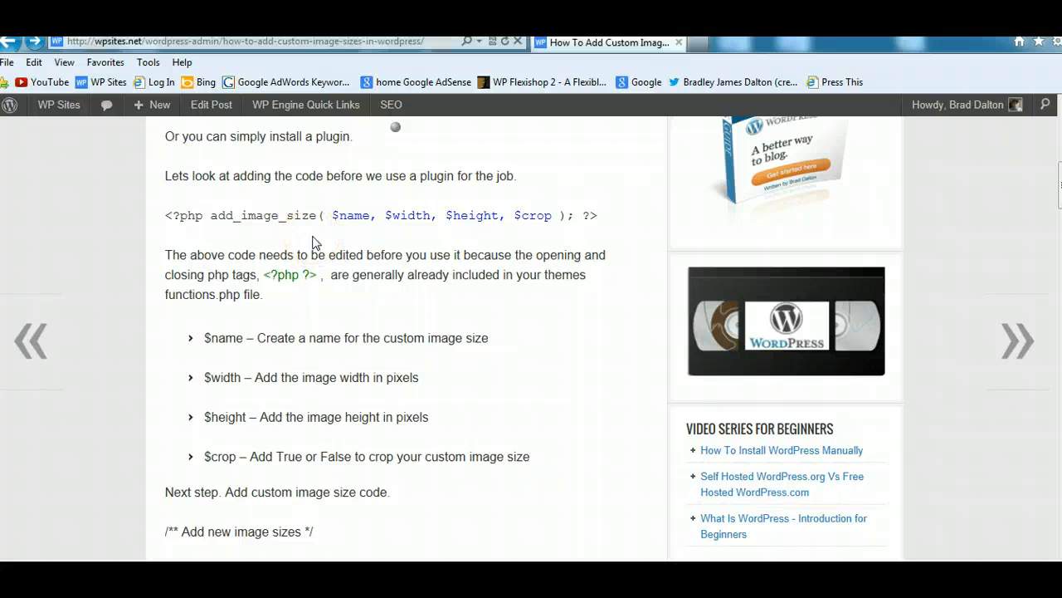
mouse_move(392, 228)
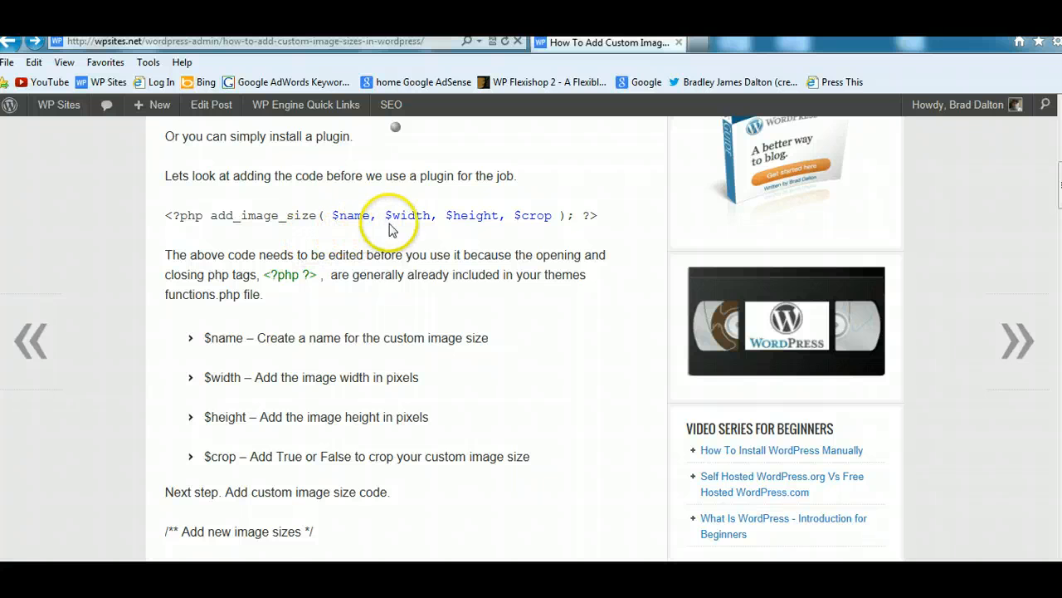
mouse_move(332, 357)
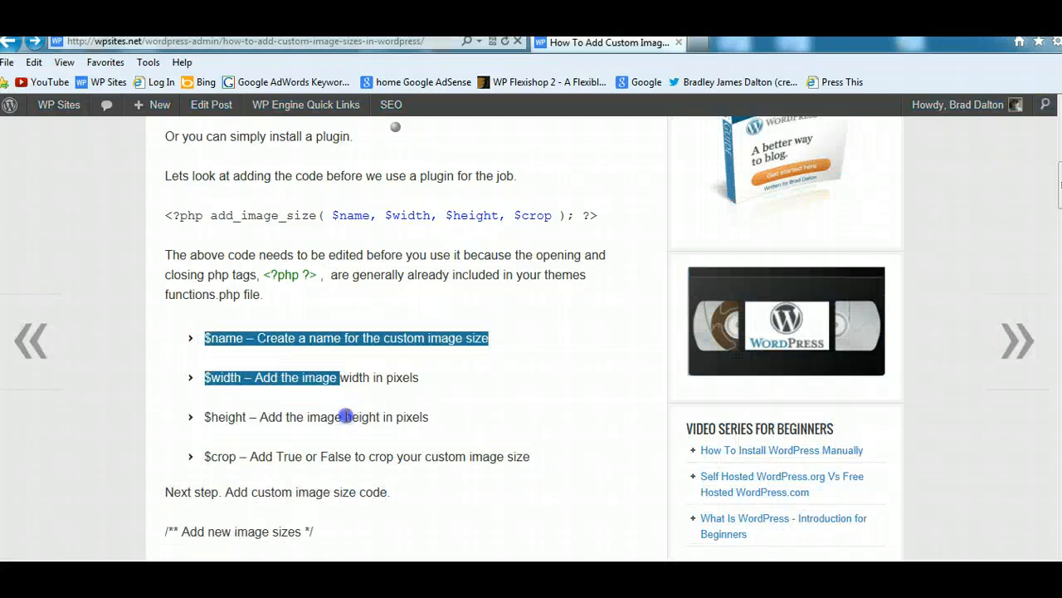
scroll("down", 3)
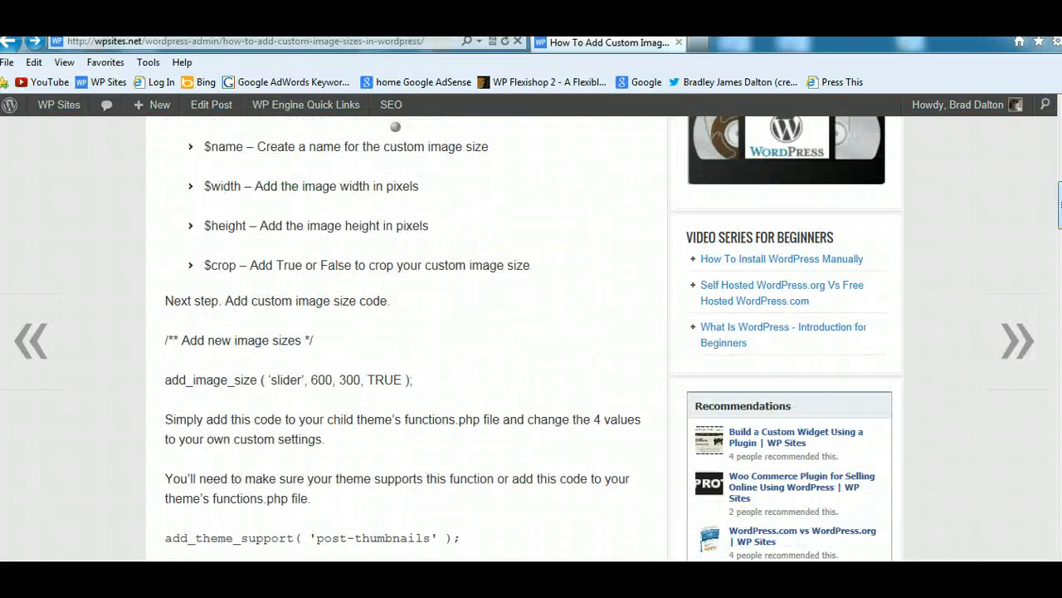
scroll("down", 3)
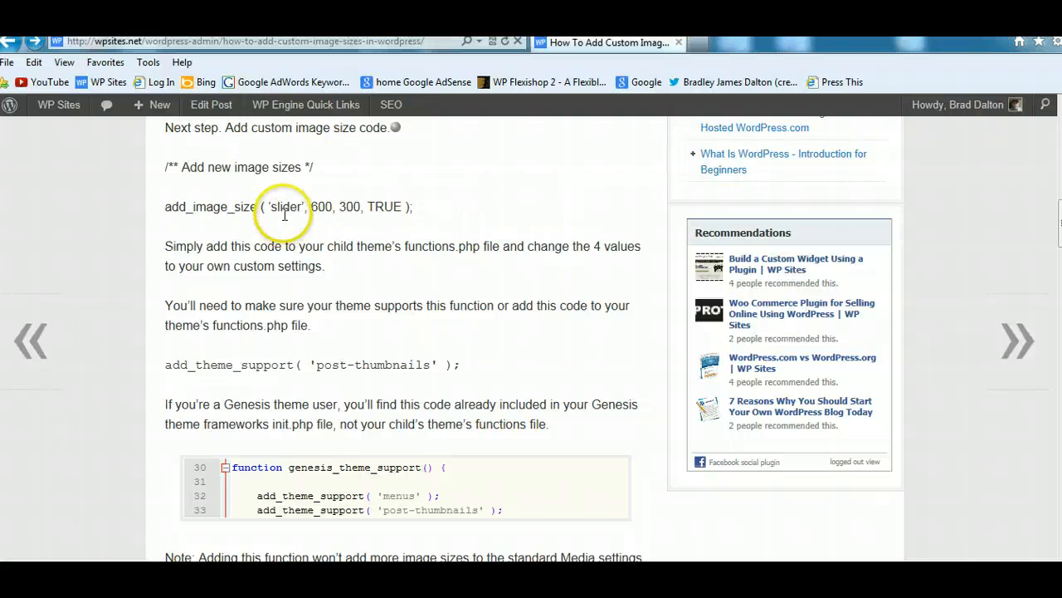
mouse_move(175, 206)
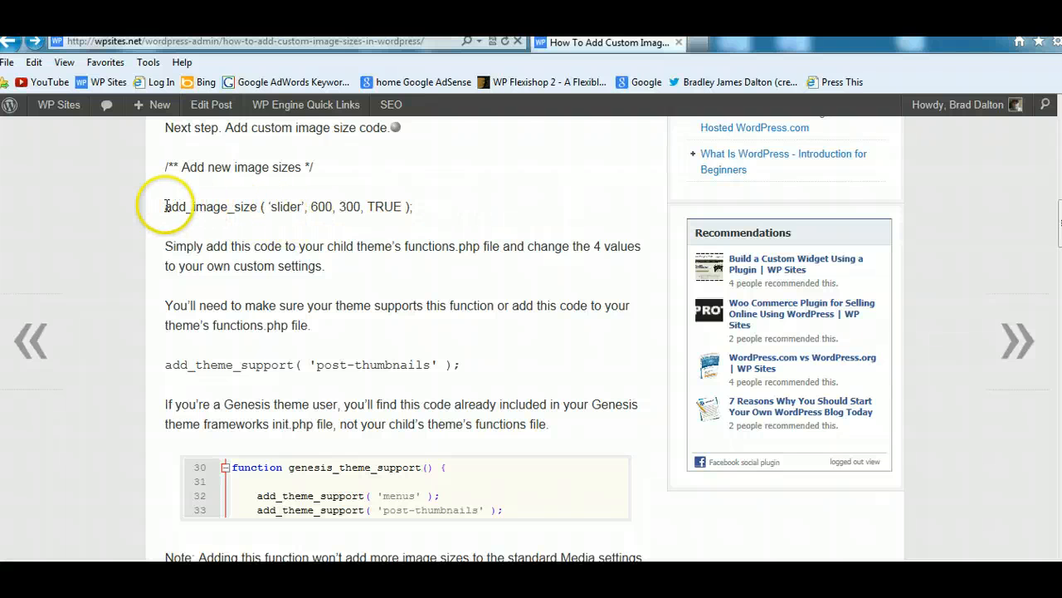
mouse_move(425, 250)
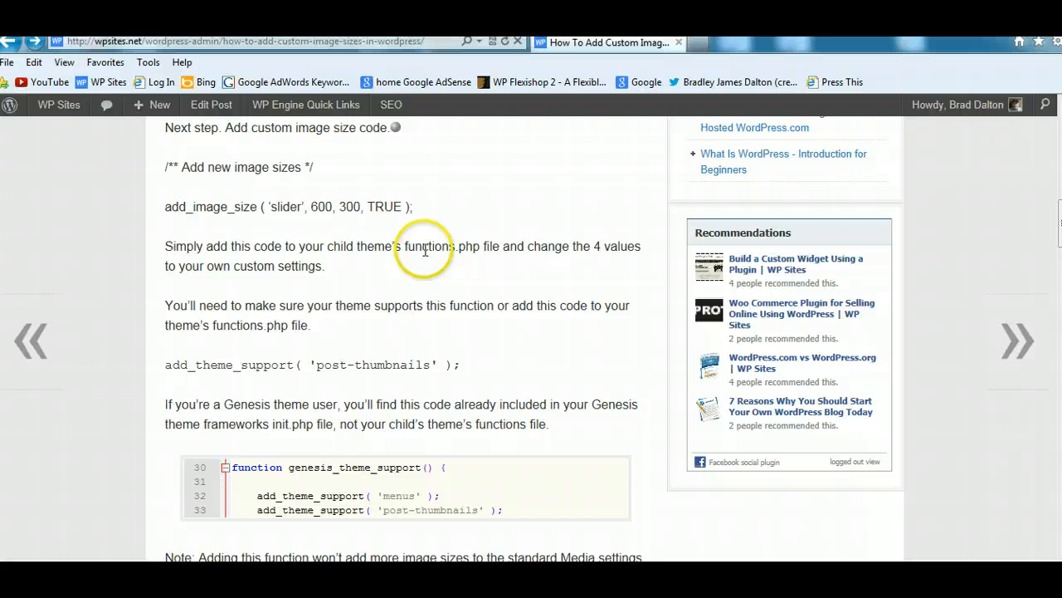
mouse_move(316, 220)
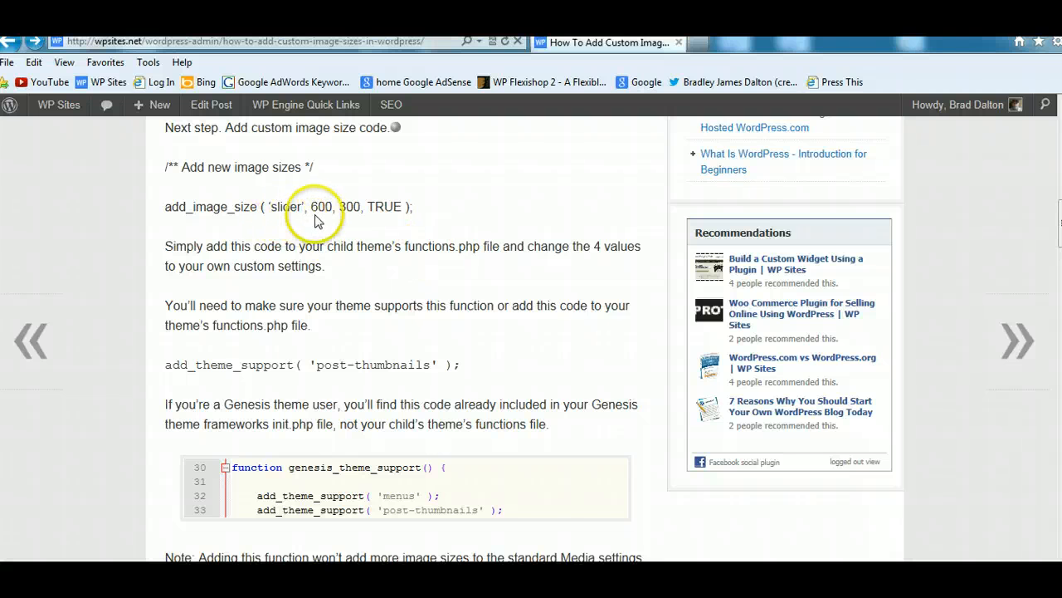
mouse_move(353, 220)
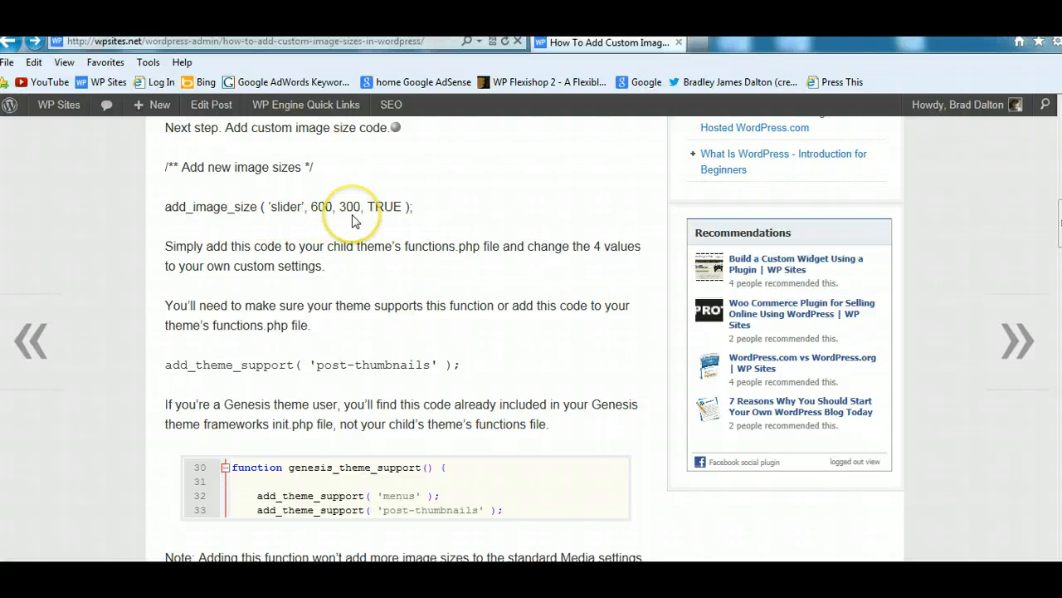
mouse_move(386, 207)
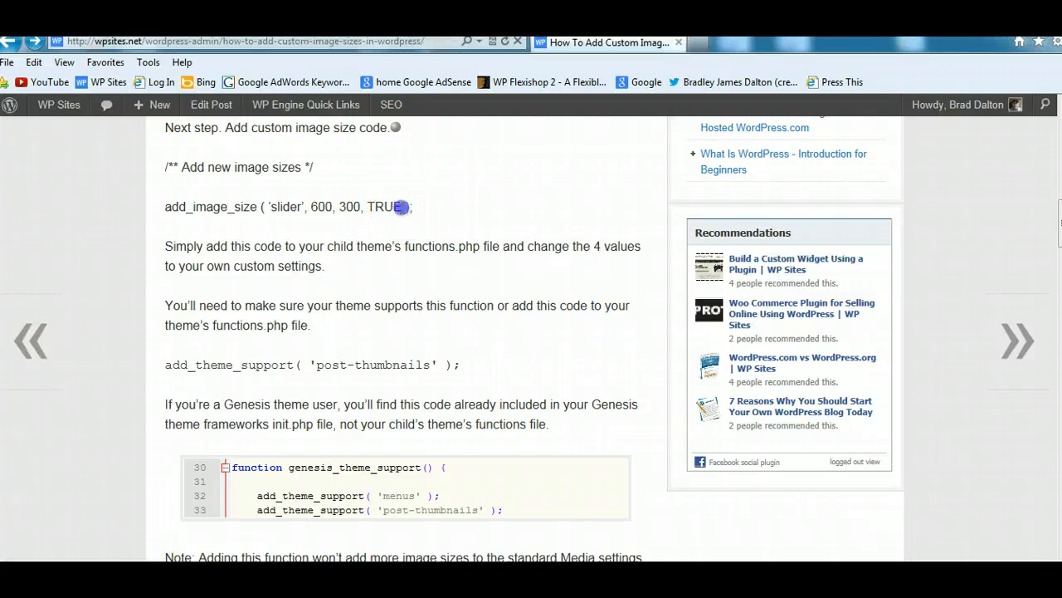
mouse_move(372, 233)
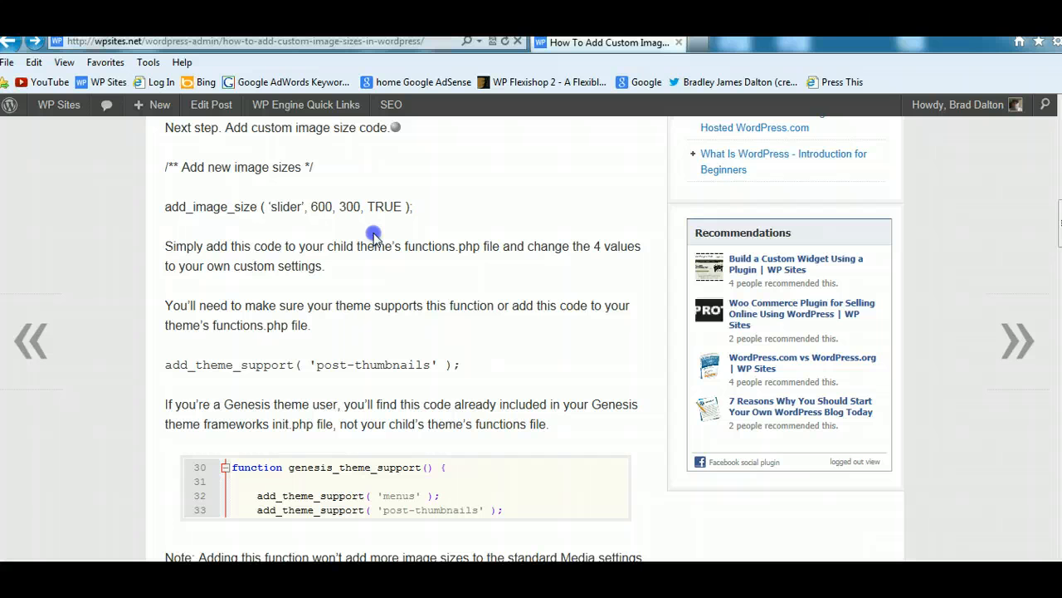
triple_click(287, 206)
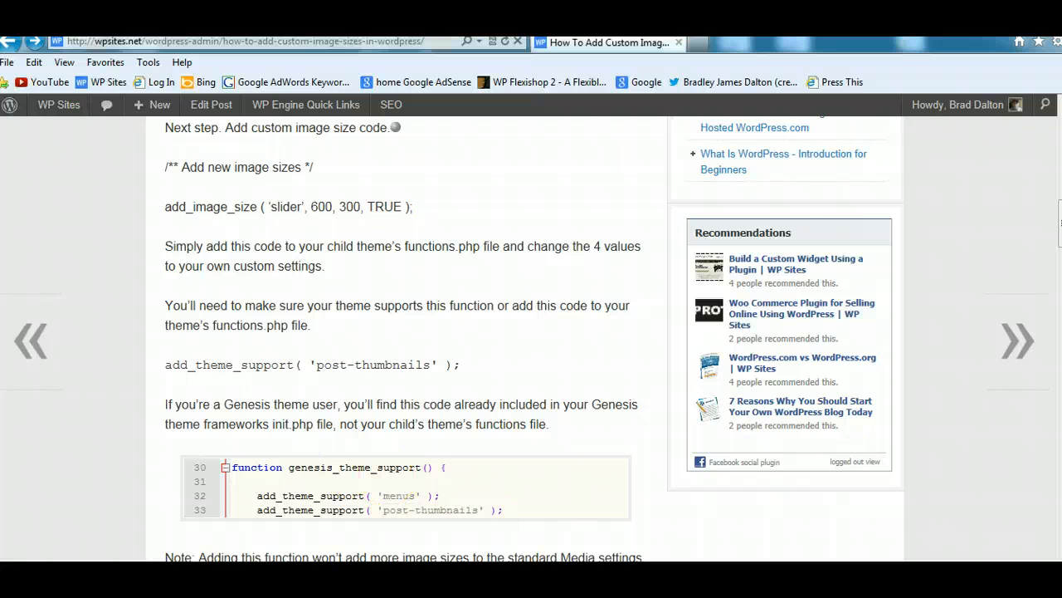
scroll("down", 3)
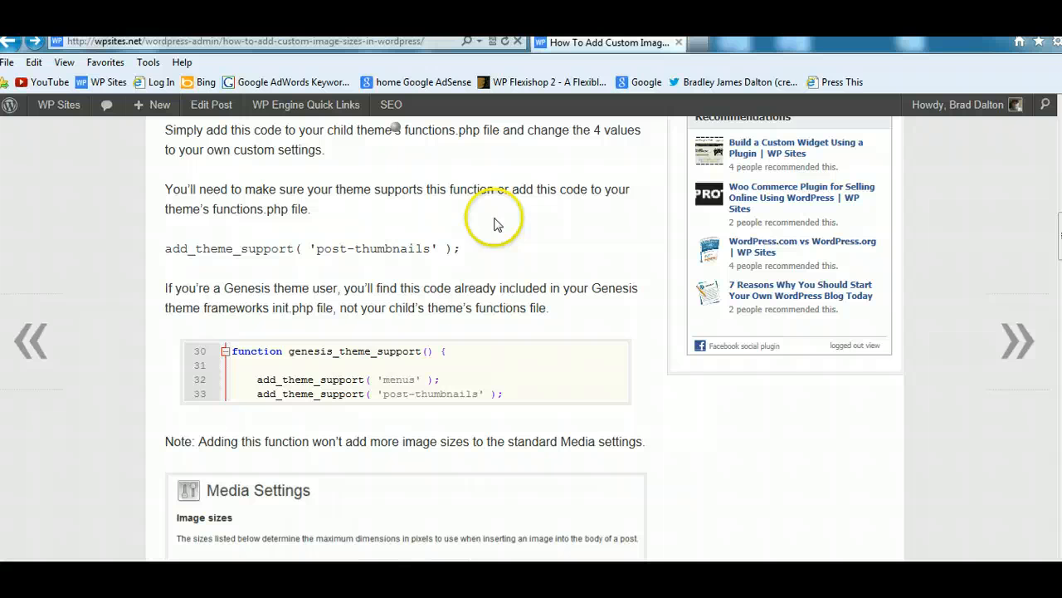
mouse_move(432, 393)
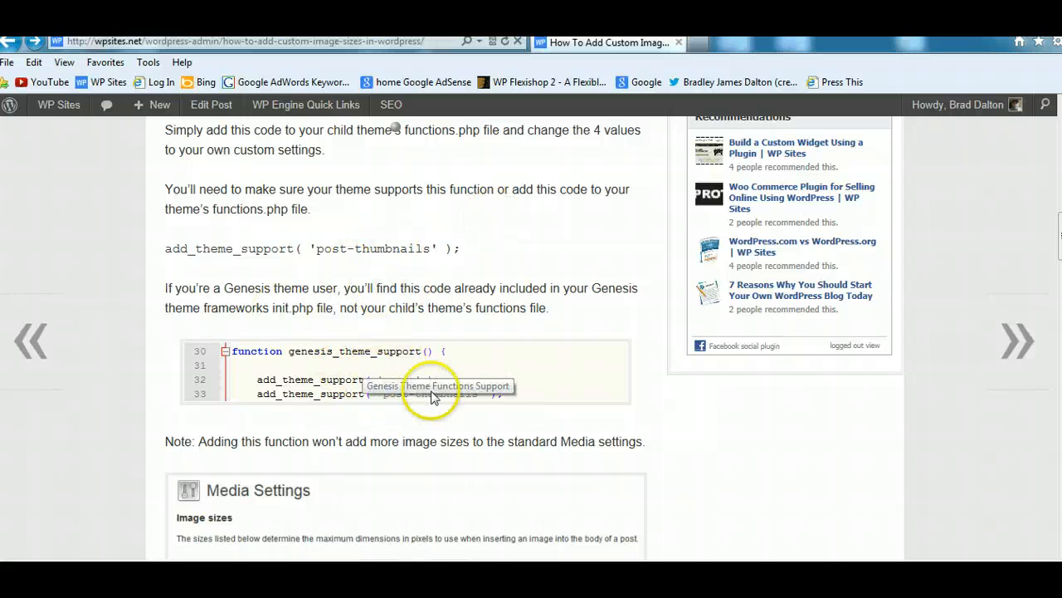
mouse_move(364, 365)
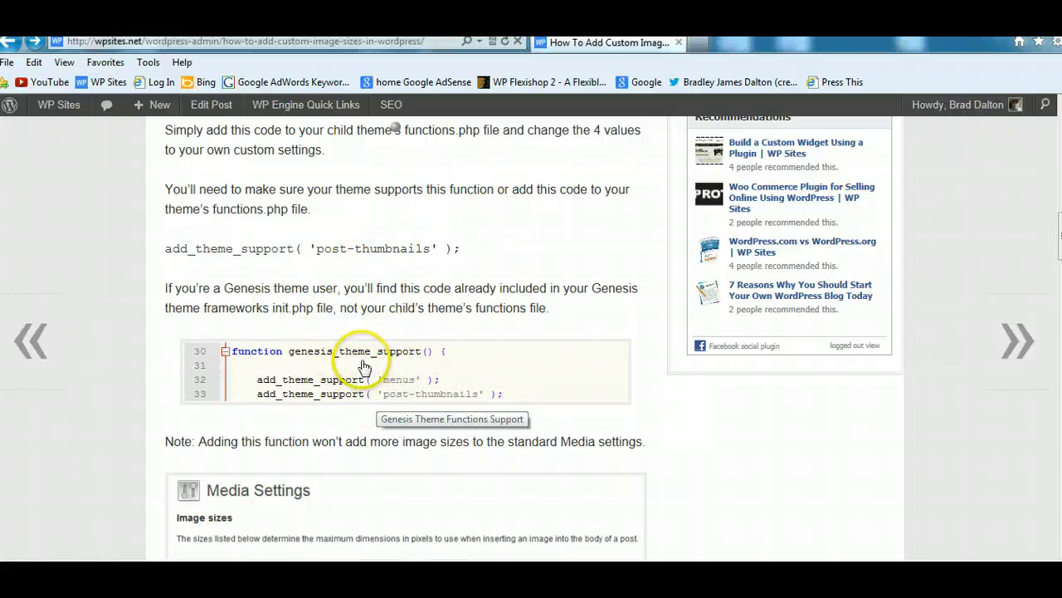
mouse_move(307, 337)
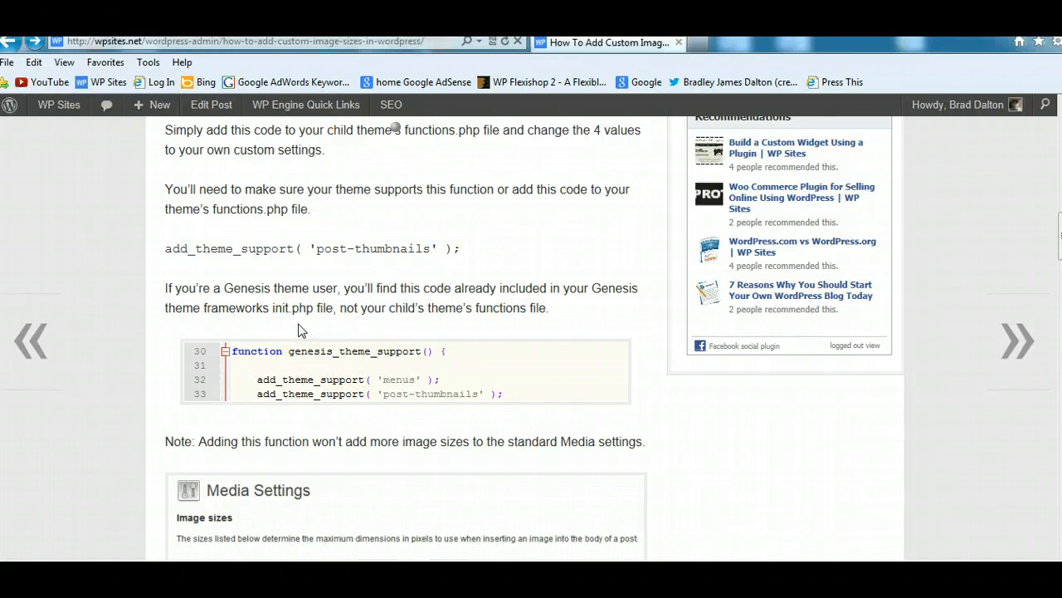
mouse_move(374, 407)
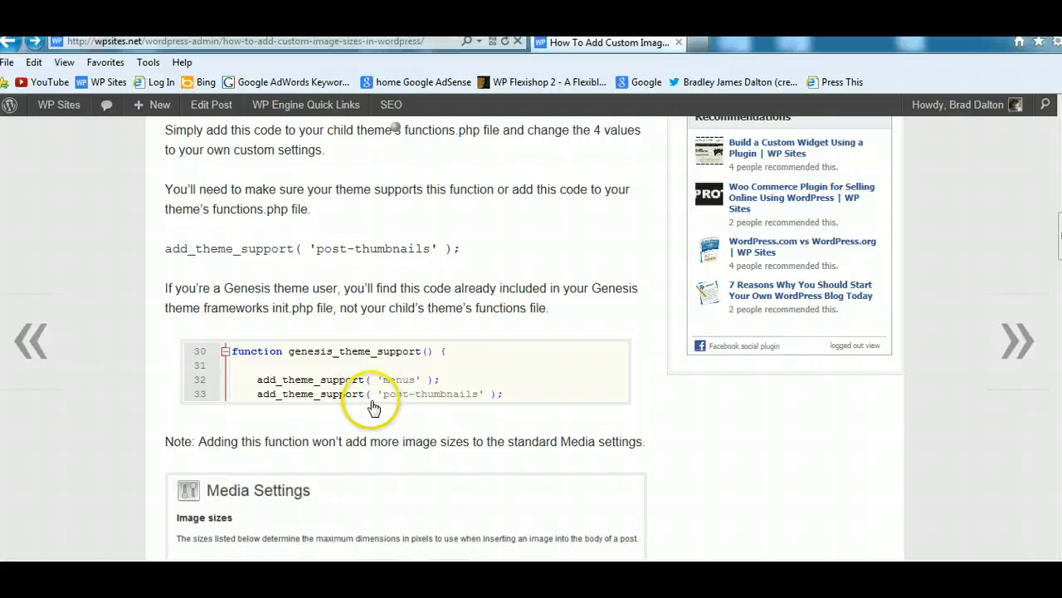
mouse_move(378, 403)
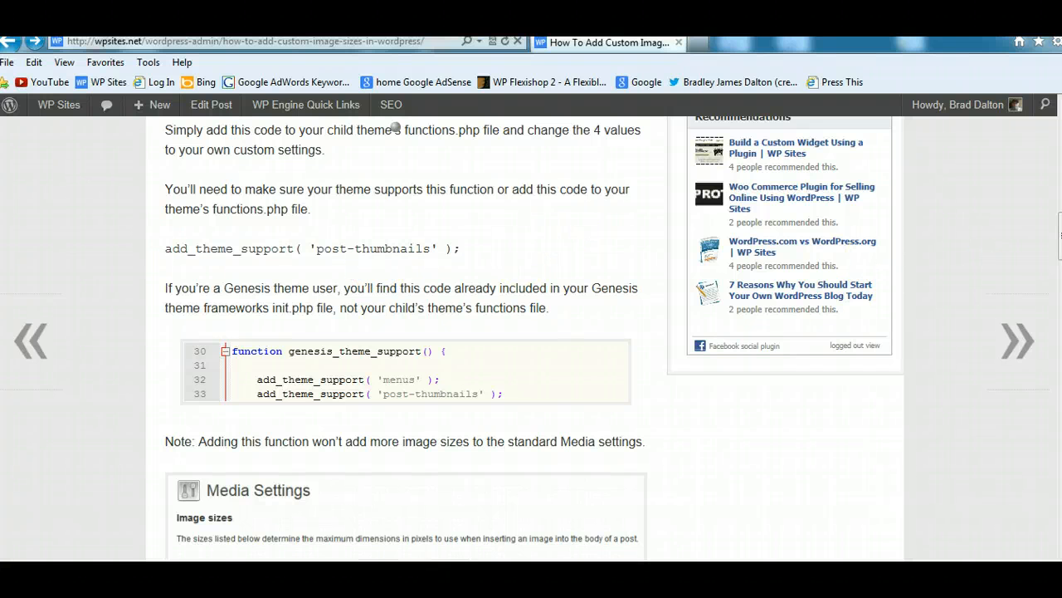
scroll("down", 3)
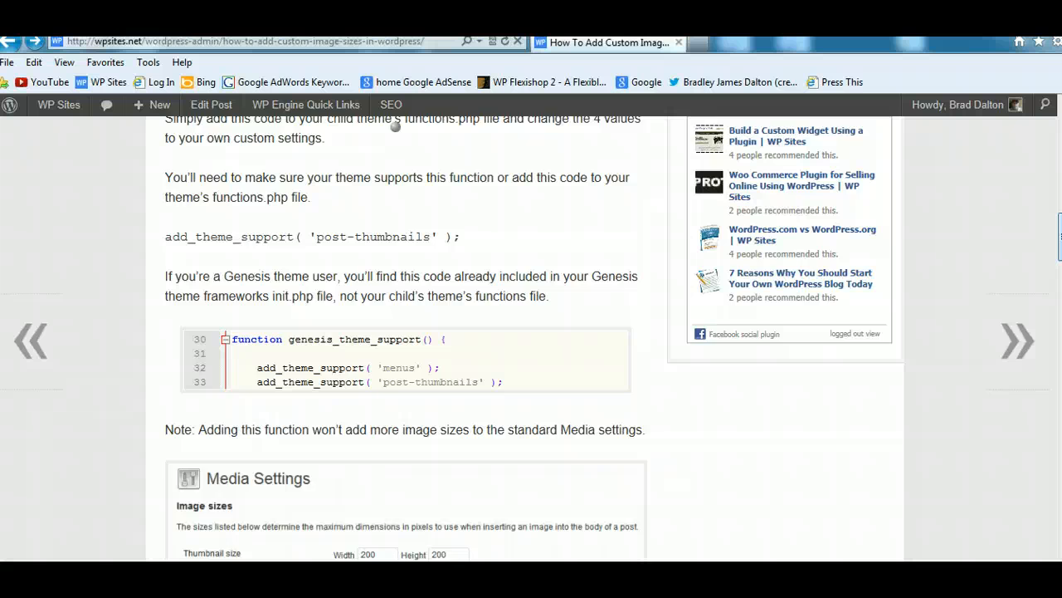
scroll("up", 3)
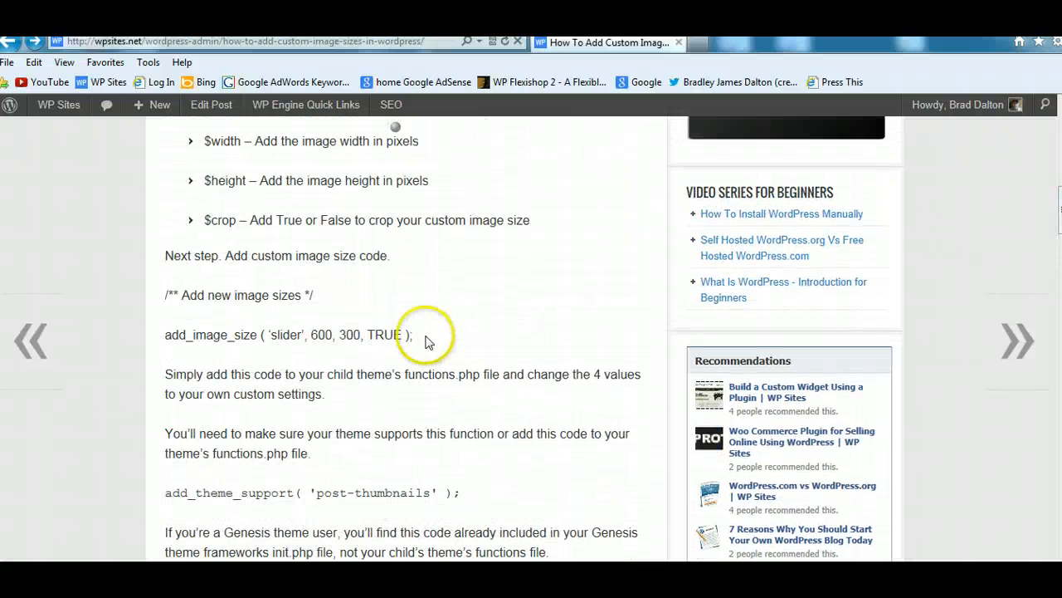
scroll("up", 3)
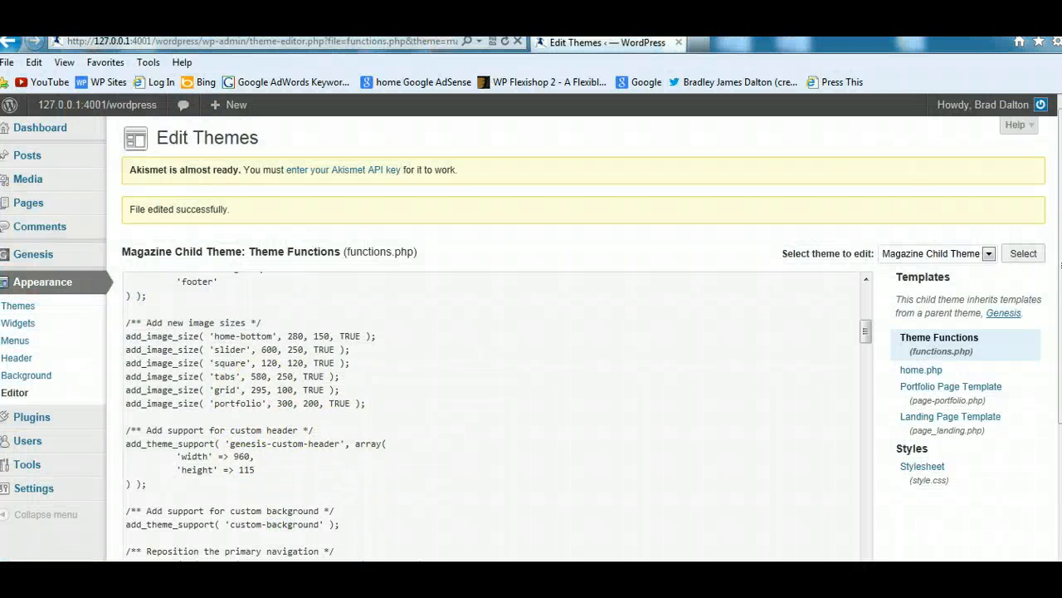
scroll("down", 3)
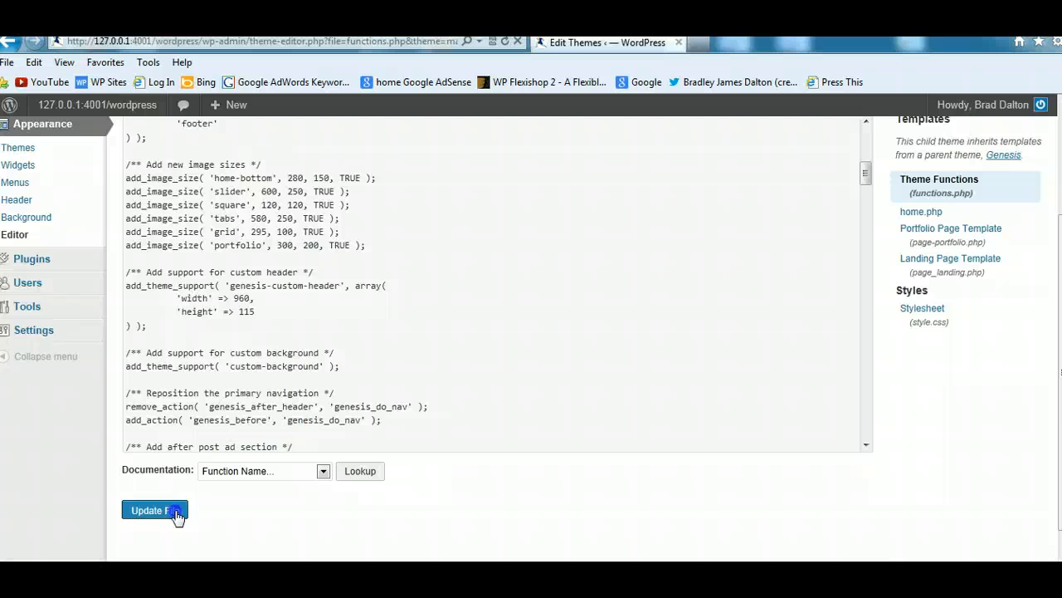
- Save functions.php and go to Appearance > Widgets
left_click(153, 510)
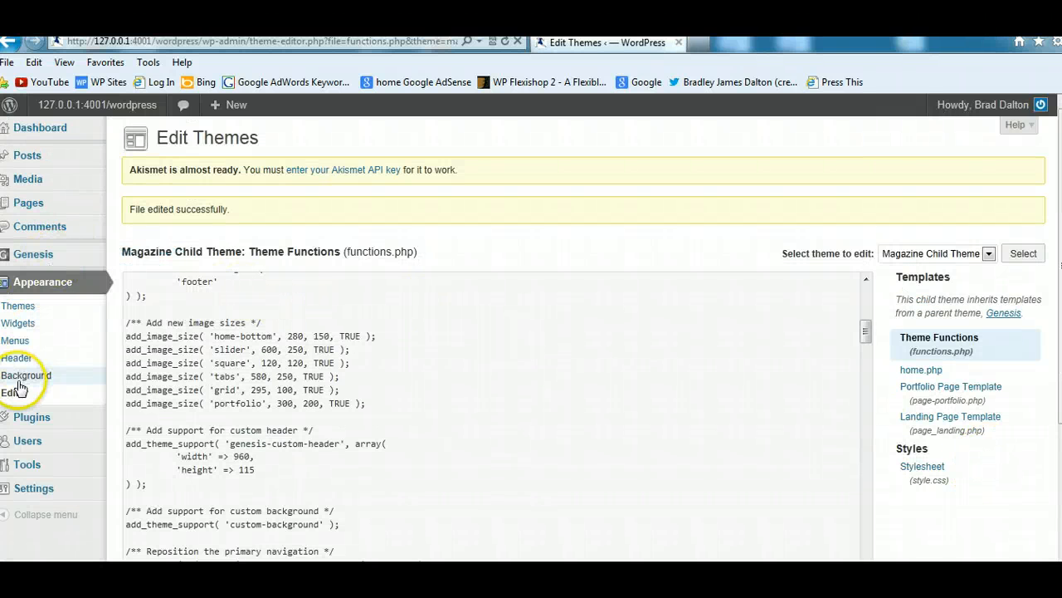
mouse_move(42, 282)
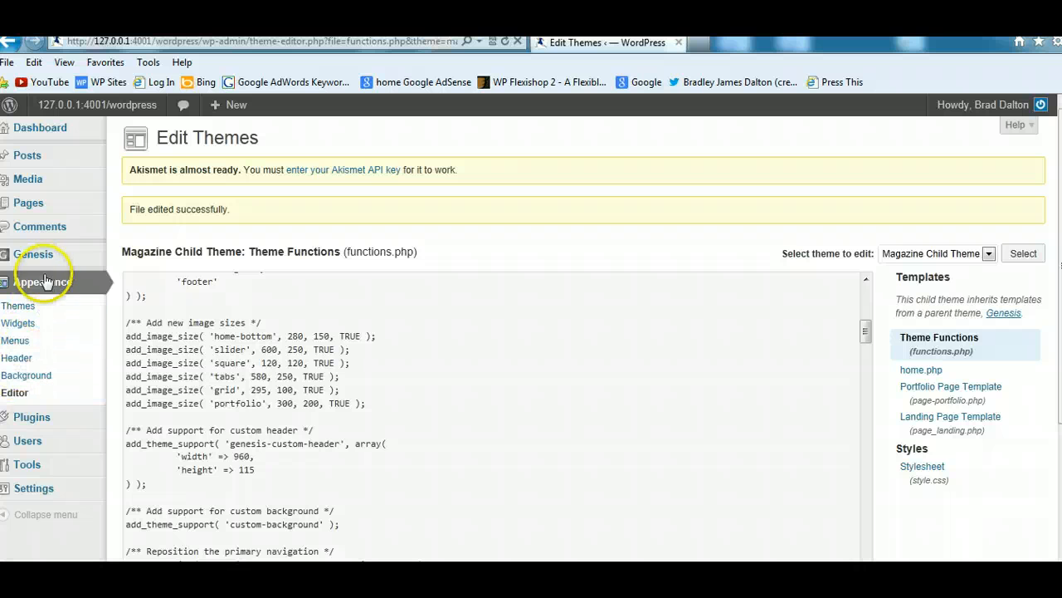
left_click(19, 323)
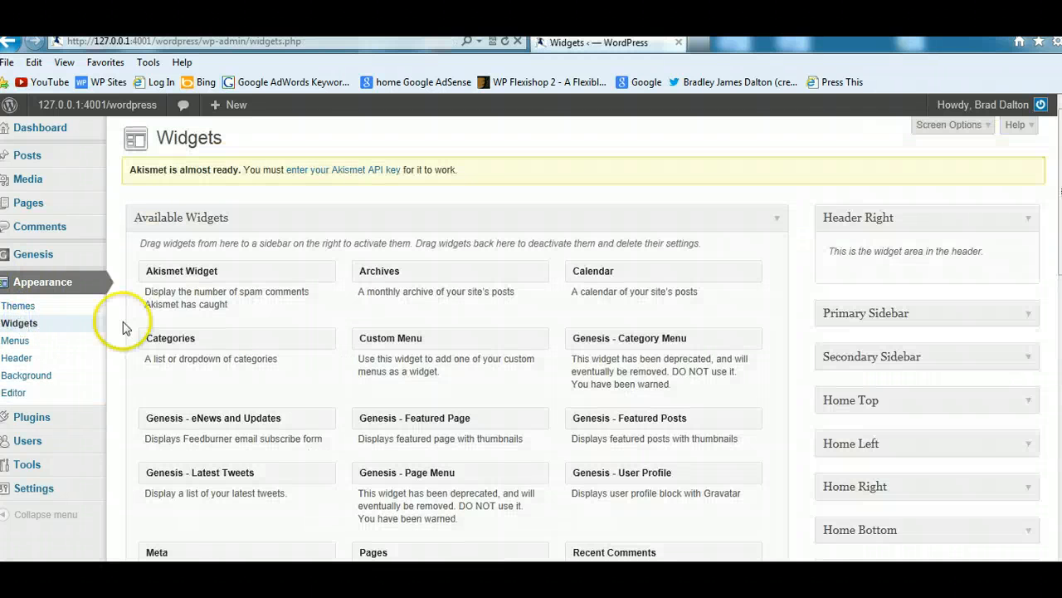
- Check the Featured Posts widget's image size list, keep thumbnail, and close the widget
scroll("down", 3)
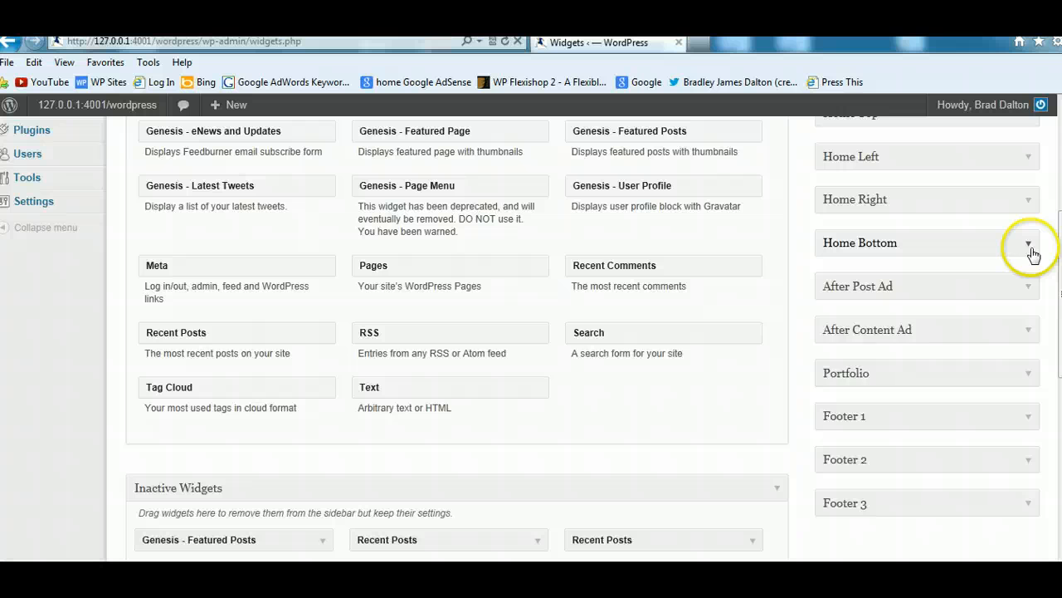
left_click(1030, 247)
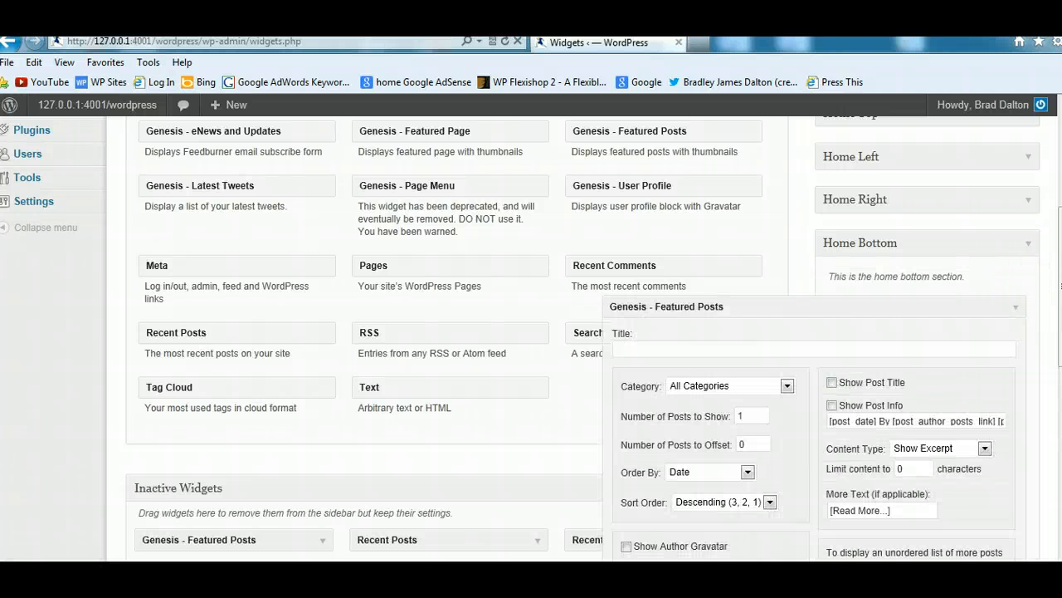
scroll("down", 3)
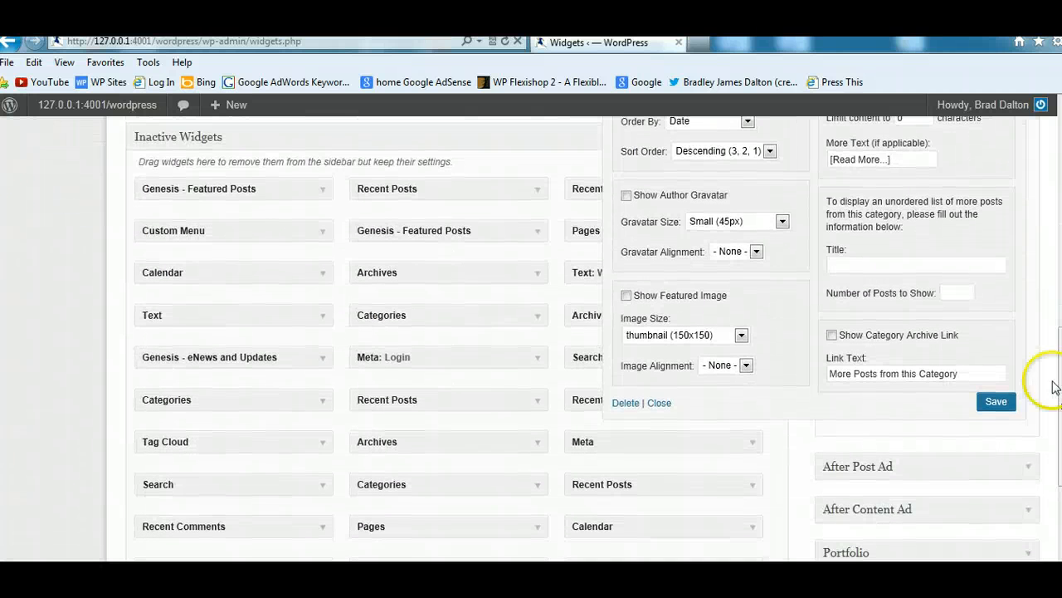
left_click(742, 335)
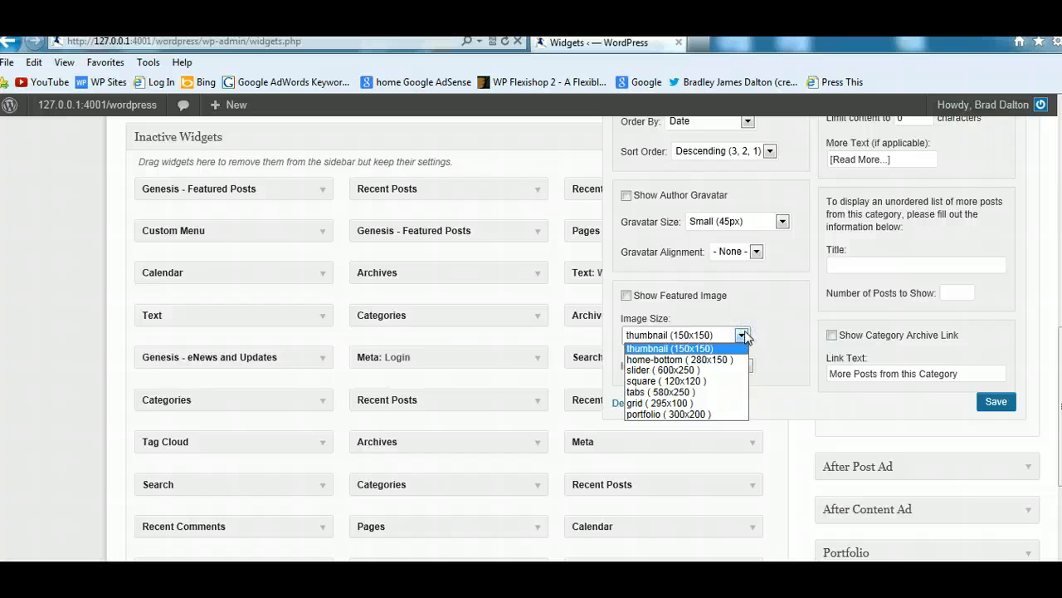
mouse_move(697, 359)
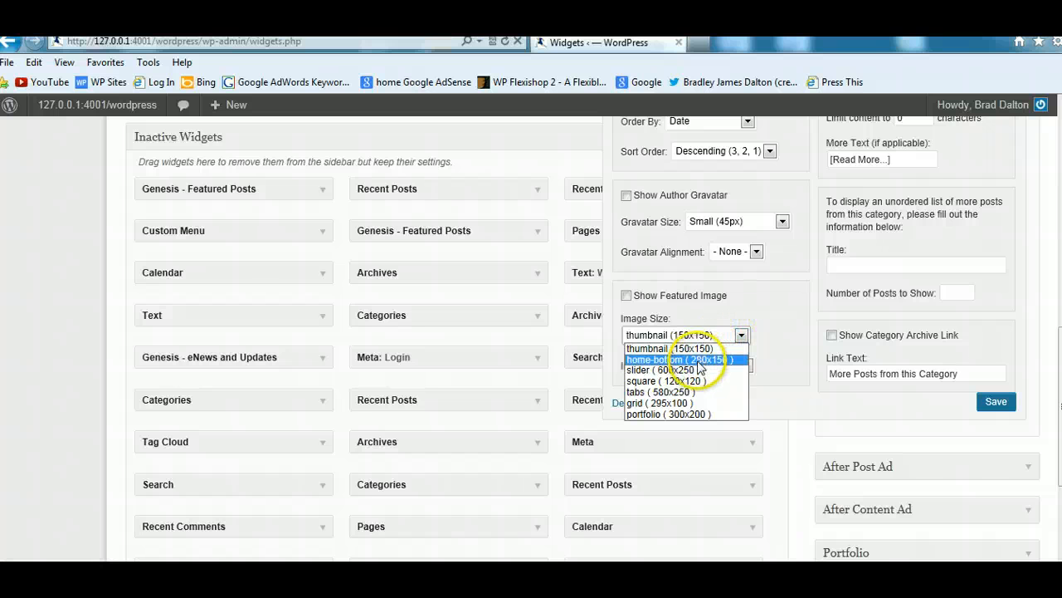
mouse_move(660, 369)
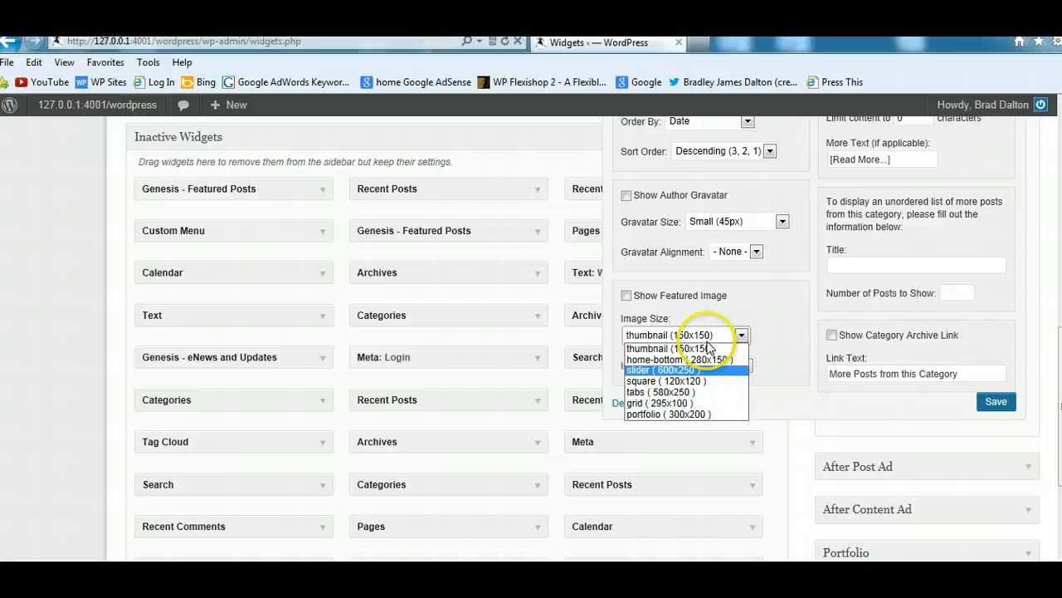
left_click(669, 348)
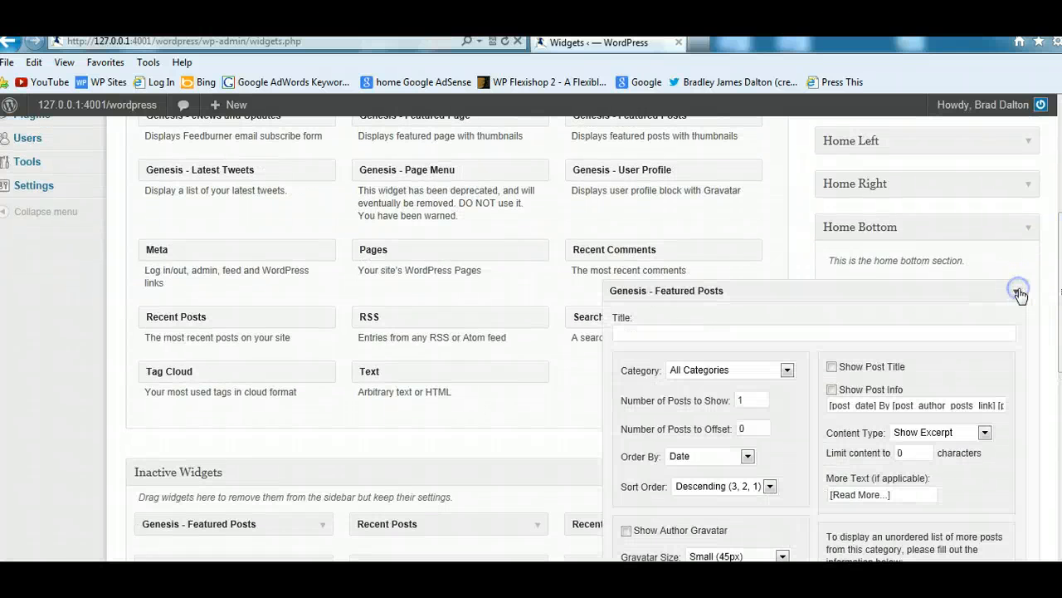
scroll("down", 3)
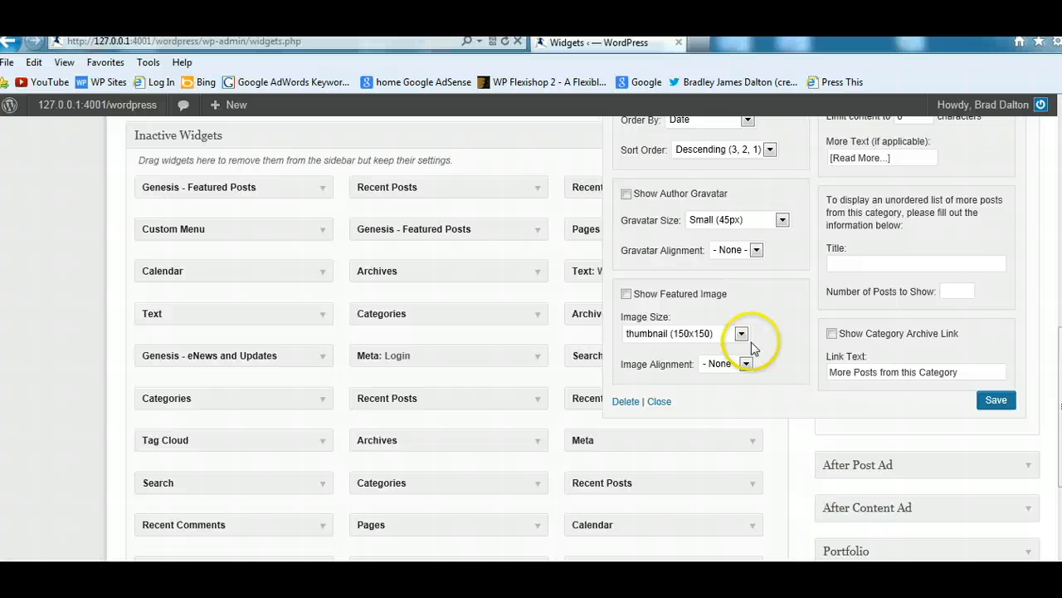
left_click(740, 333)
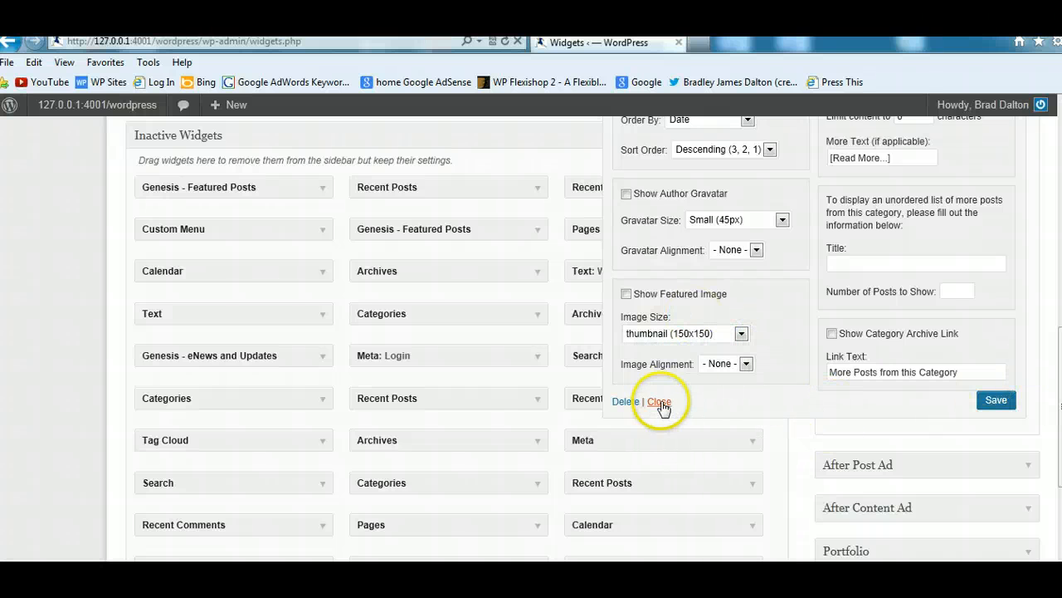
left_click(660, 401)
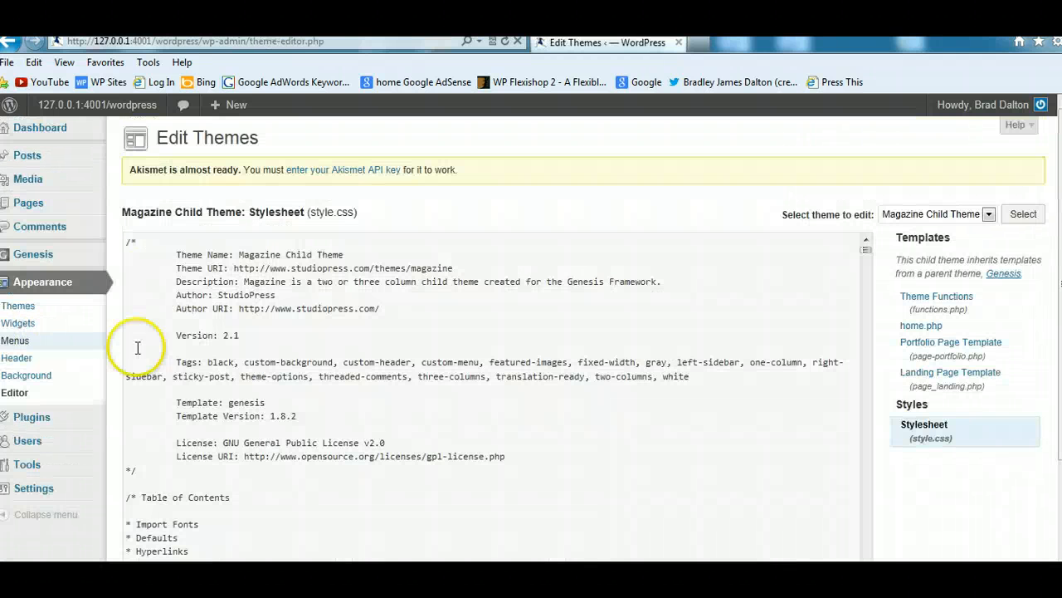
- Paste the featured, homepage, mini and portfolio image-size block back into functions.php
left_click(937, 298)
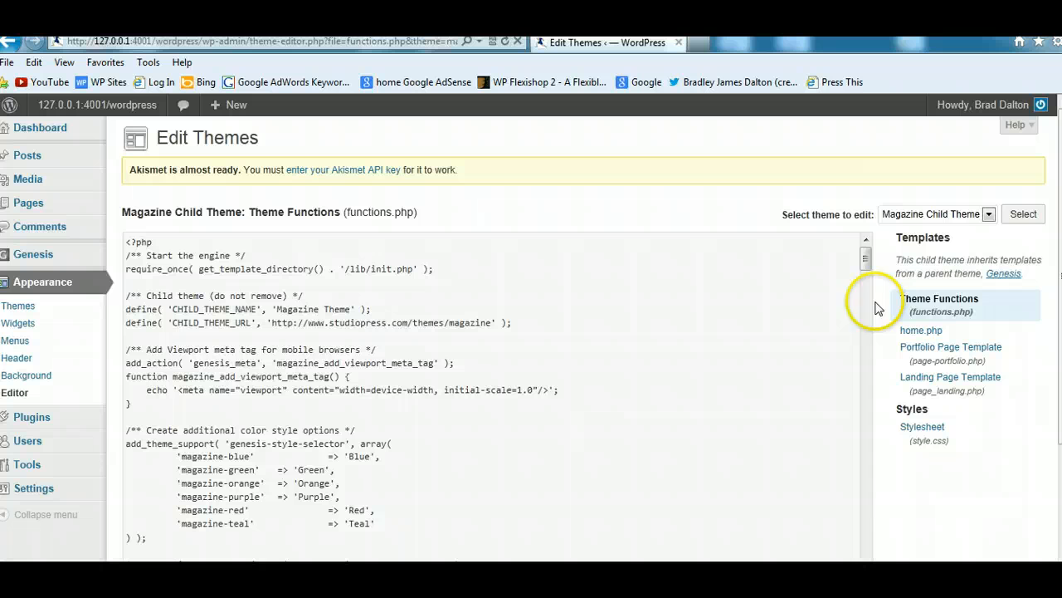
mouse_move(868, 278)
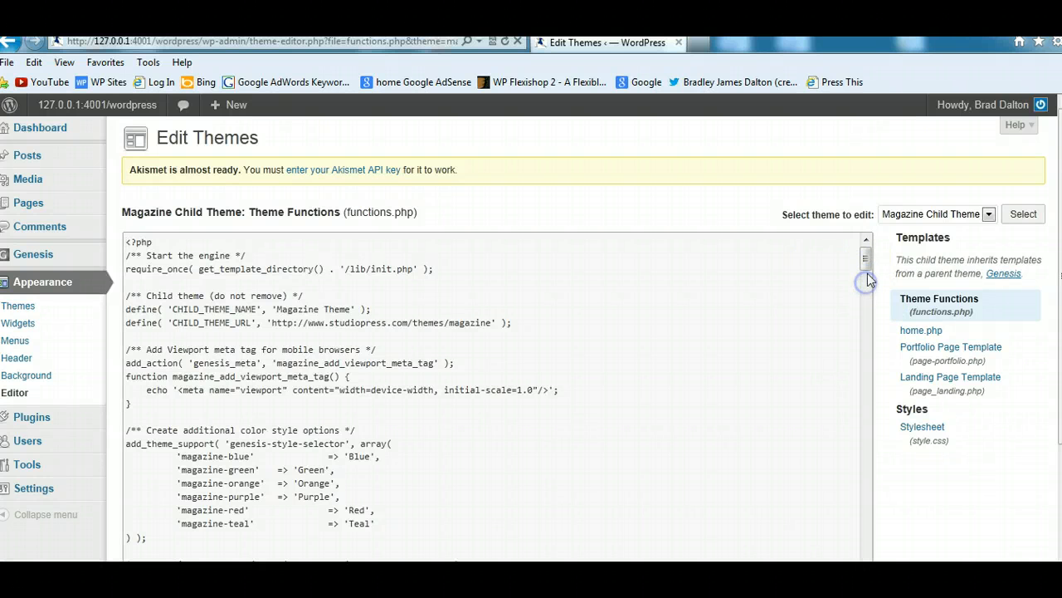
scroll("down", 3)
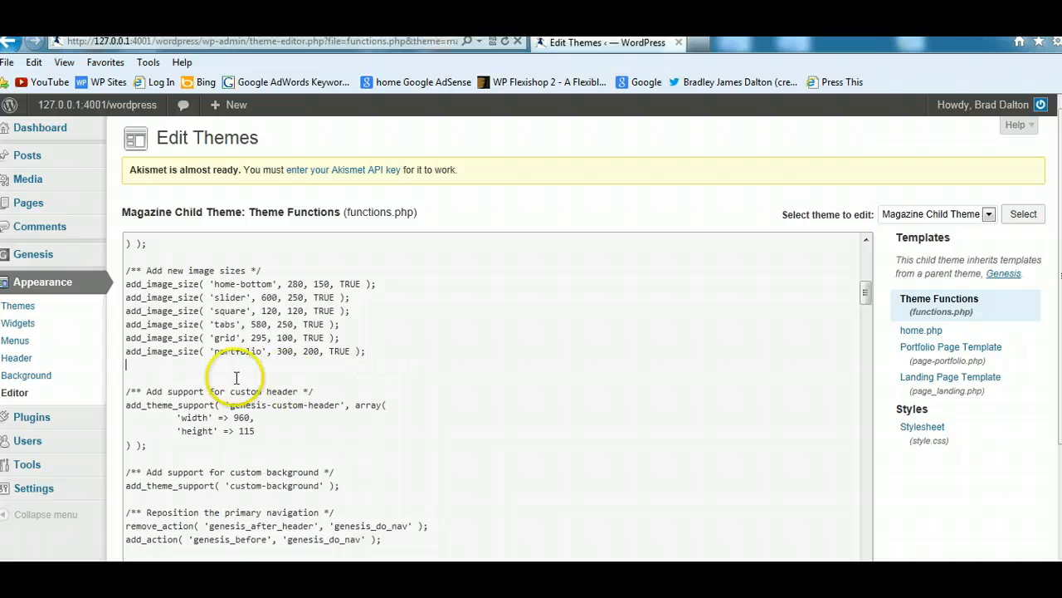
right_click(236, 378)
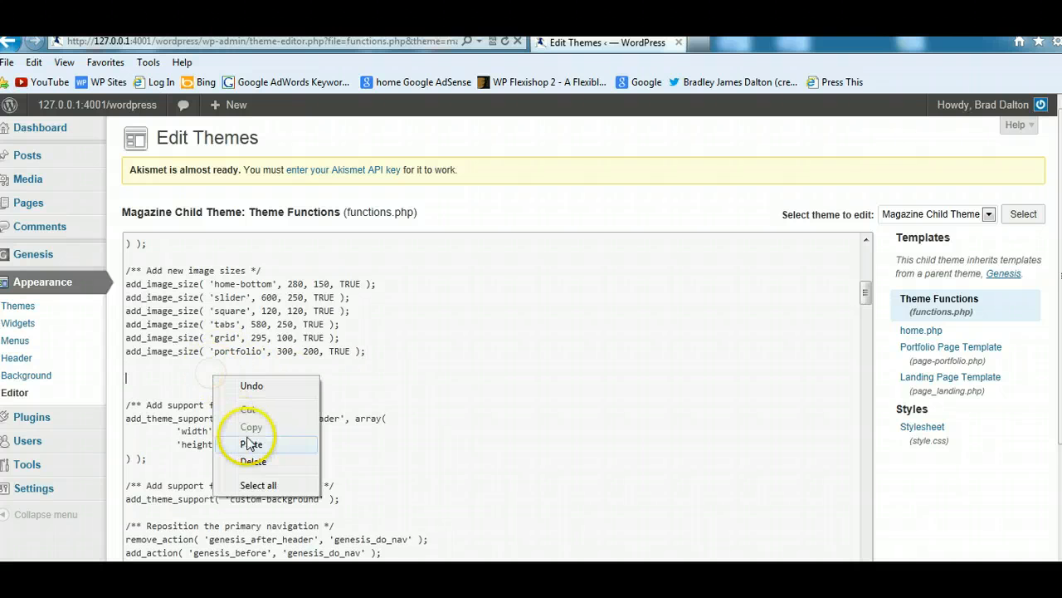
left_click(251, 443)
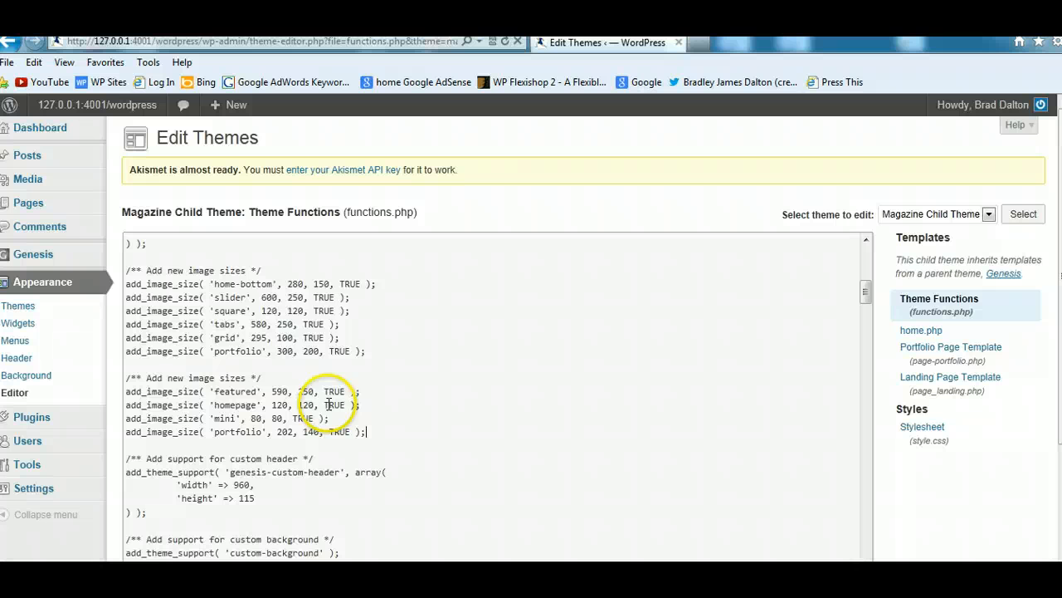
mouse_move(710, 162)
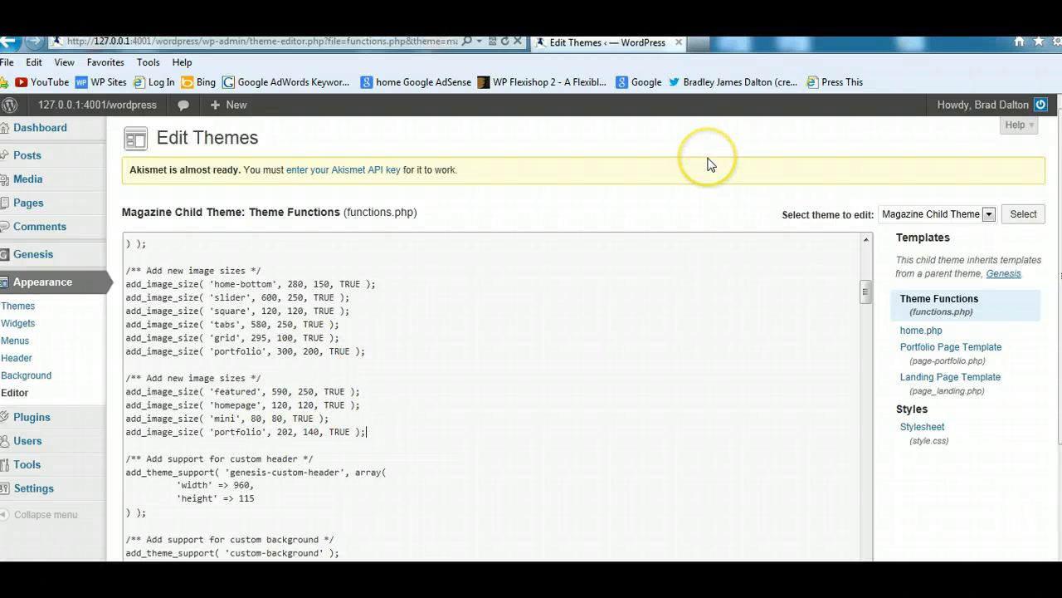
mouse_move(709, 163)
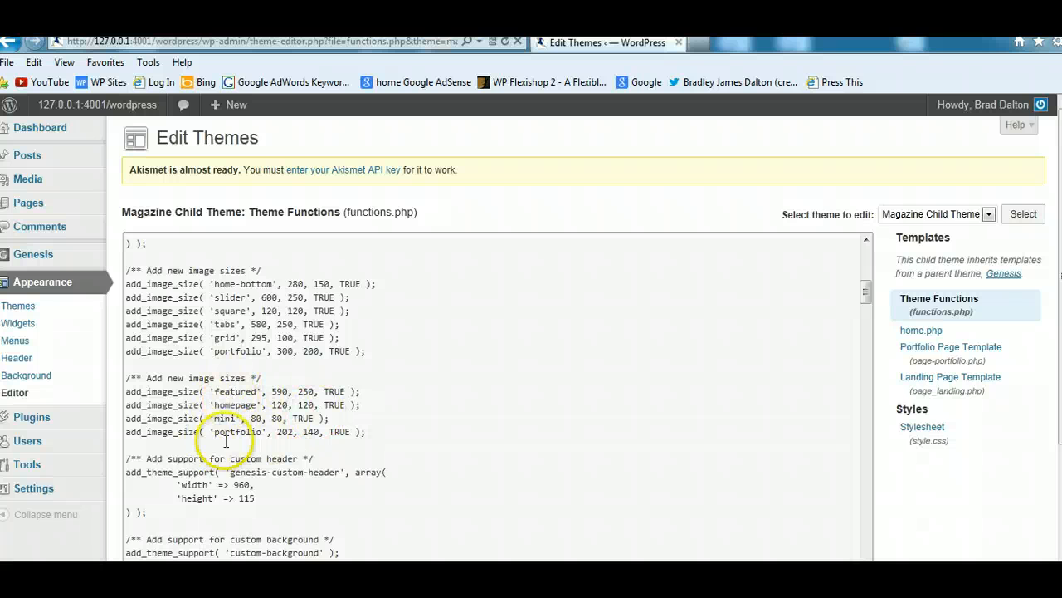
mouse_move(1025, 324)
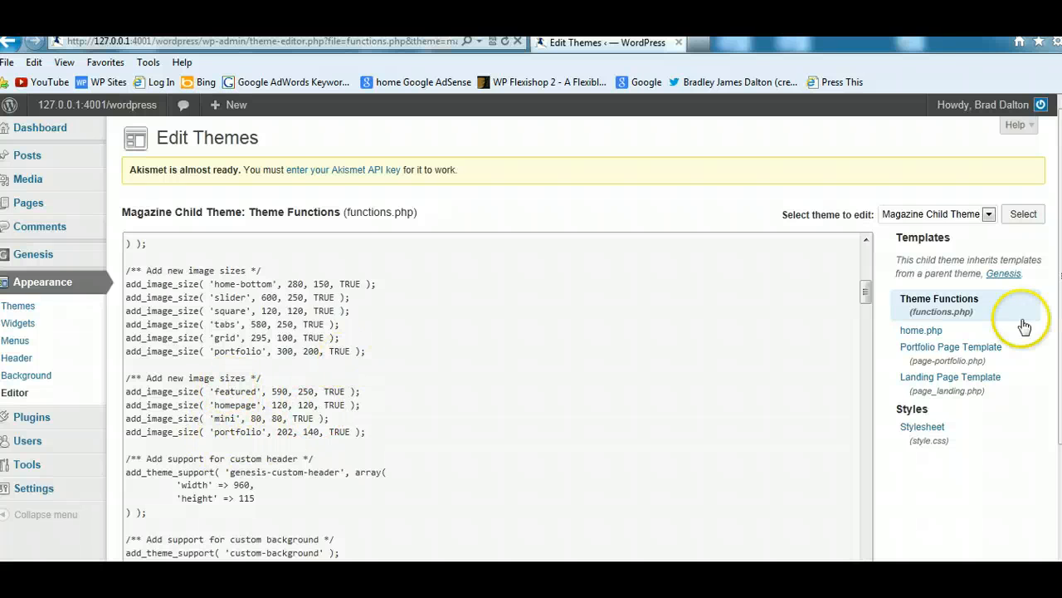
scroll("down", 3)
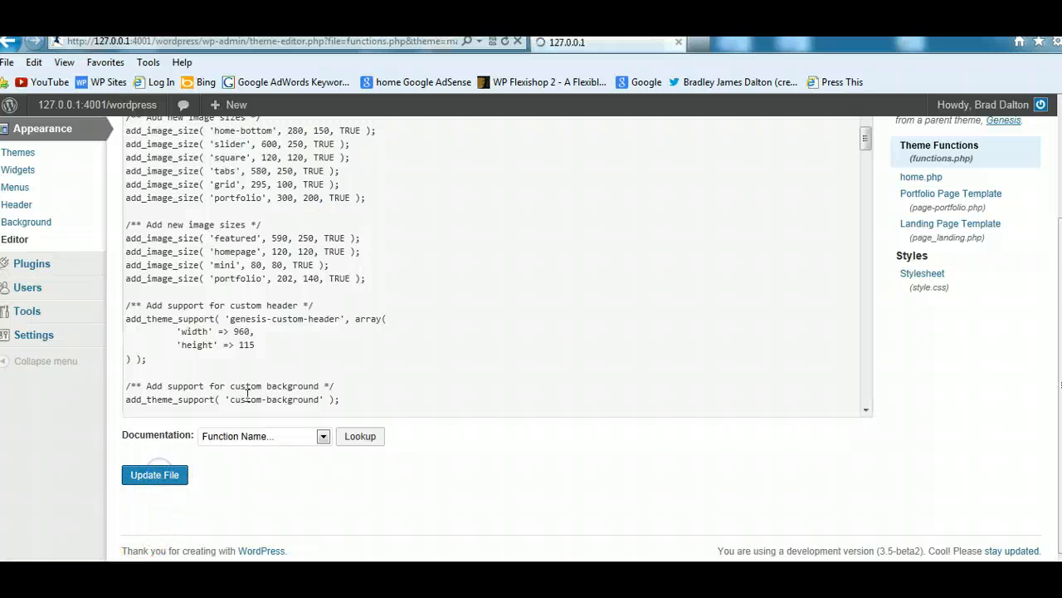
- Save functions.php, then open Settings > Media
left_click(155, 474)
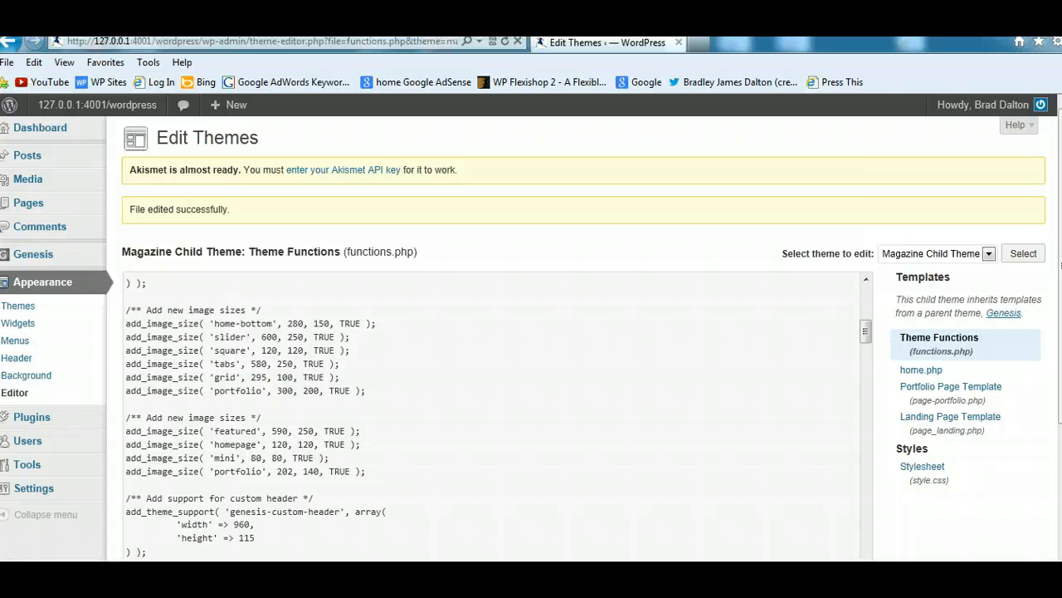
scroll("down", 3)
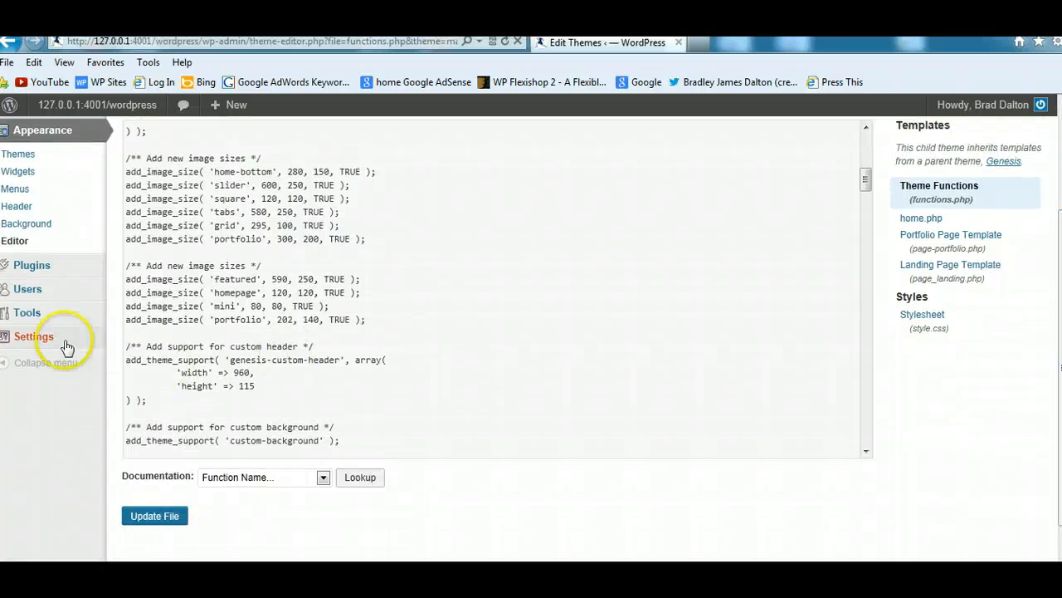
left_click(34, 337)
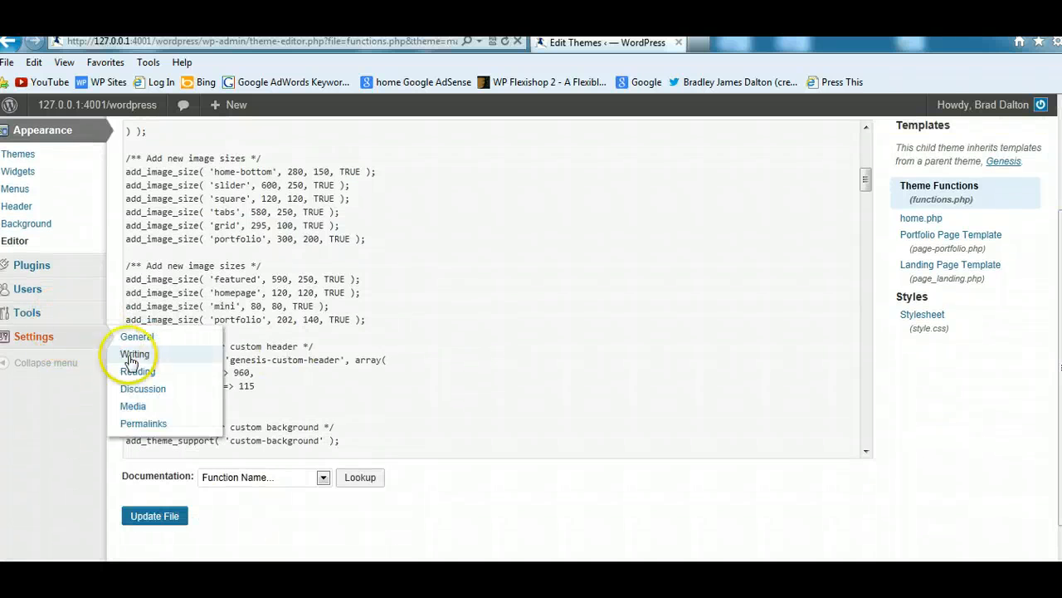
mouse_move(133, 406)
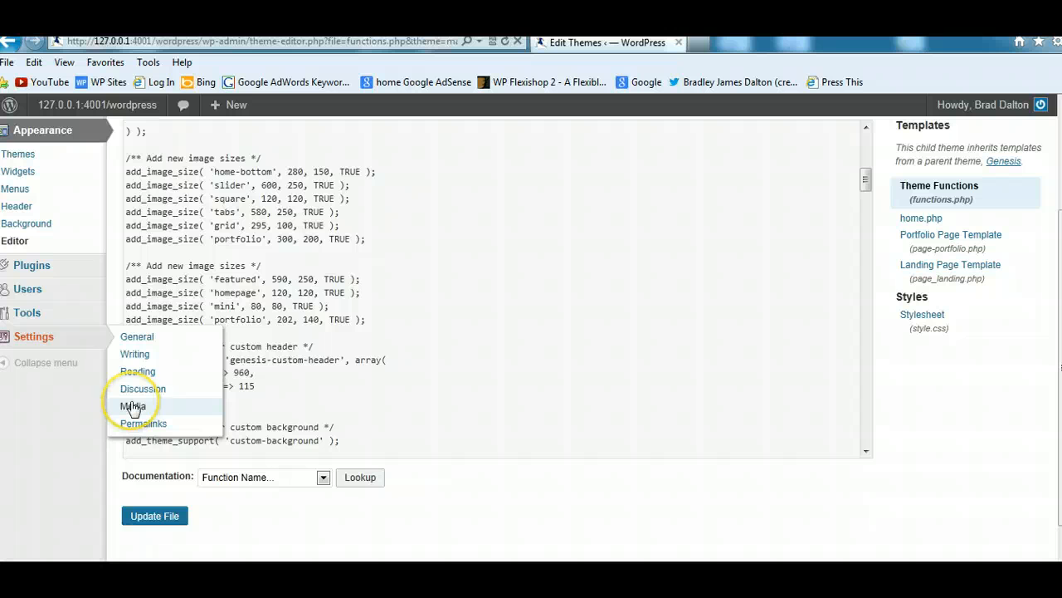
left_click(133, 406)
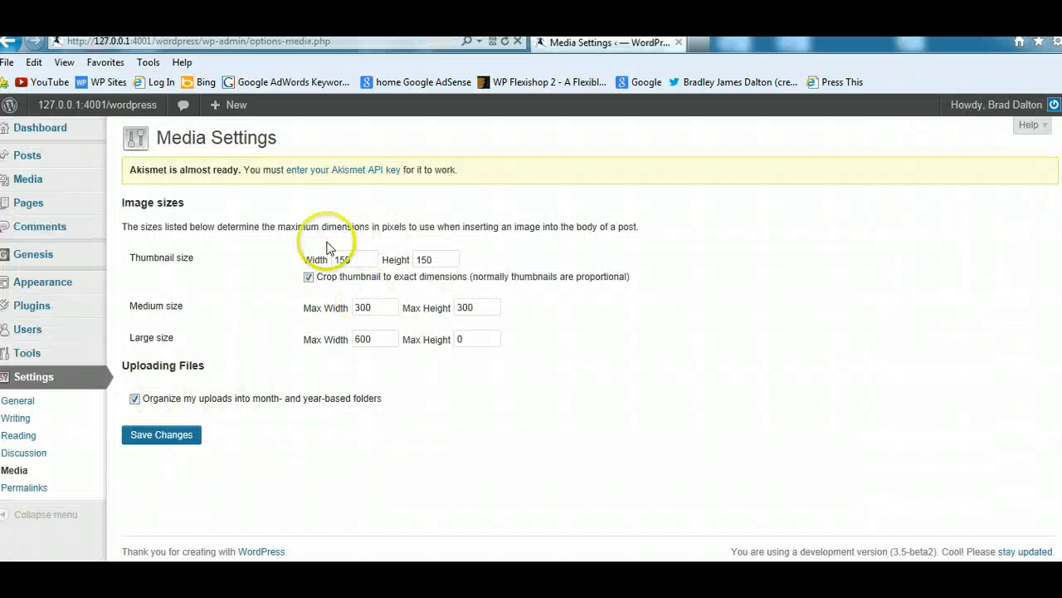
mouse_move(430, 349)
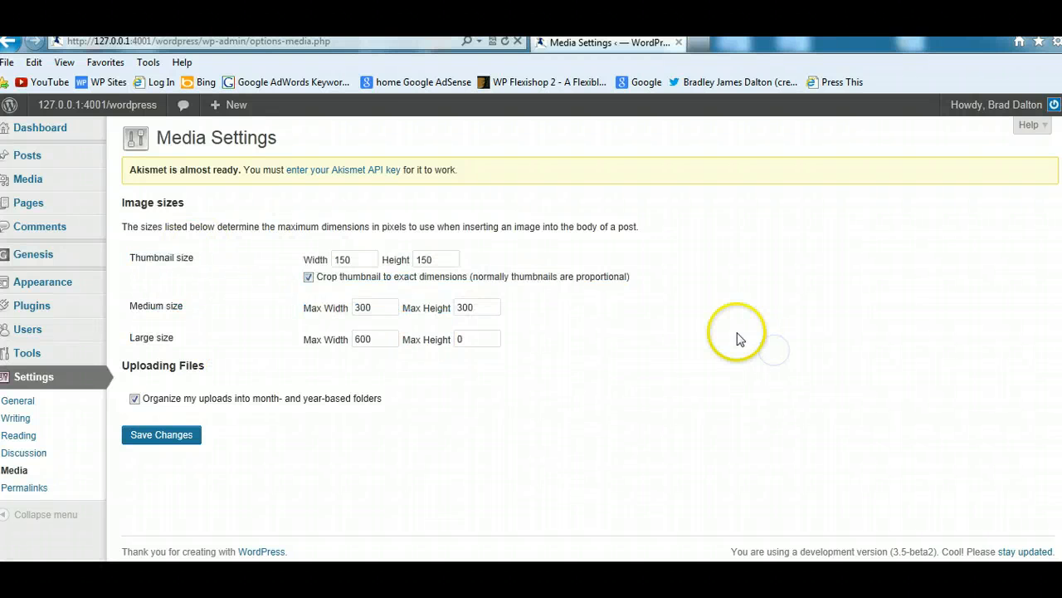
mouse_move(287, 353)
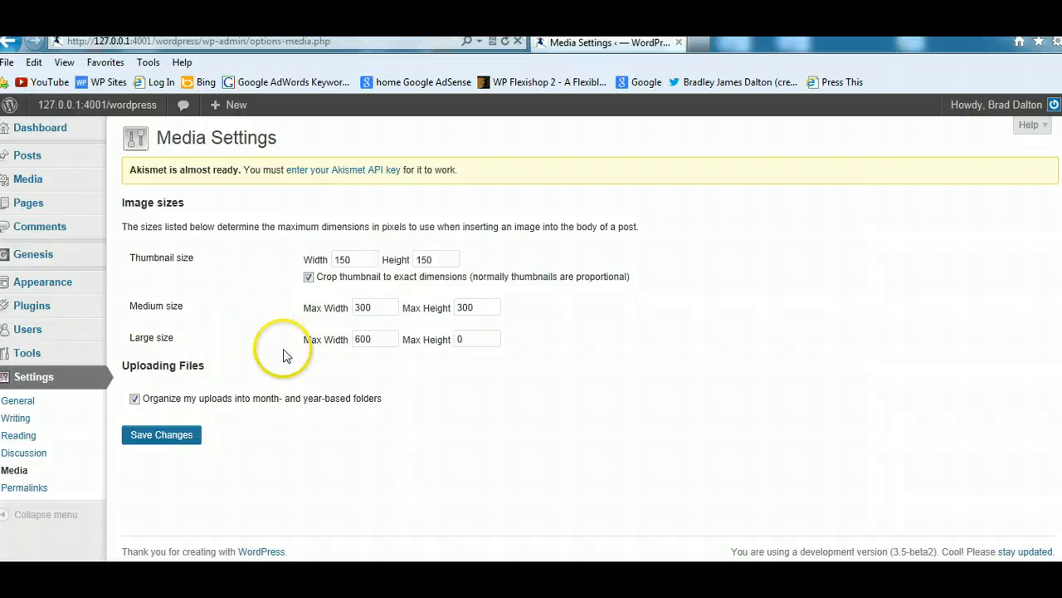
- Save the unchanged Media Settings and start a new page via Pages > Add New
double_click(363, 339)
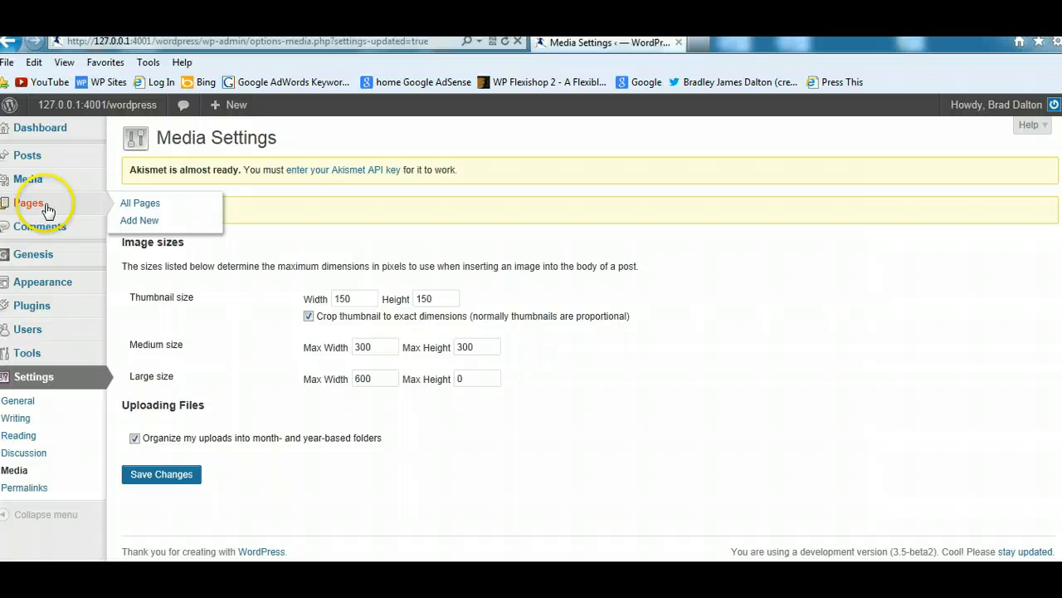
left_click(139, 220)
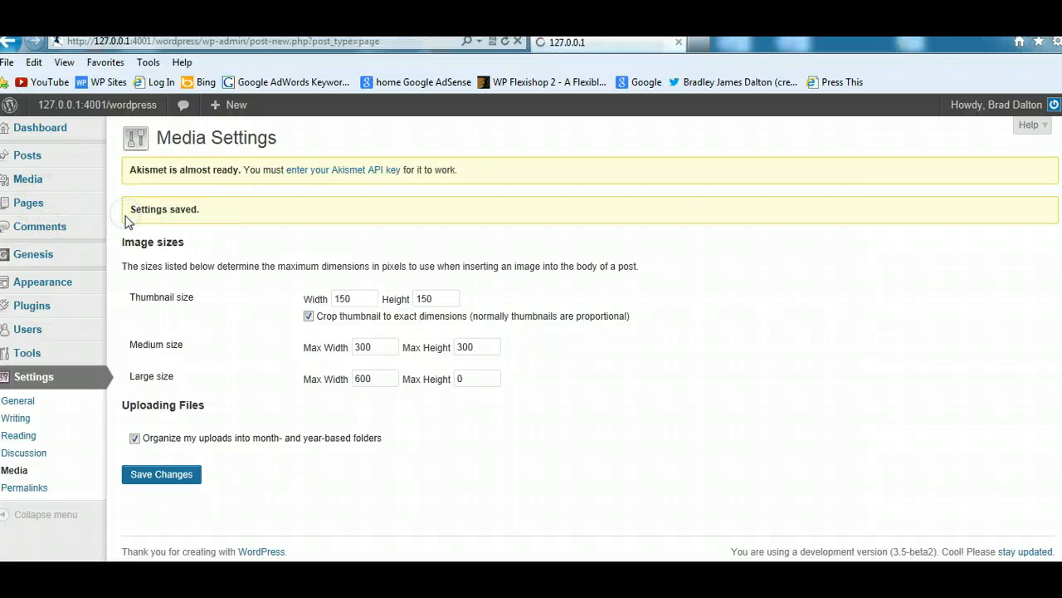
left_click(28, 202)
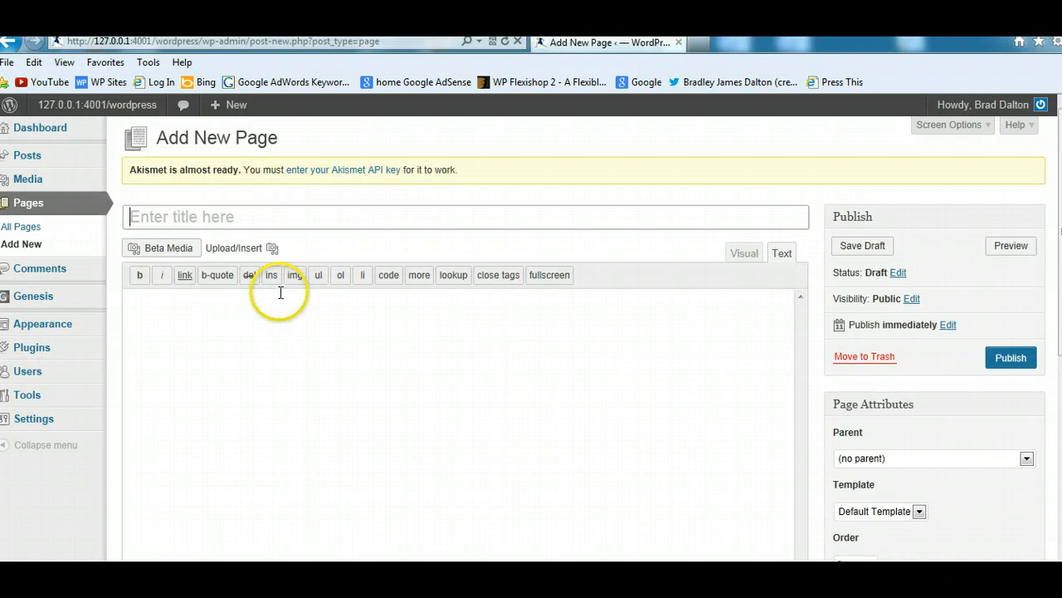
- Check the Jetpack image's default size options, close Add Media, and go to Add New plugins
left_click(233, 247)
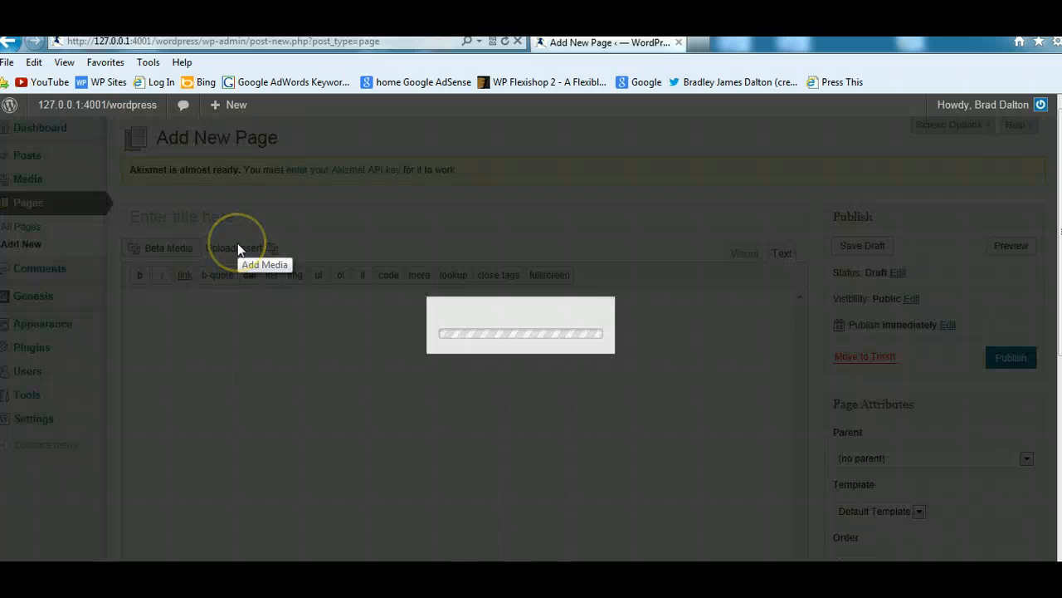
left_click(241, 248)
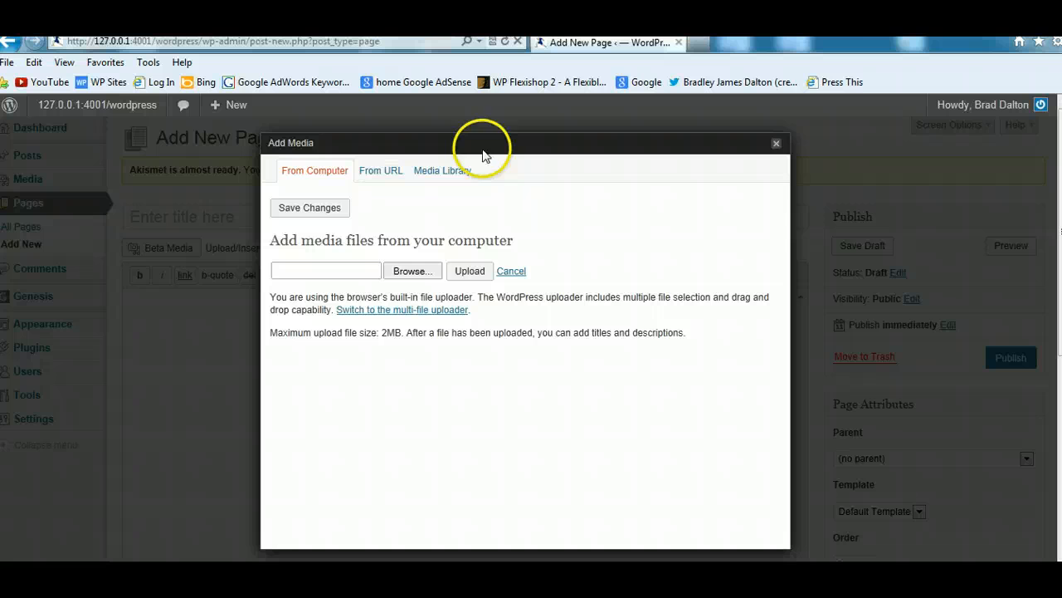
left_click(442, 171)
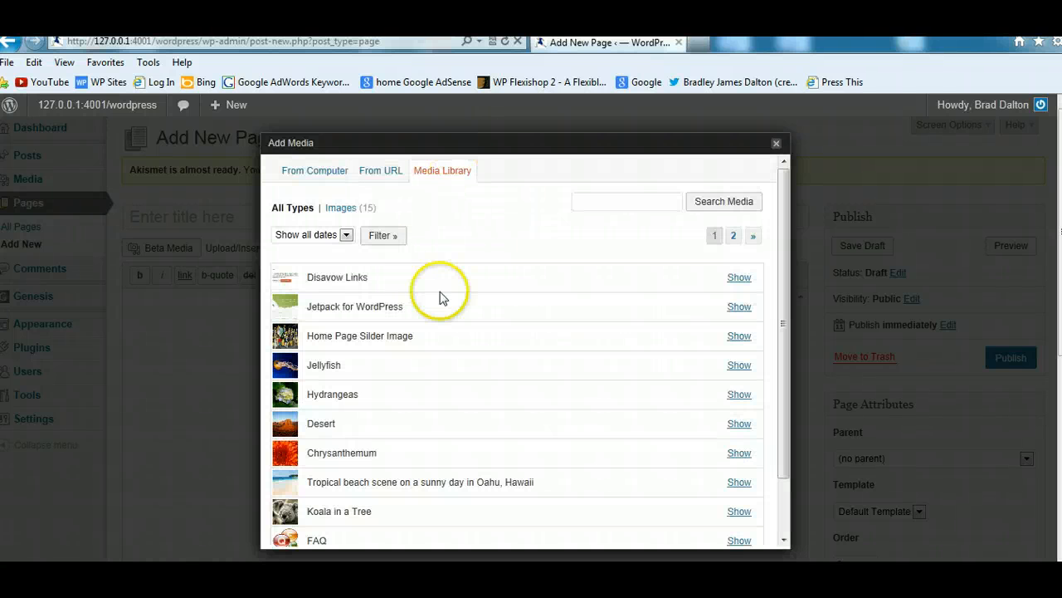
left_click(739, 307)
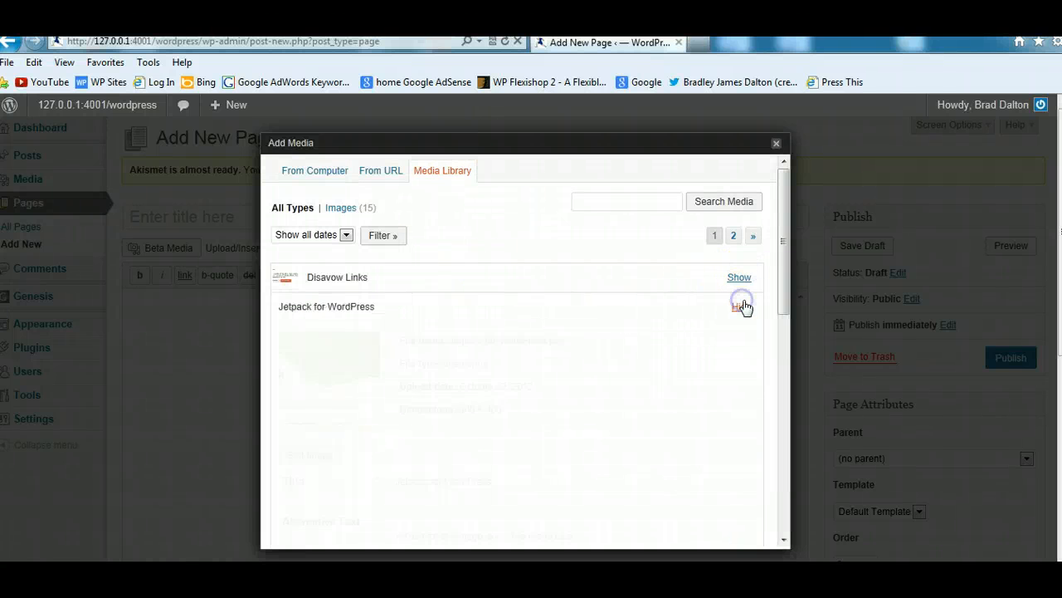
left_click(739, 306)
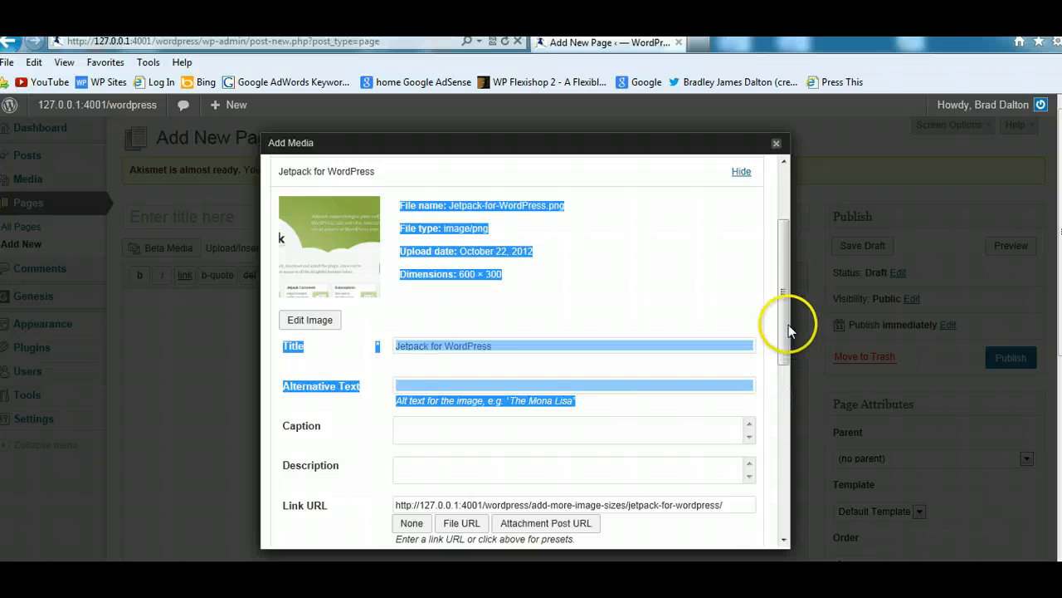
scroll("down", 3)
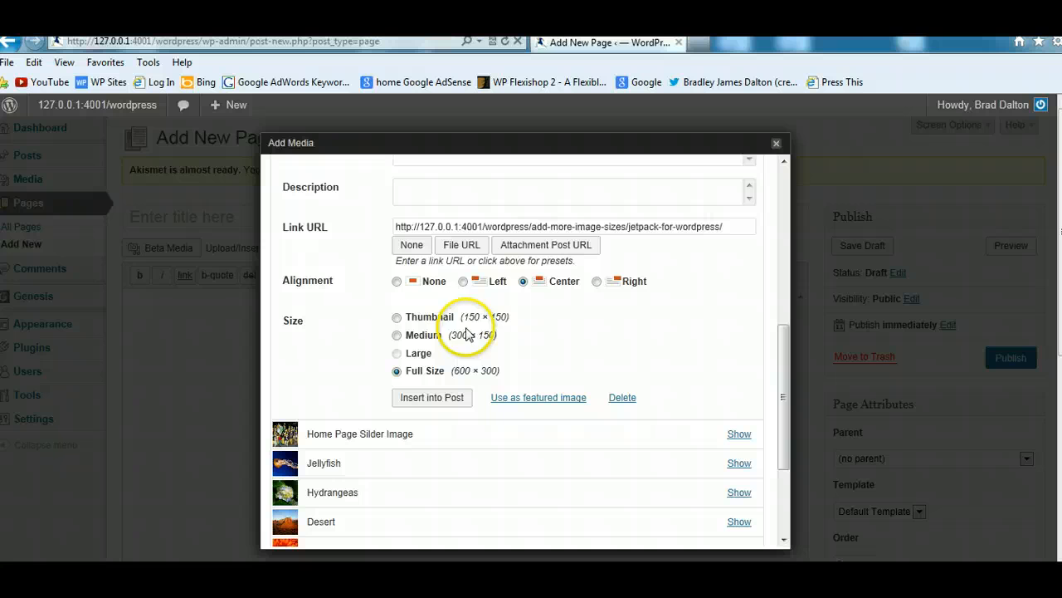
mouse_move(519, 322)
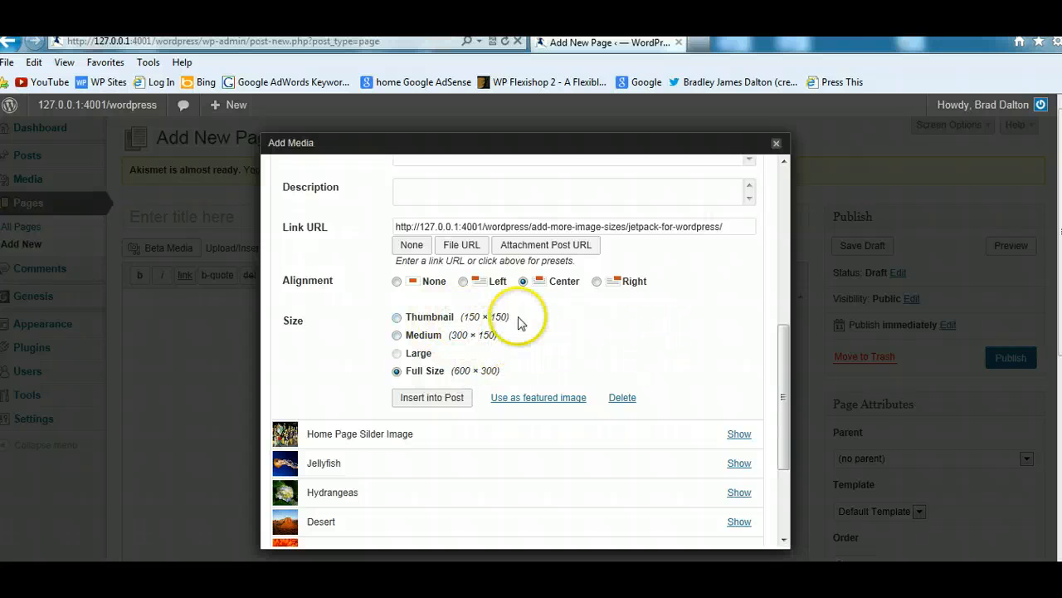
mouse_move(448, 370)
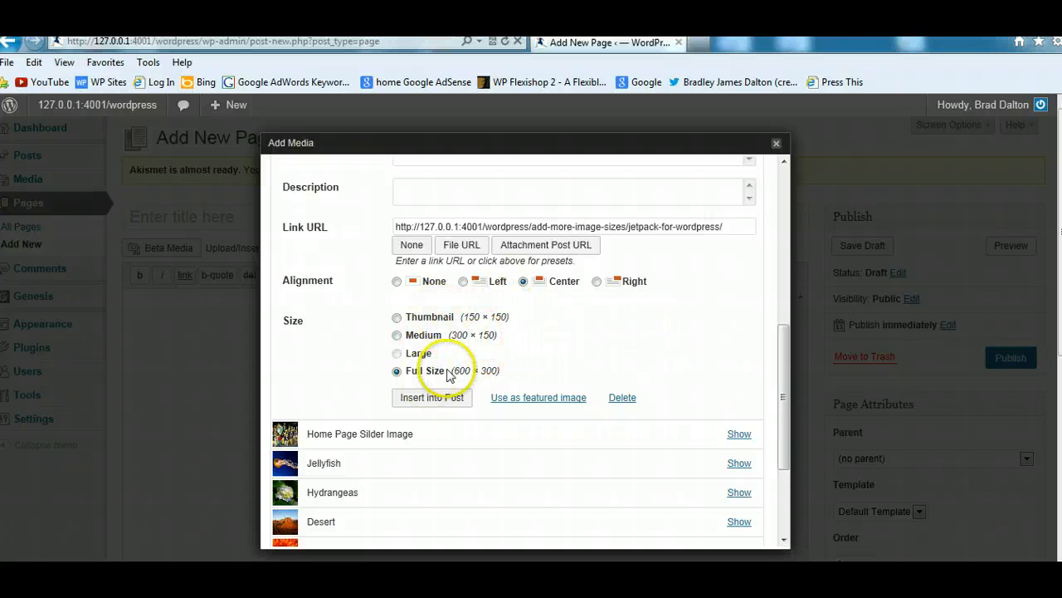
mouse_move(415, 388)
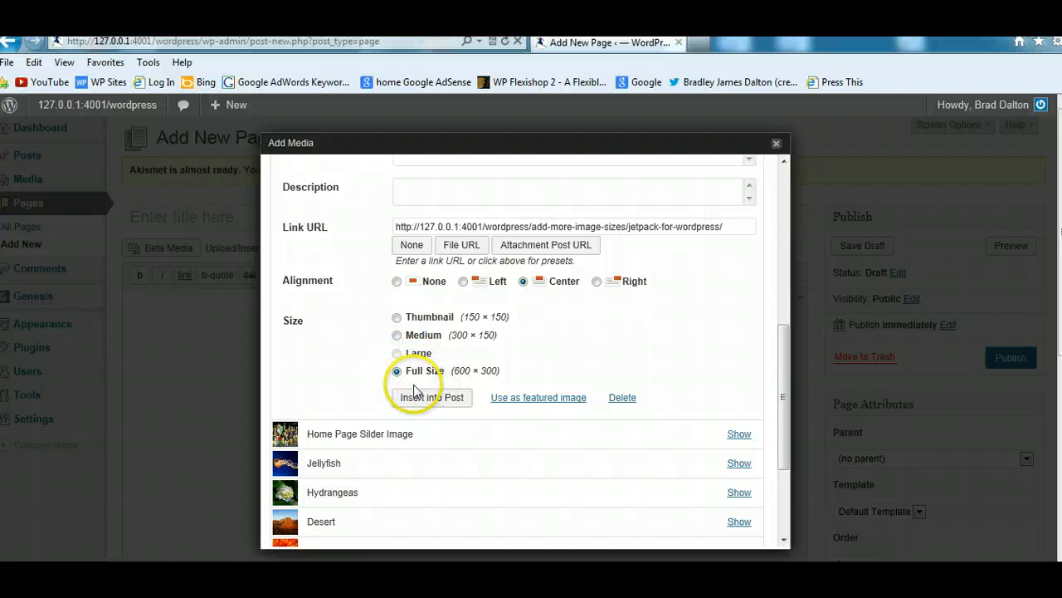
mouse_move(58, 308)
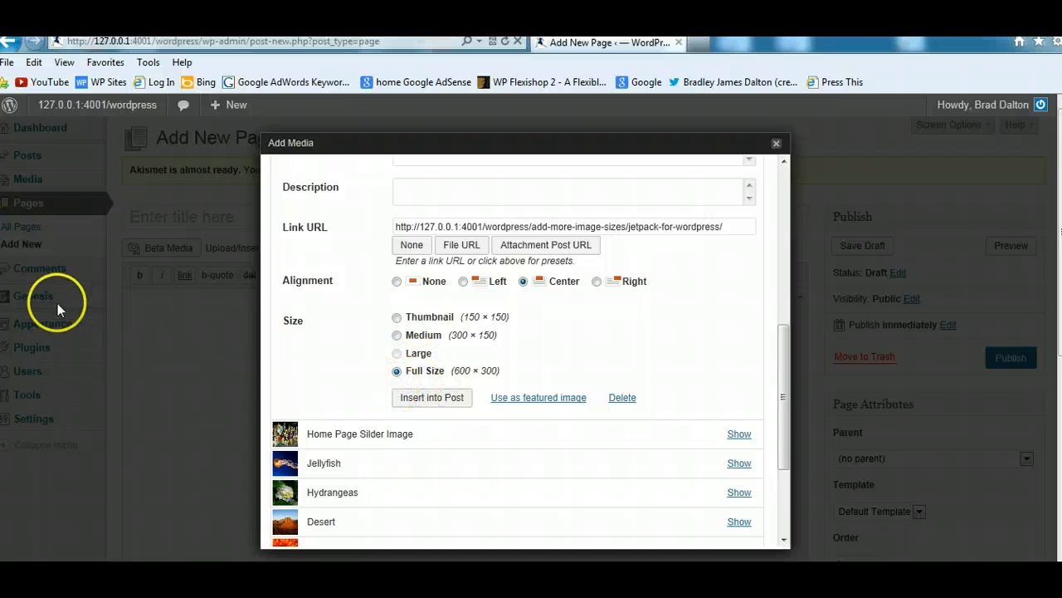
mouse_move(515, 343)
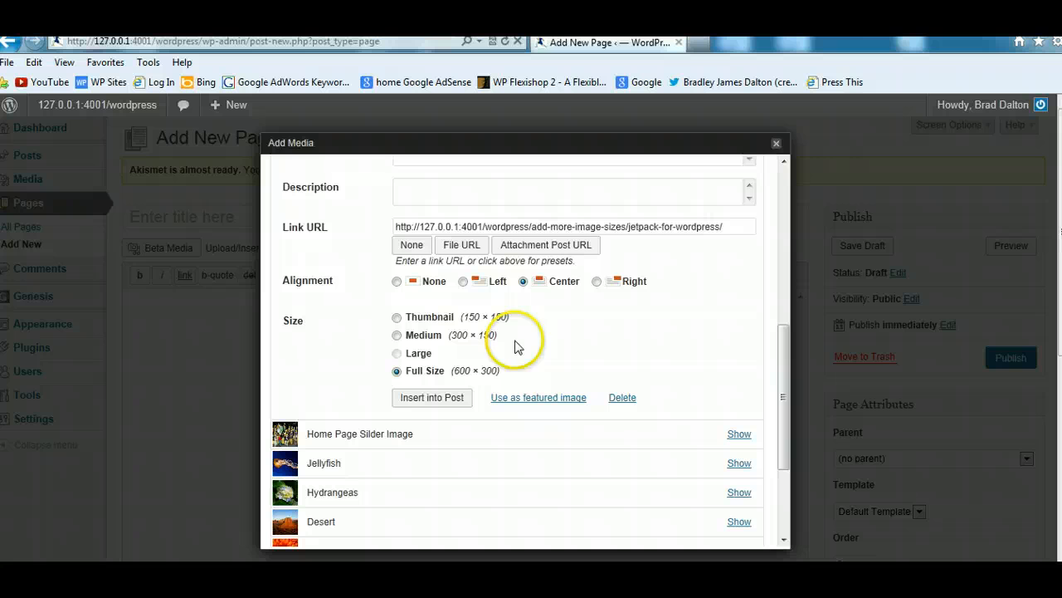
mouse_move(523, 318)
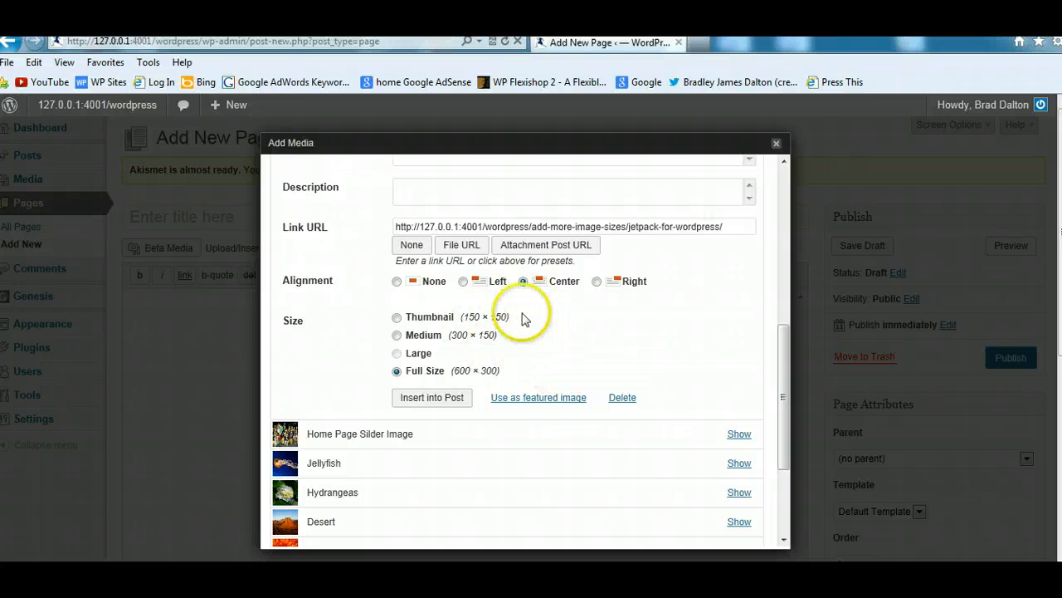
mouse_move(506, 402)
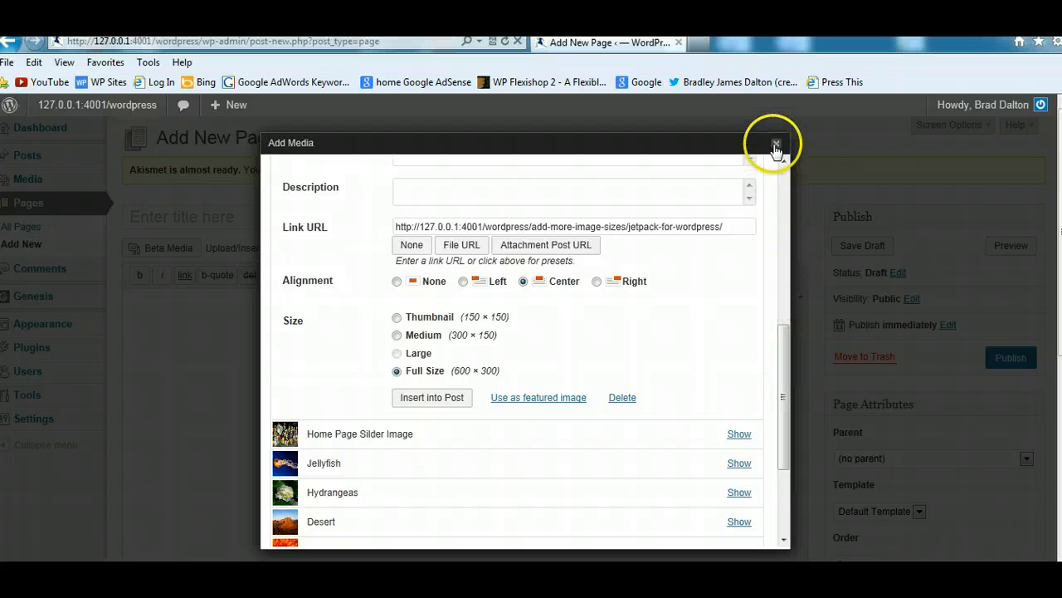
mouse_move(776, 143)
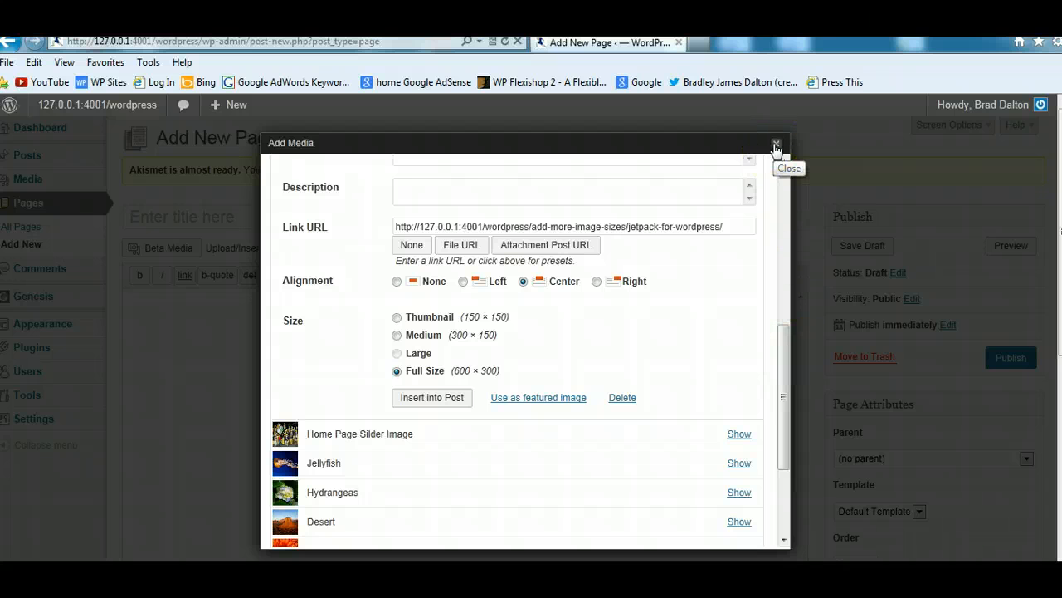
left_click(776, 144)
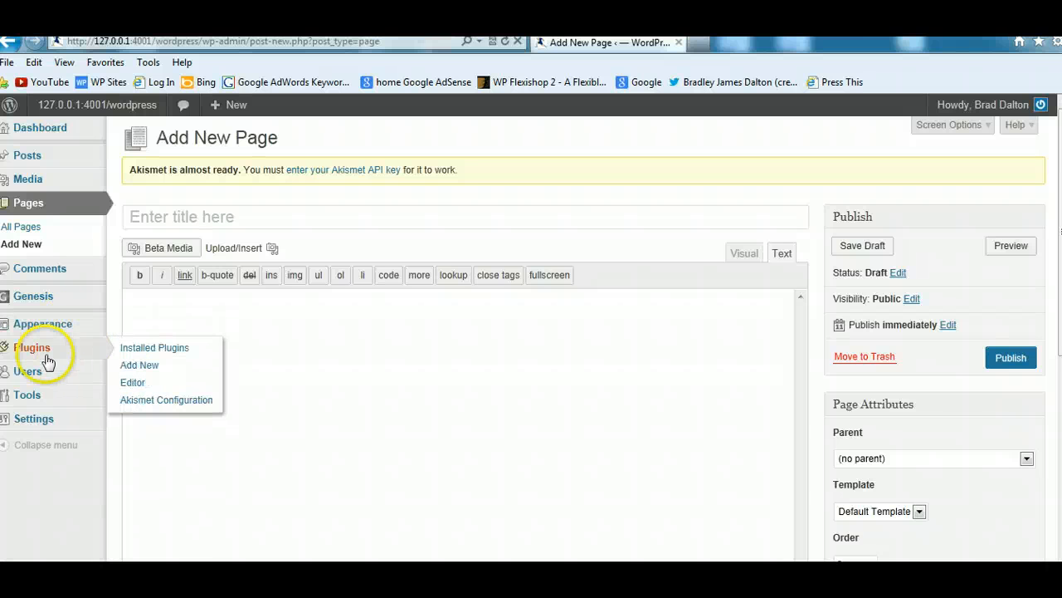
mouse_move(139, 365)
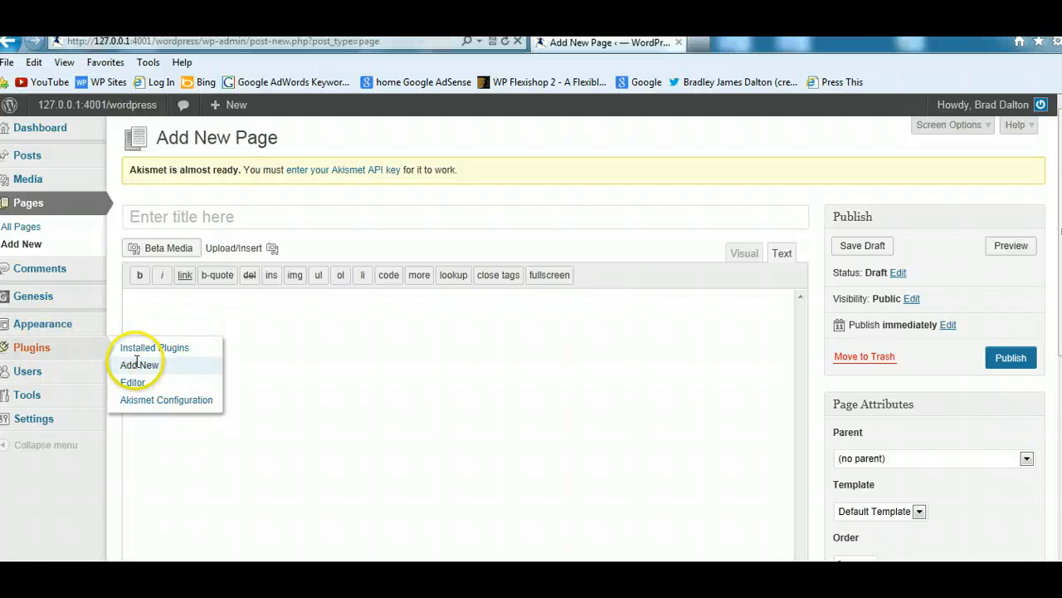
left_click(140, 364)
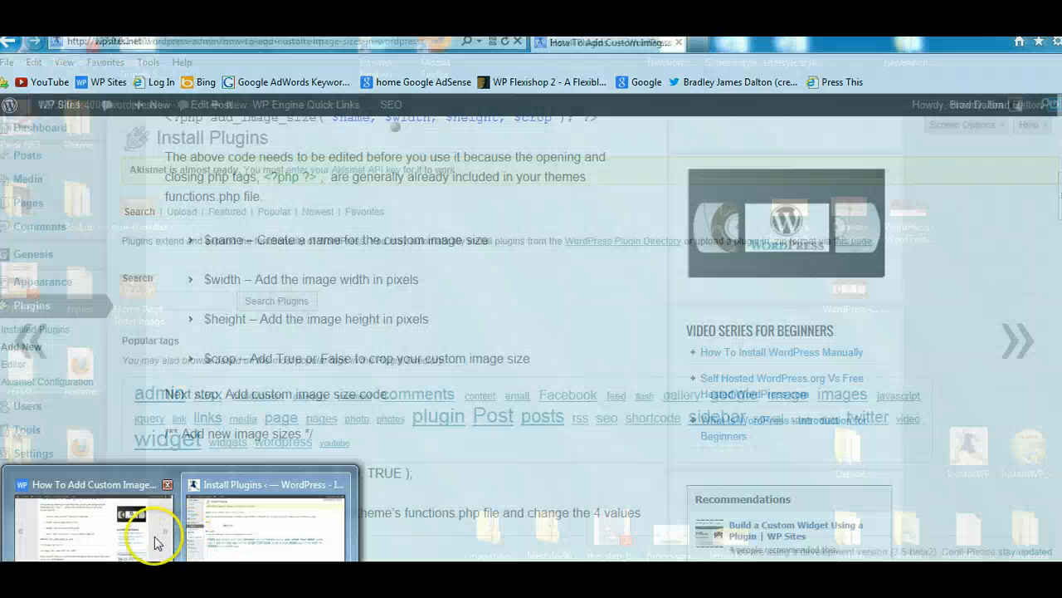
- Scroll the WP Sites article to its plugin list and copy 'Simple Image Sizes'
left_click(91, 515)
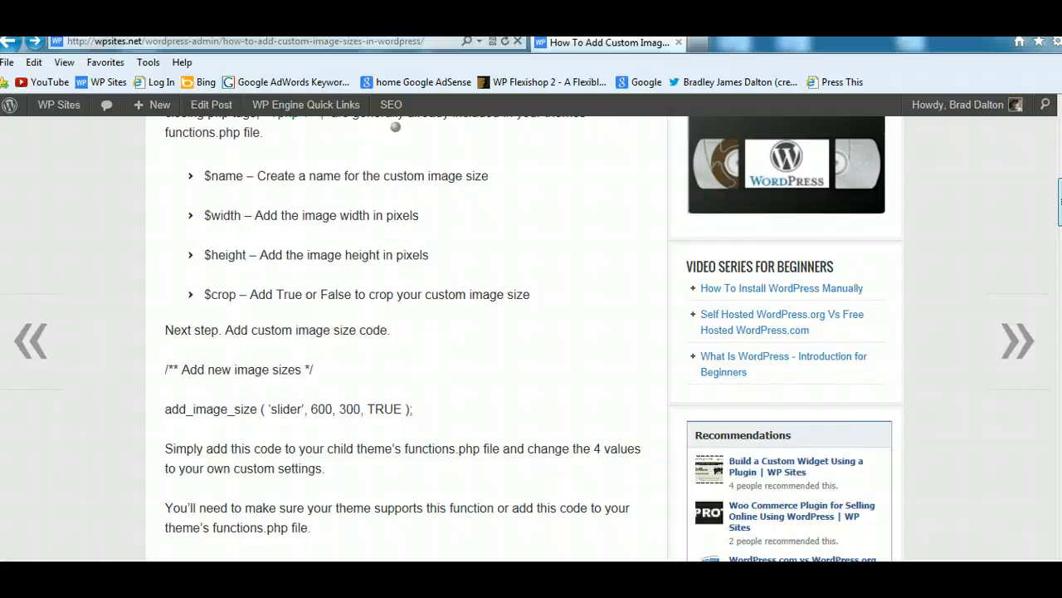
scroll("down", 3)
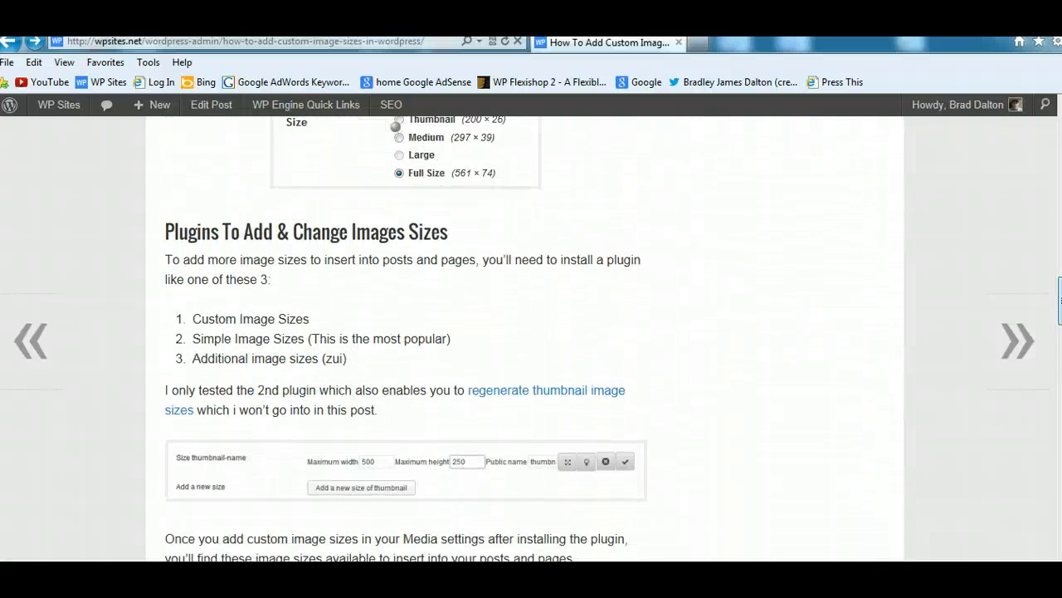
scroll("down", 3)
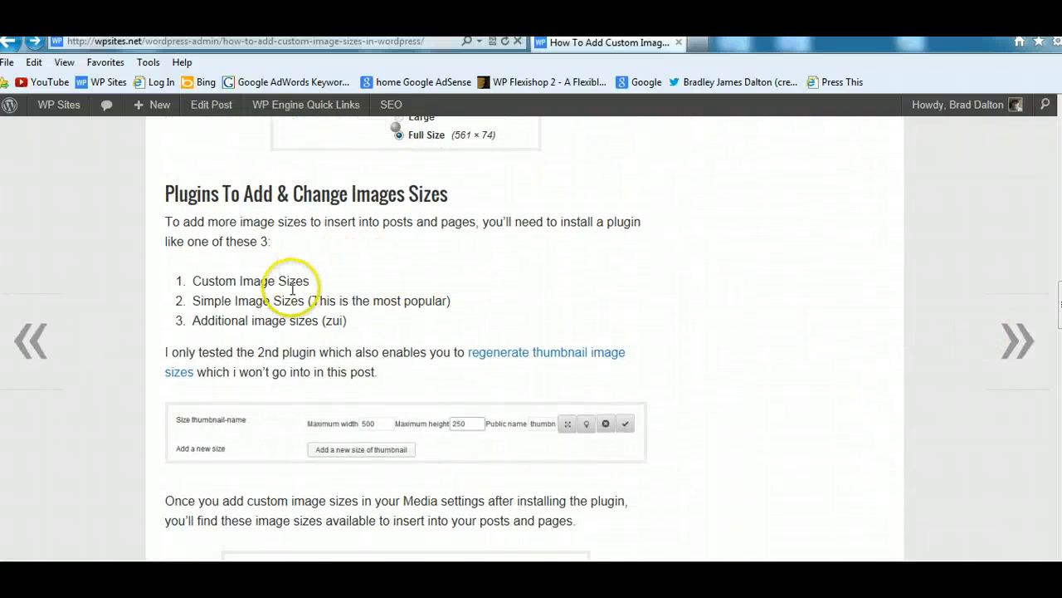
mouse_move(300, 315)
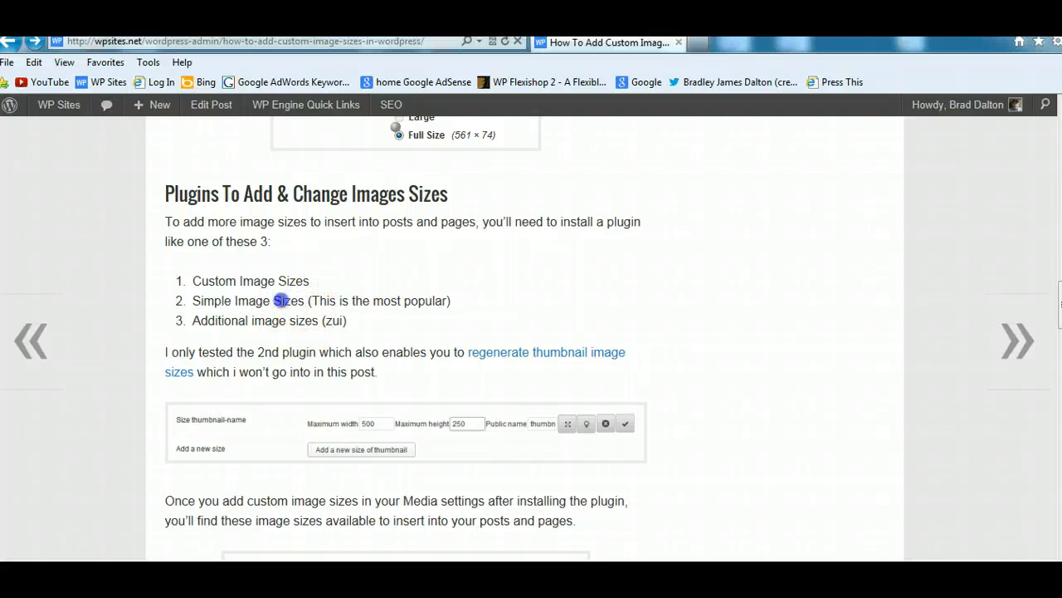
right_click(248, 300)
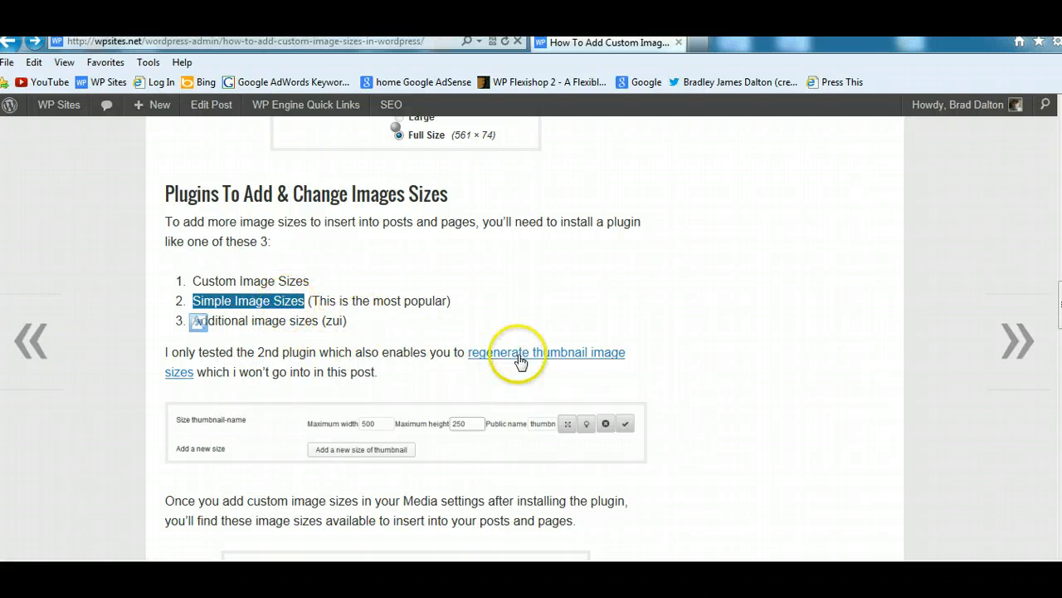
mouse_move(531, 361)
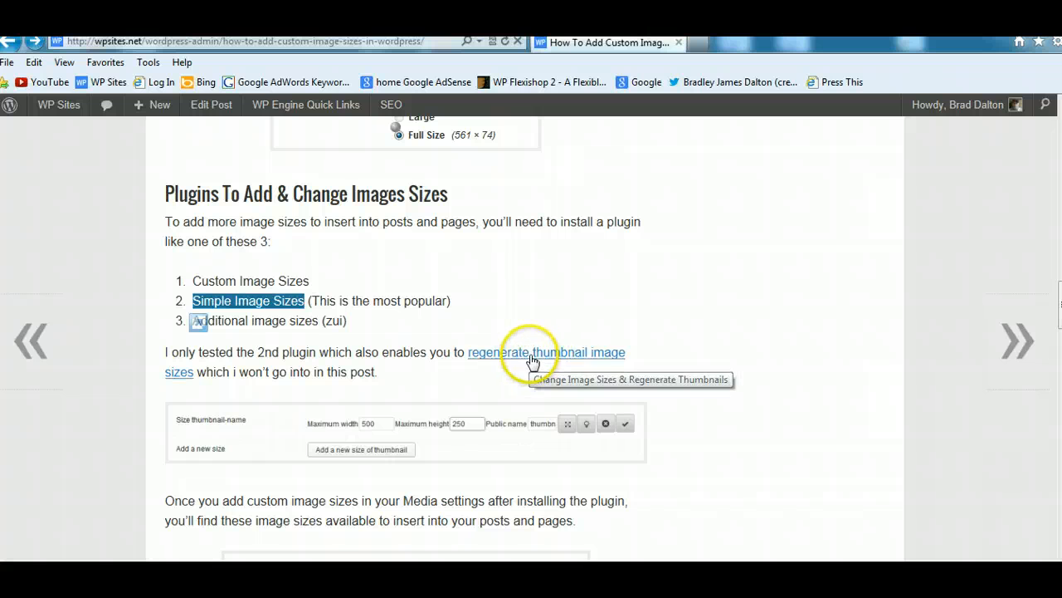
mouse_move(428, 323)
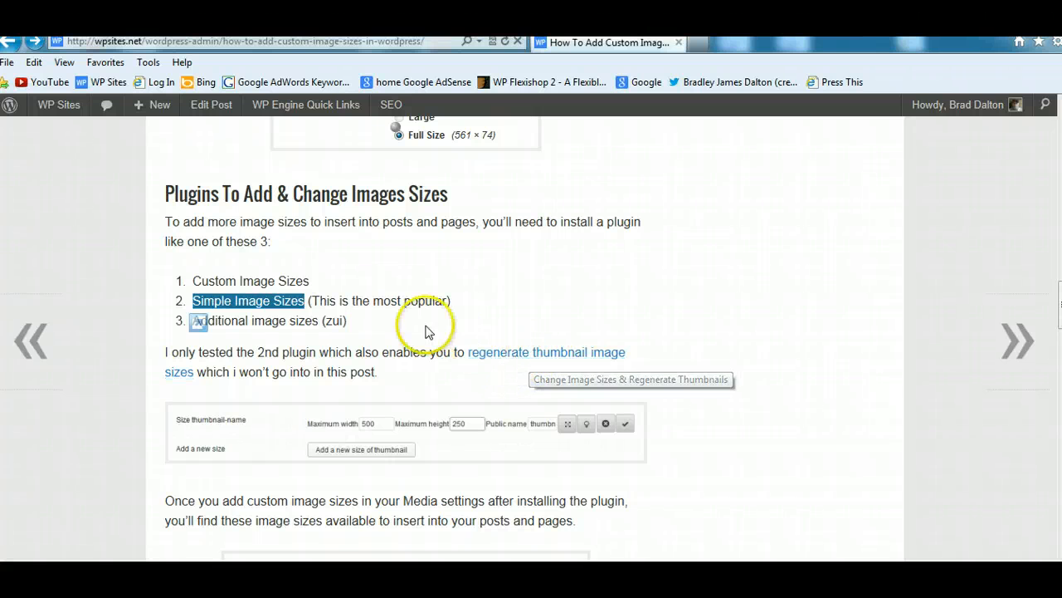
mouse_move(571, 363)
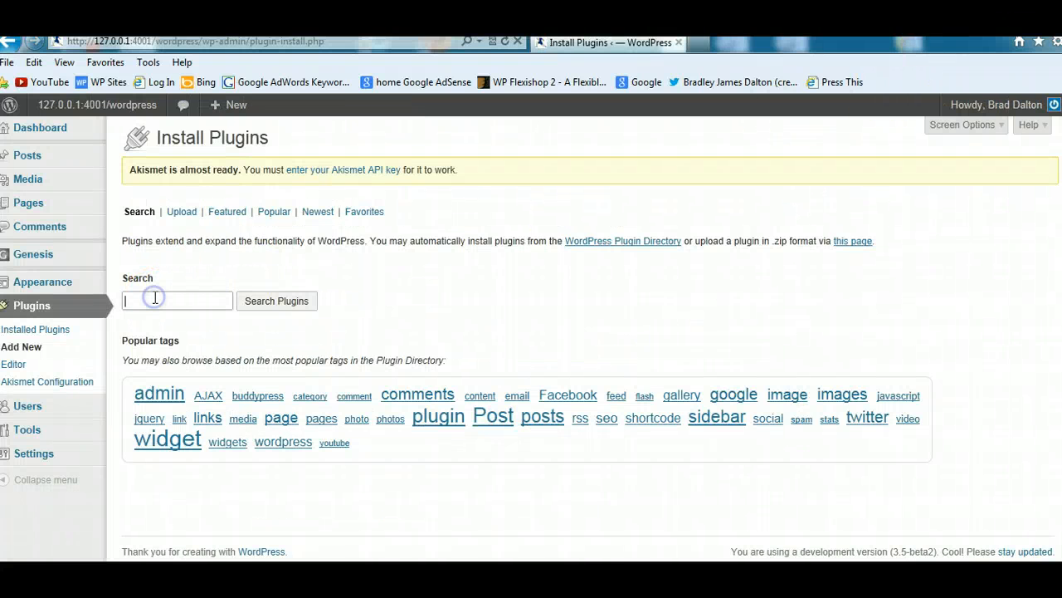
- Paste 'Simple Image Sizes' into the plugin search box and run the search
right_click(176, 300)
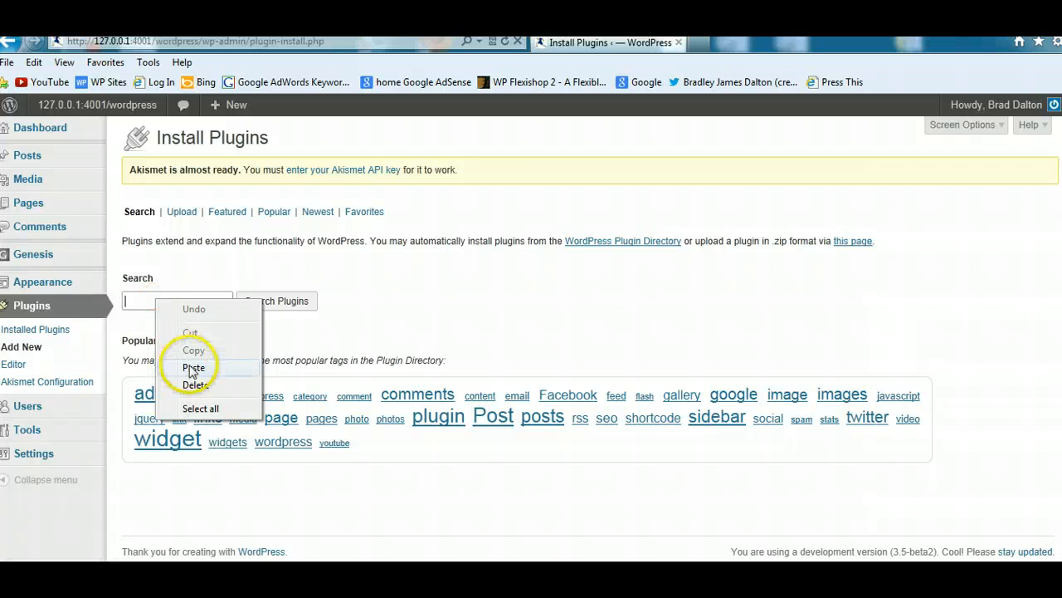
left_click(194, 368)
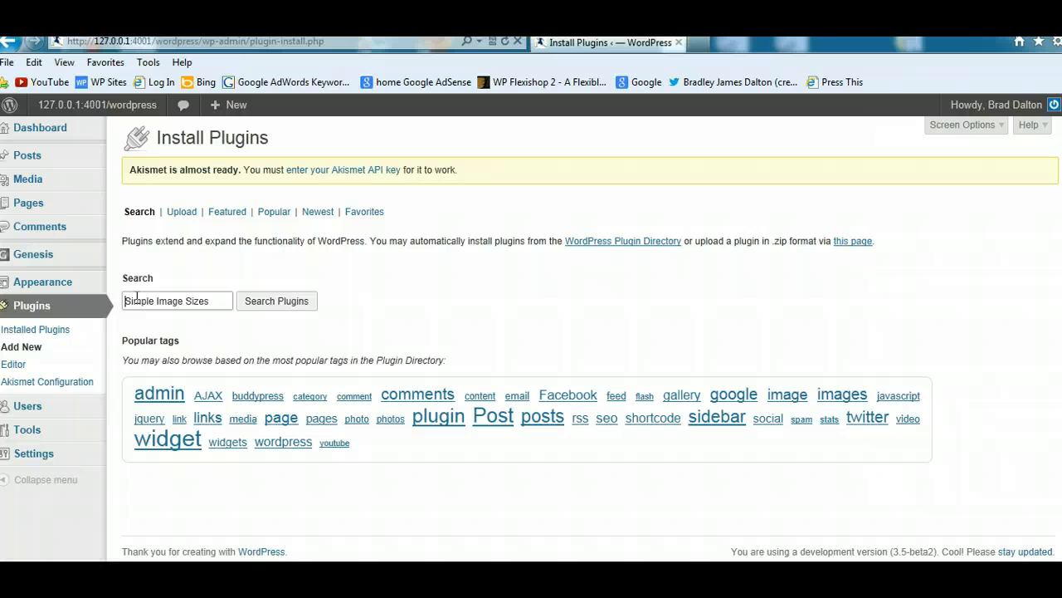
left_click(276, 300)
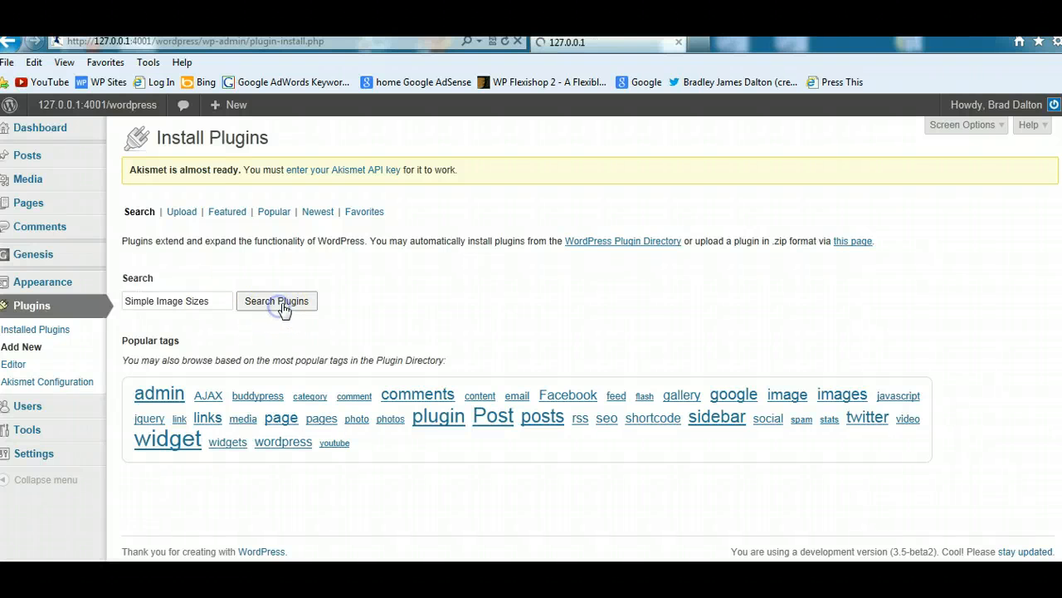
mouse_move(415, 298)
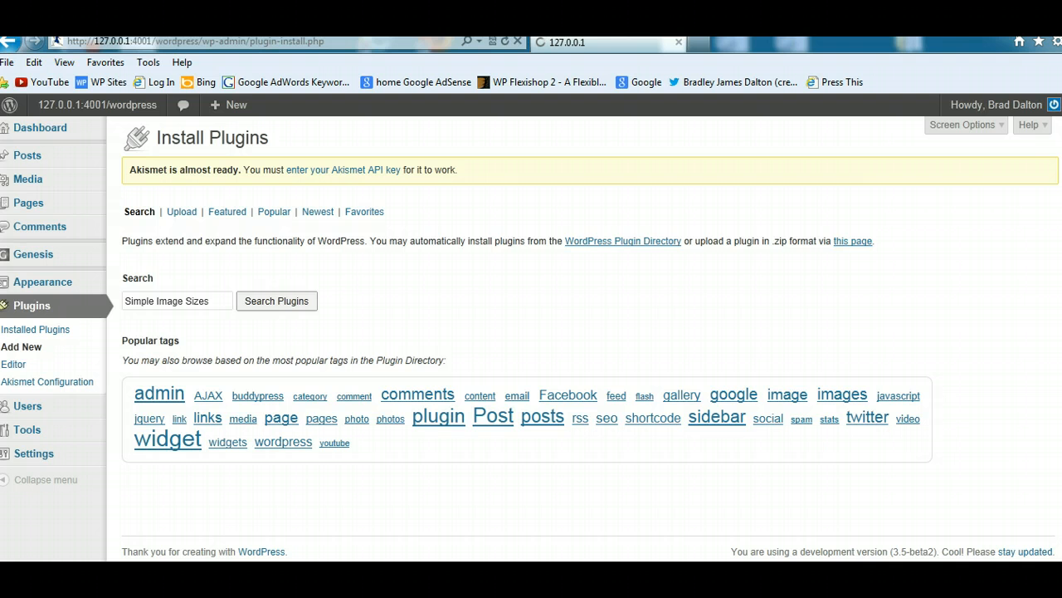
left_click(276, 301)
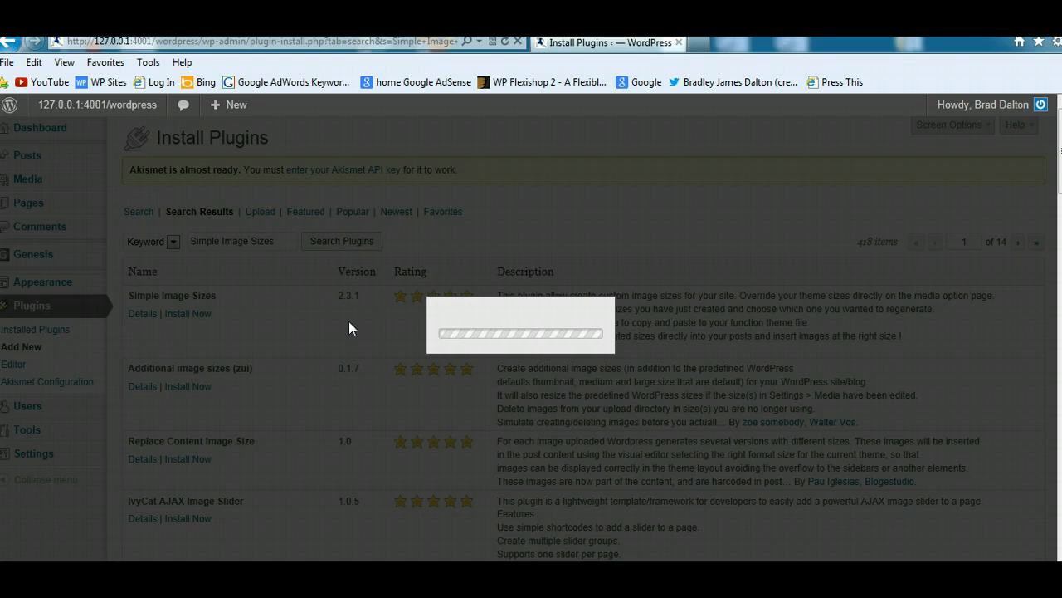
- Review details, then install Simple Image Sizes 2.3.1 and activate it
left_click(142, 313)
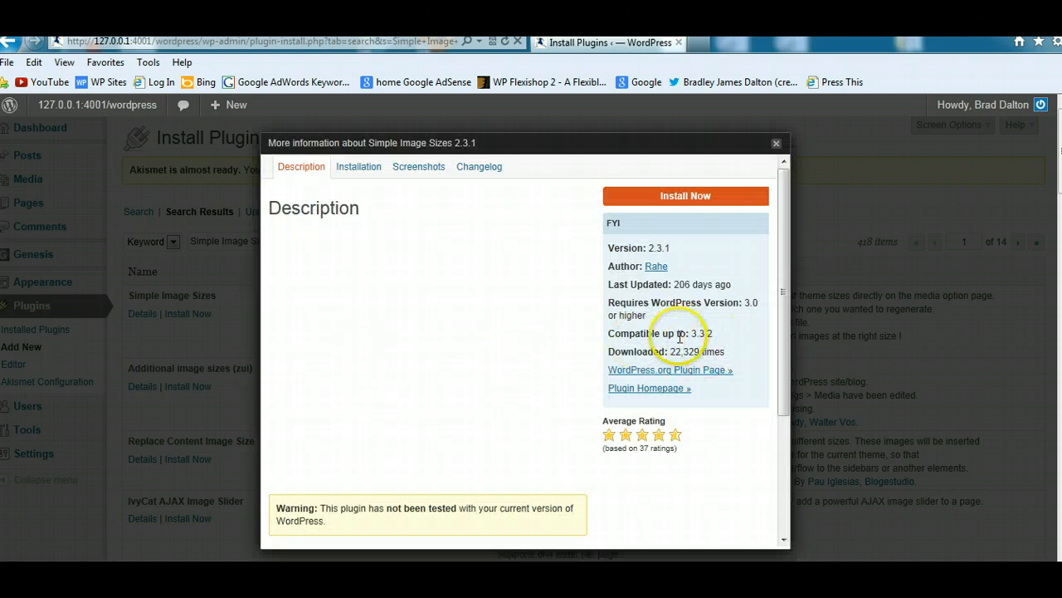
mouse_move(653, 384)
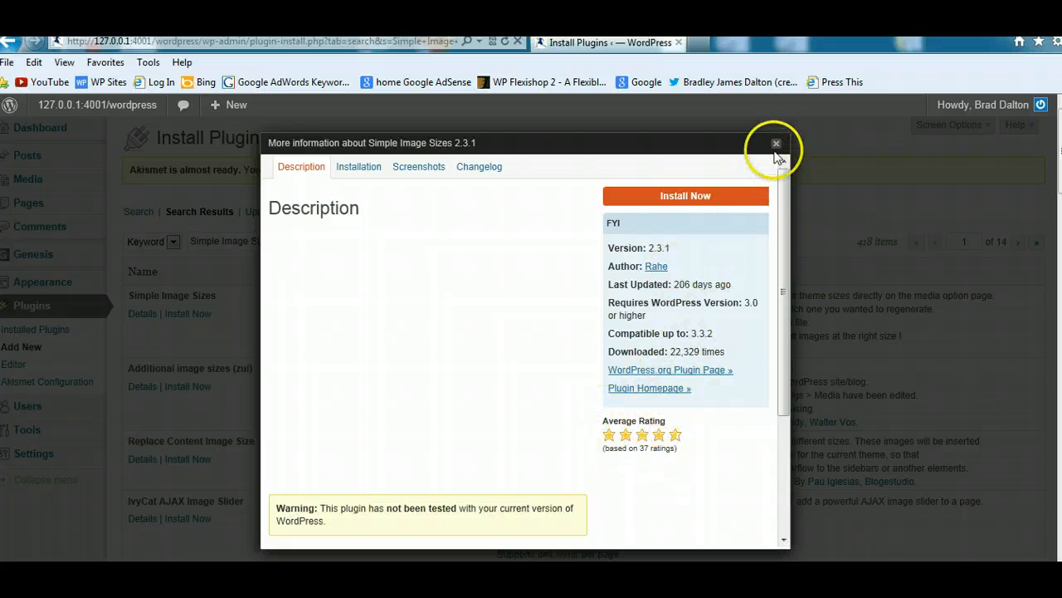
left_click(776, 144)
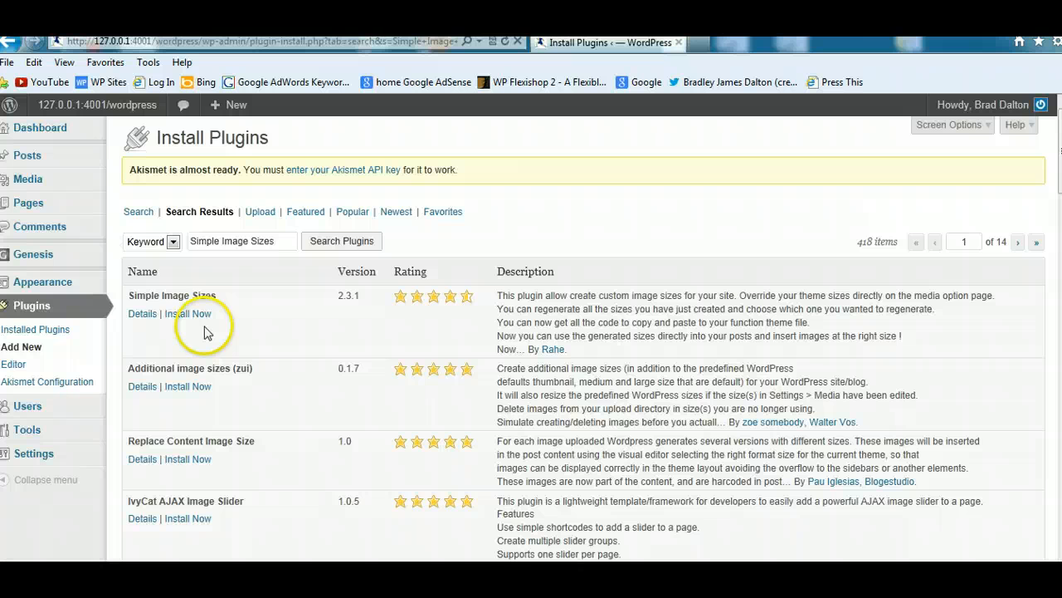
left_click(195, 314)
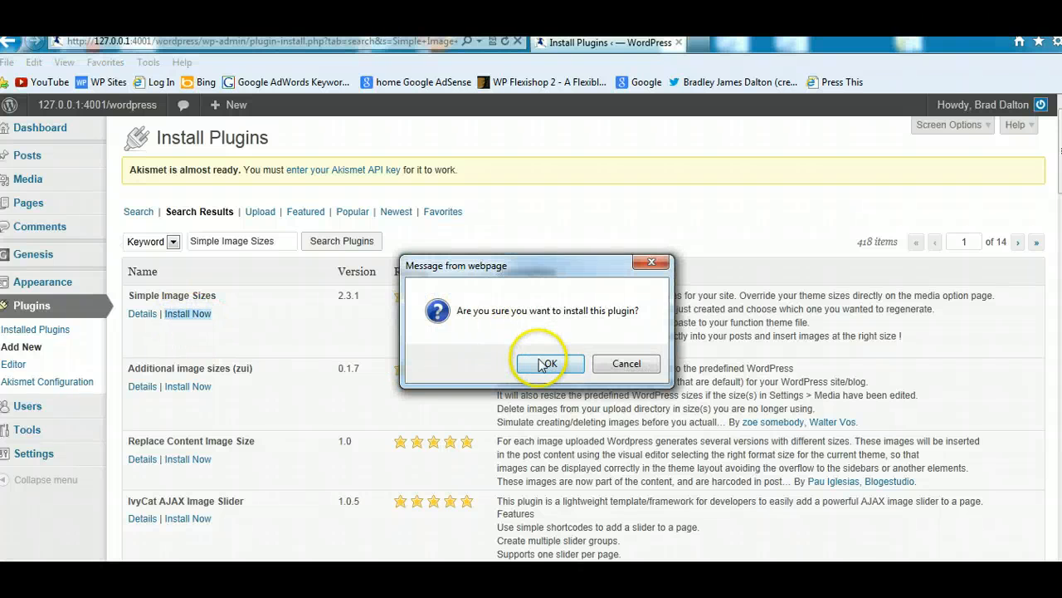
left_click(549, 364)
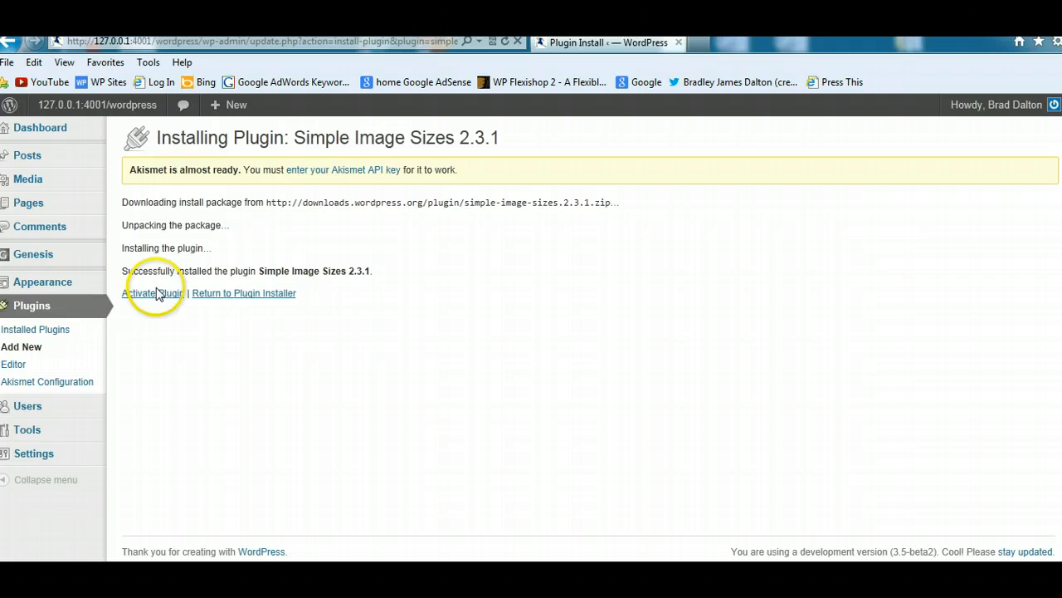
left_click(153, 293)
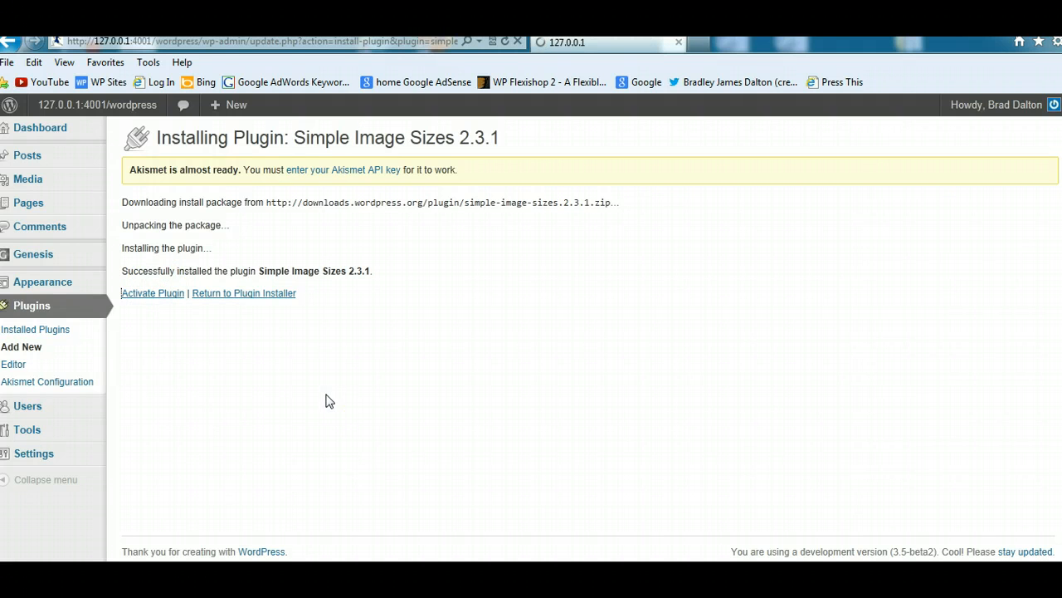
left_click(152, 293)
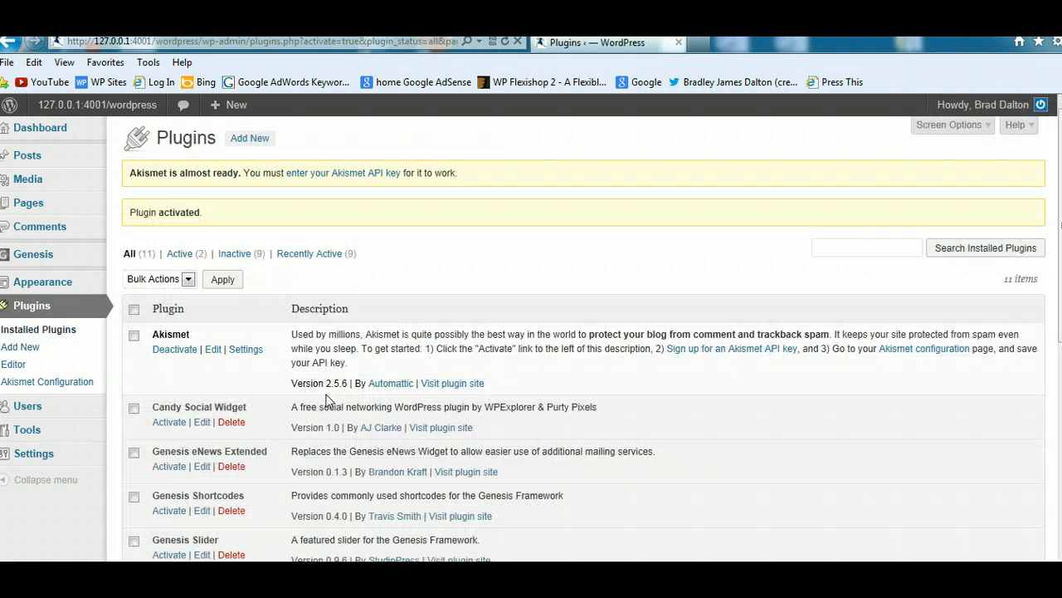
mouse_move(498, 251)
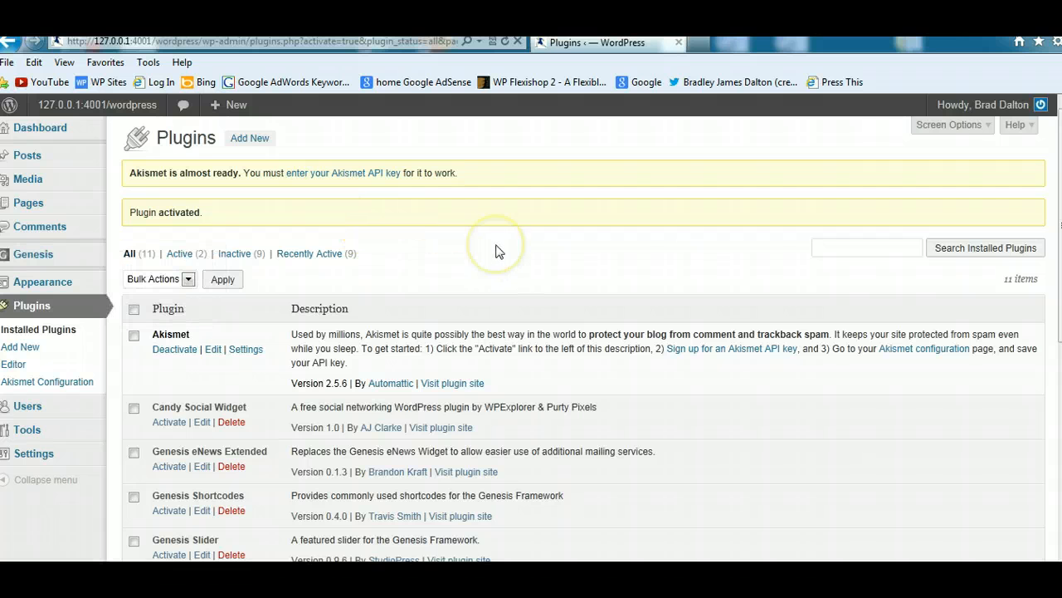
mouse_move(496, 251)
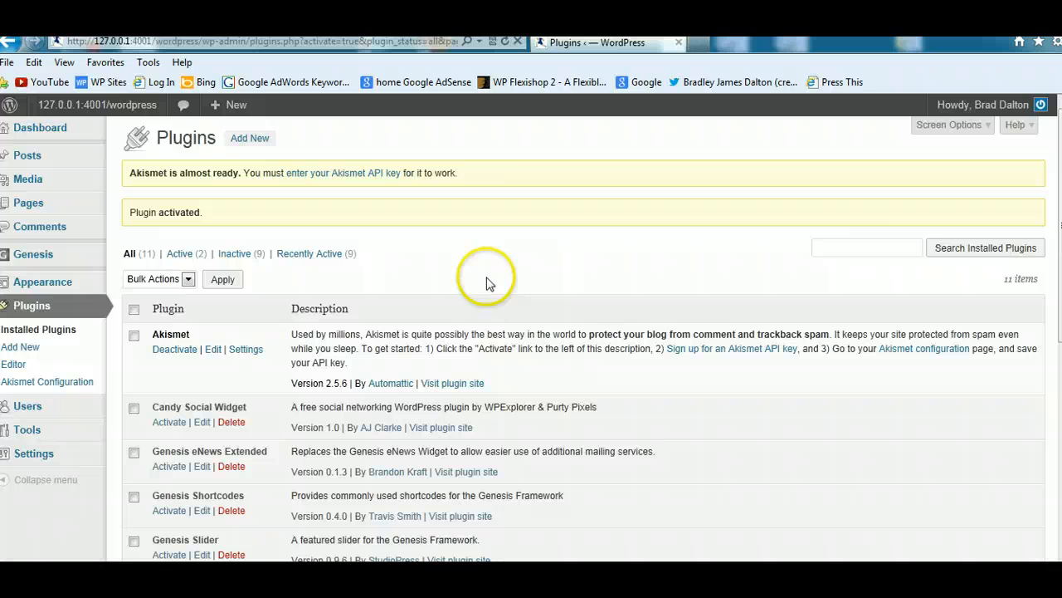
scroll("down", 3)
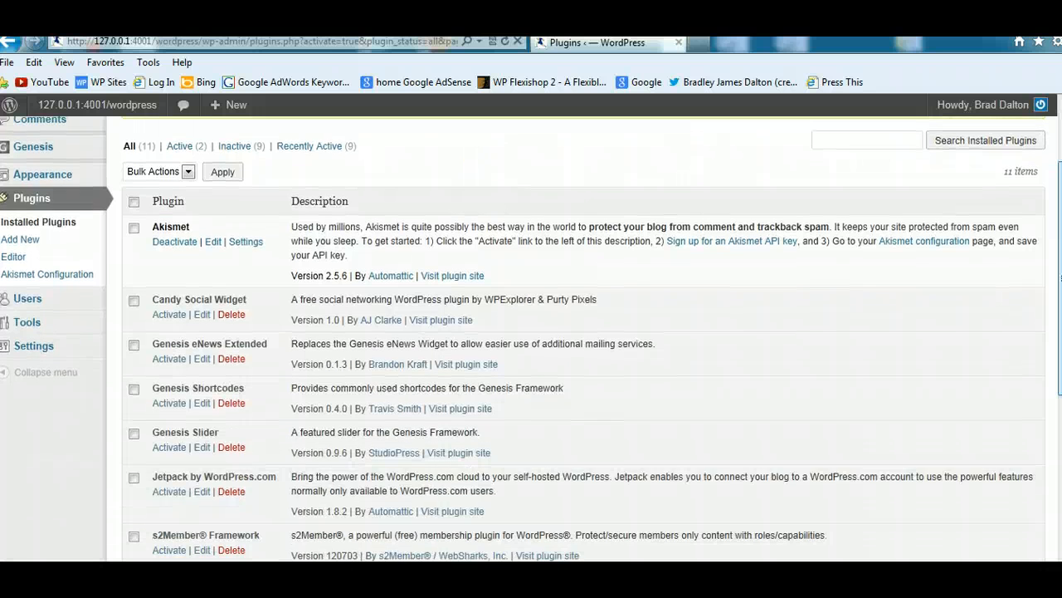
scroll("down", 3)
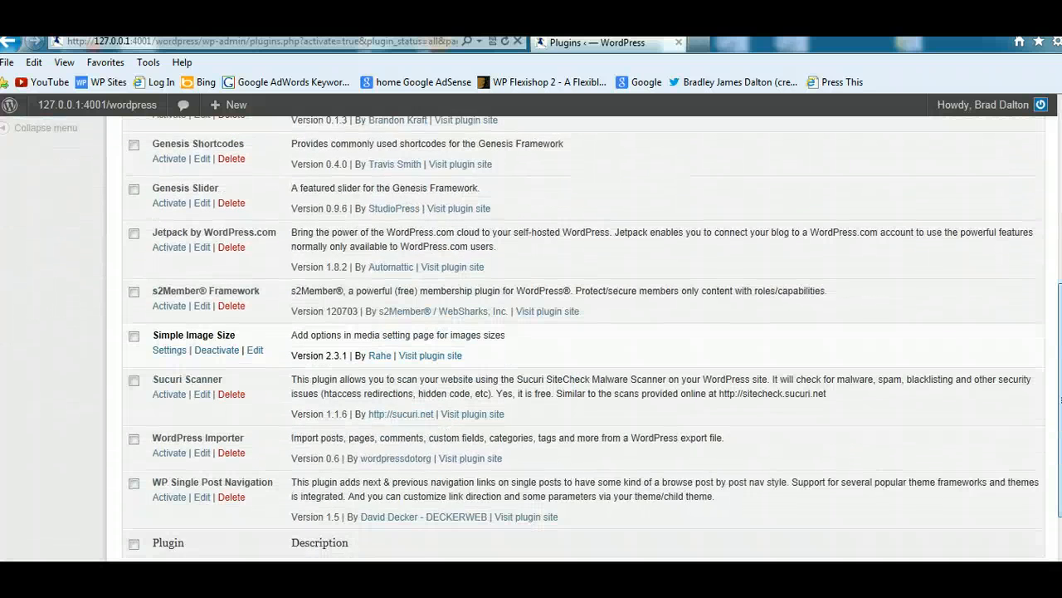
scroll("down", 3)
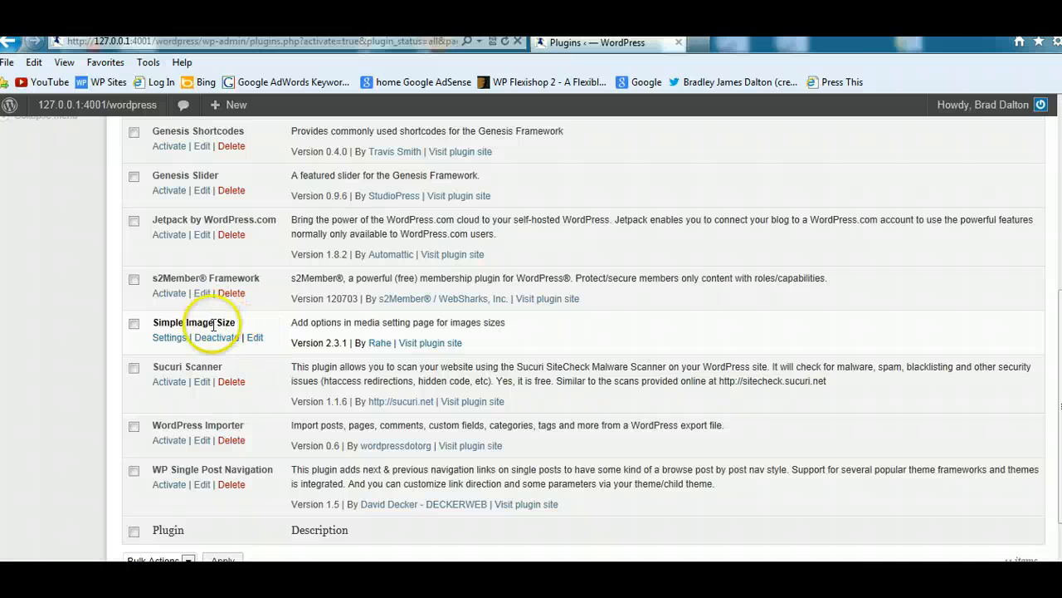
- Review the theme image sizes on the Simple Image Size settings page and save changes
left_click(169, 337)
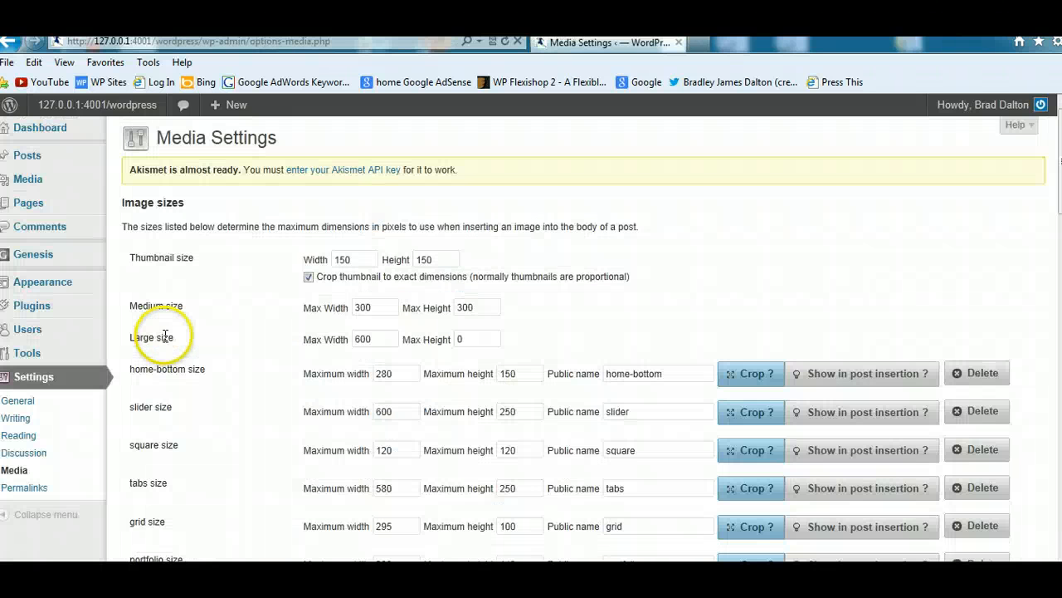
scroll("down", 3)
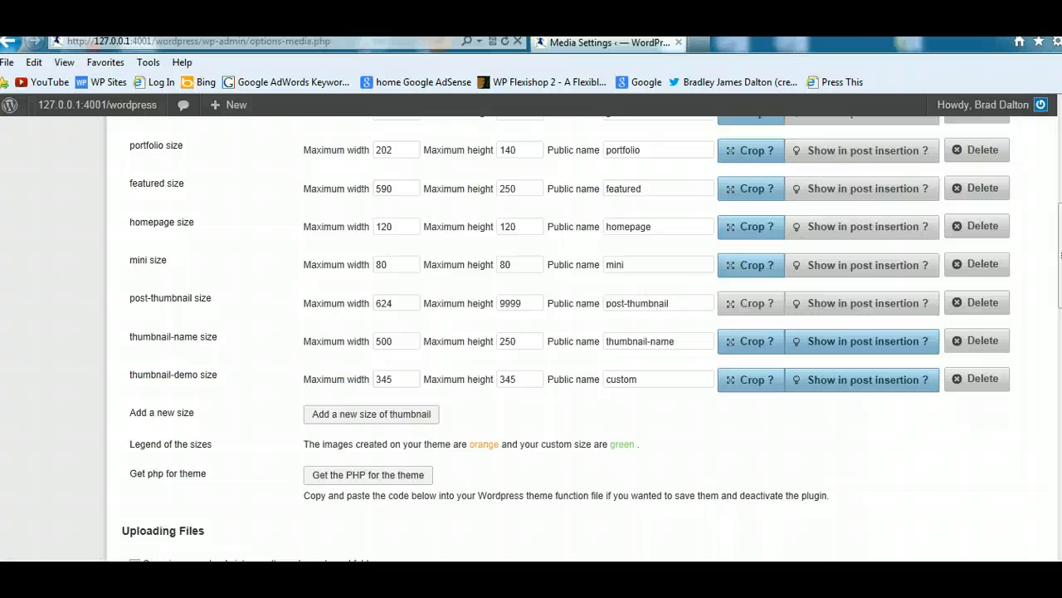
scroll("up", 3)
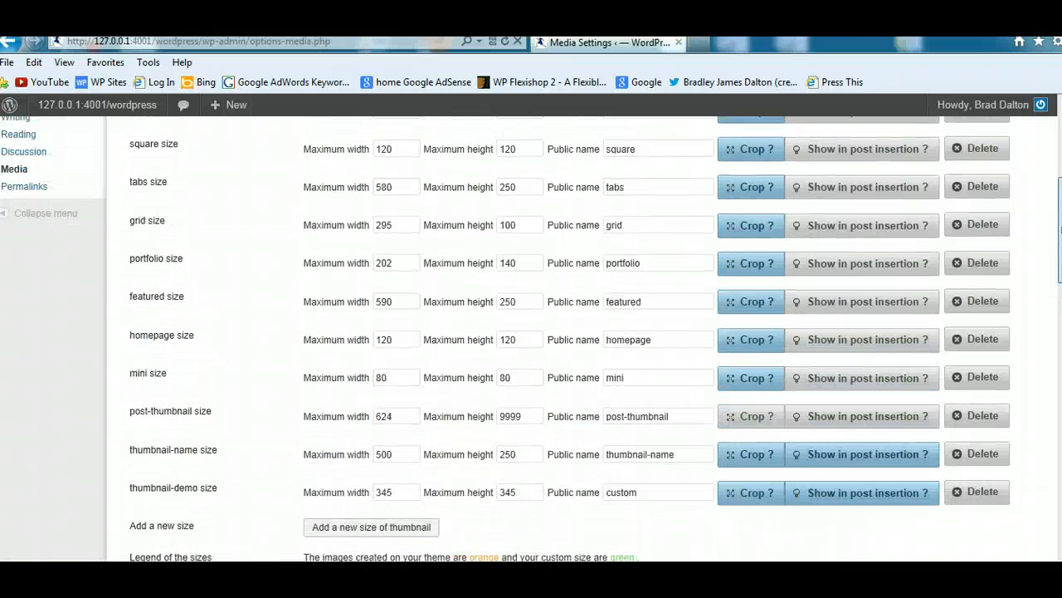
scroll("up", 3)
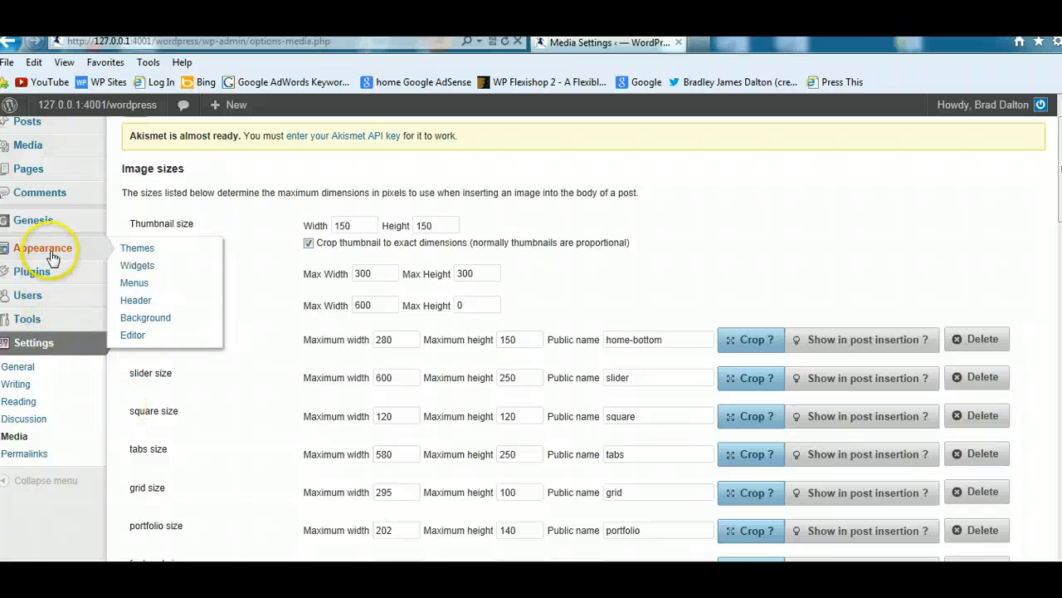
mouse_move(523, 403)
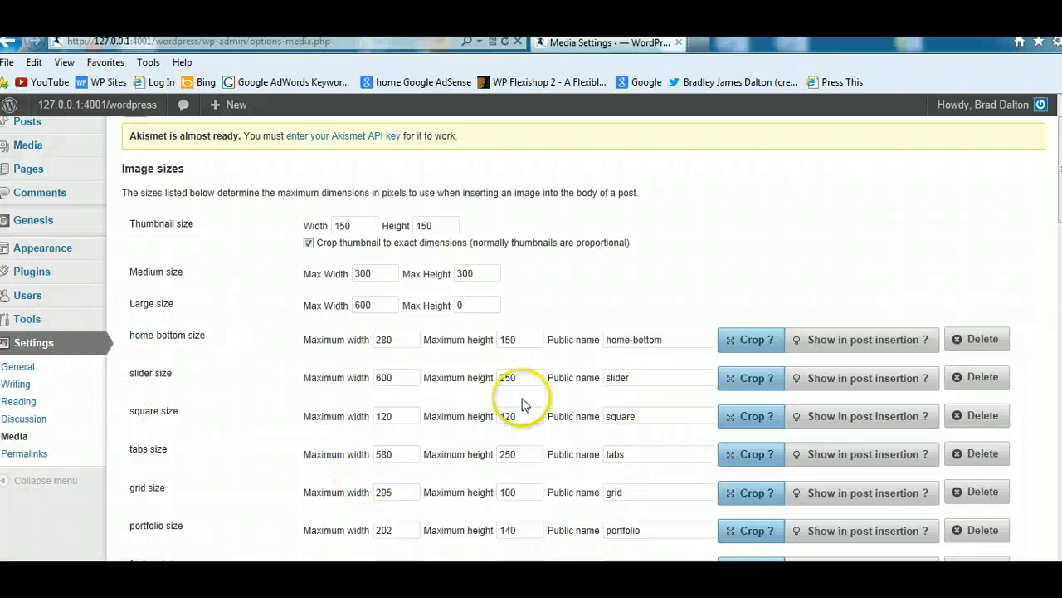
scroll("down", 3)
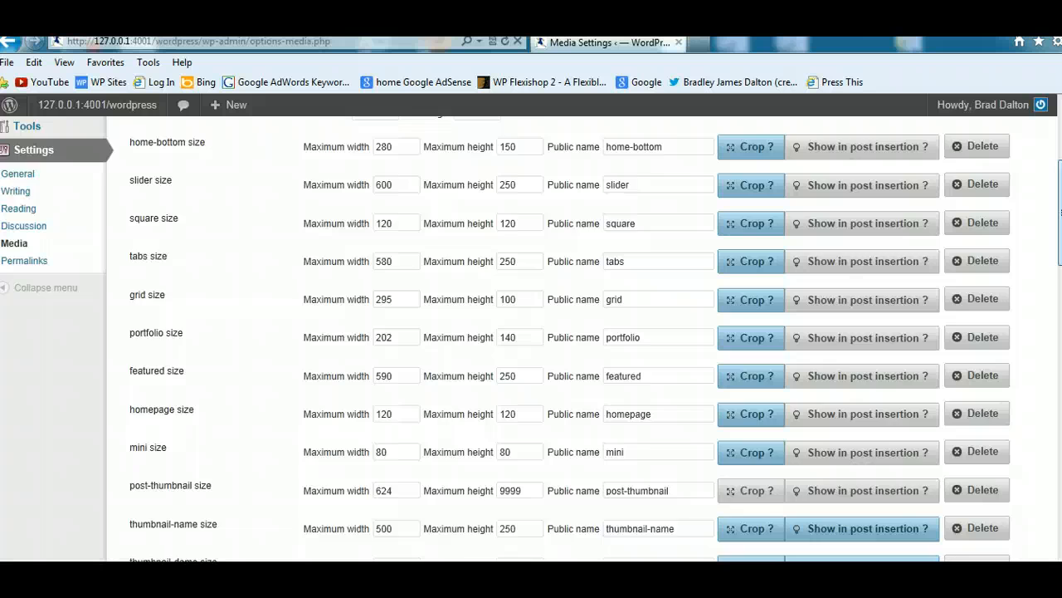
scroll("down", 3)
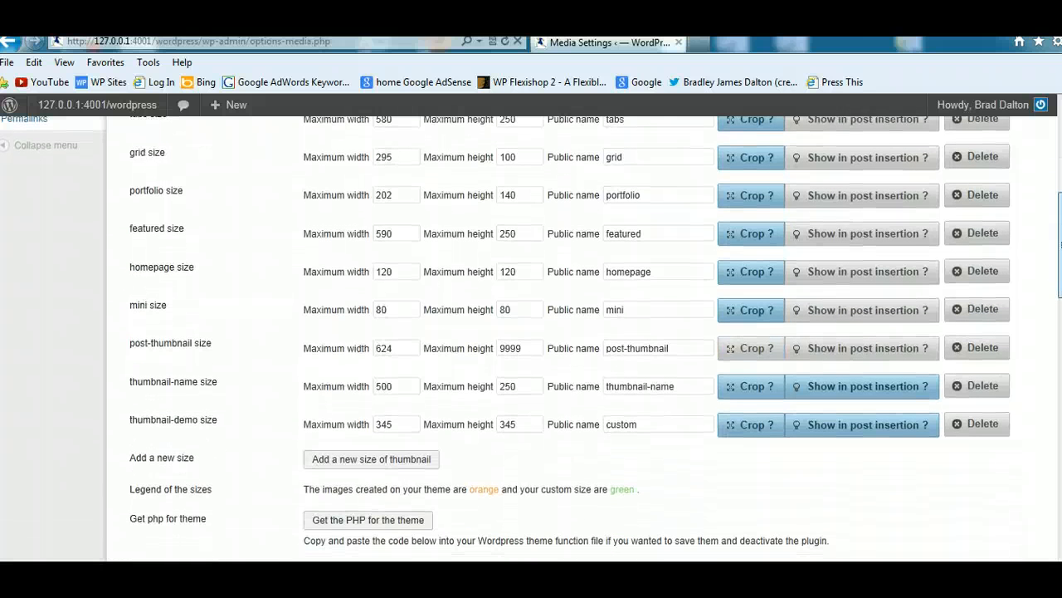
scroll("up", 3)
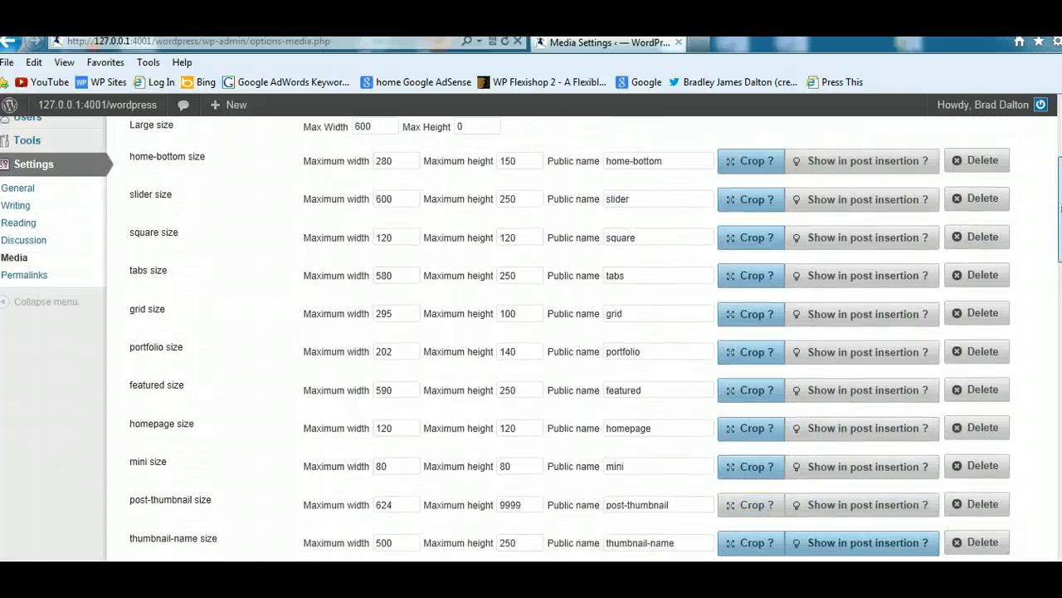
scroll("down", 3)
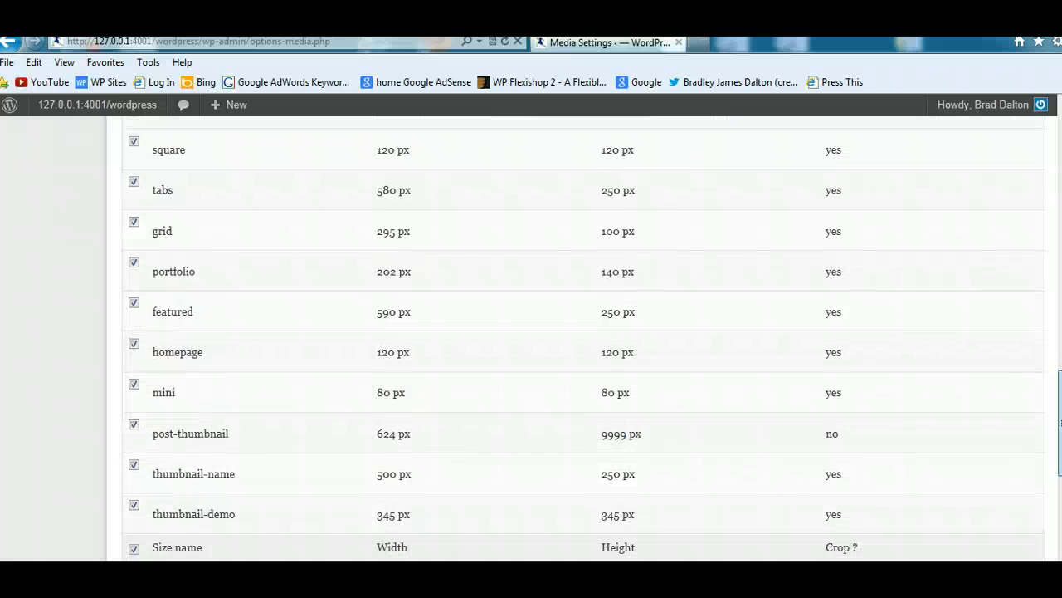
scroll("down", 3)
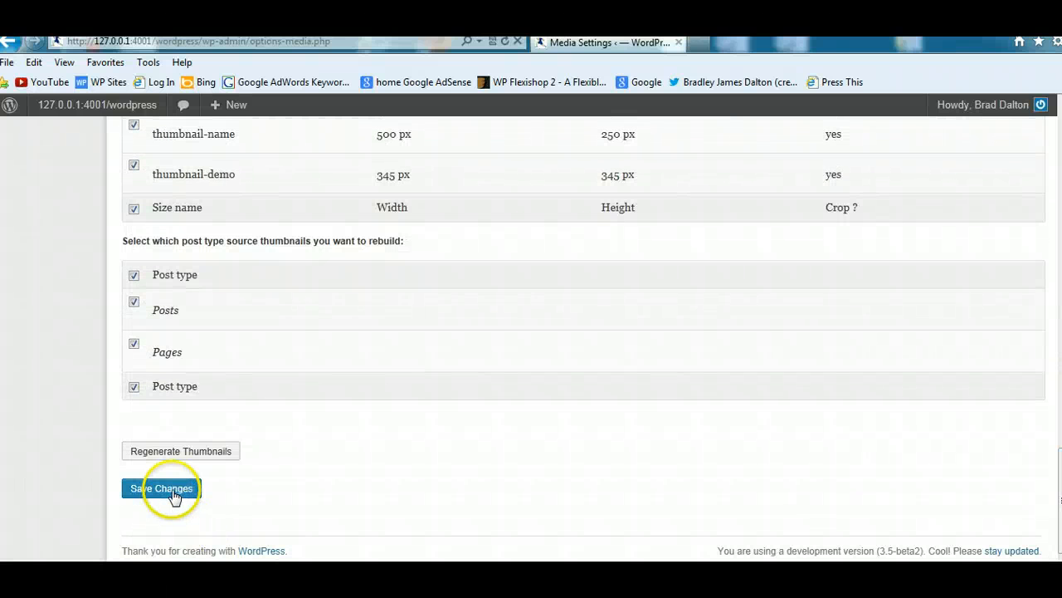
left_click(162, 488)
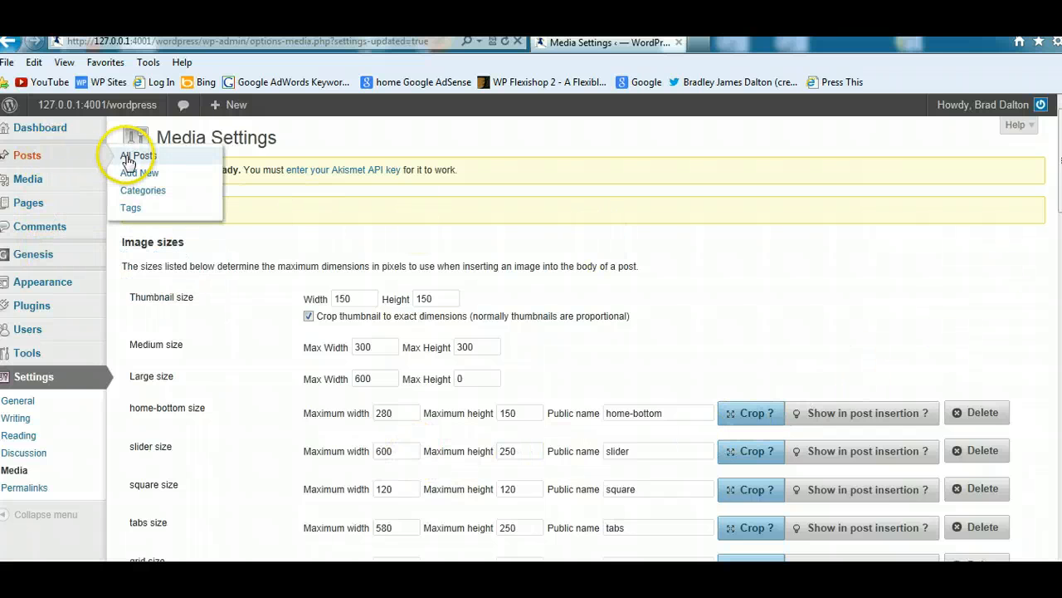
- Edit the WordPress Gallery post in Visual mode and launch Upload/Insert
left_click(137, 156)
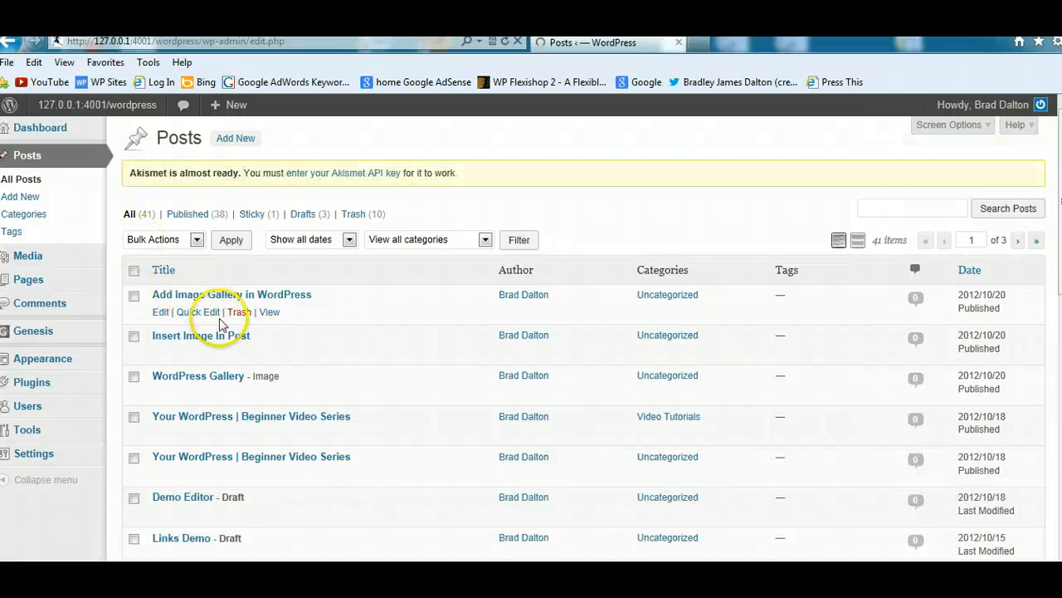
left_click(198, 375)
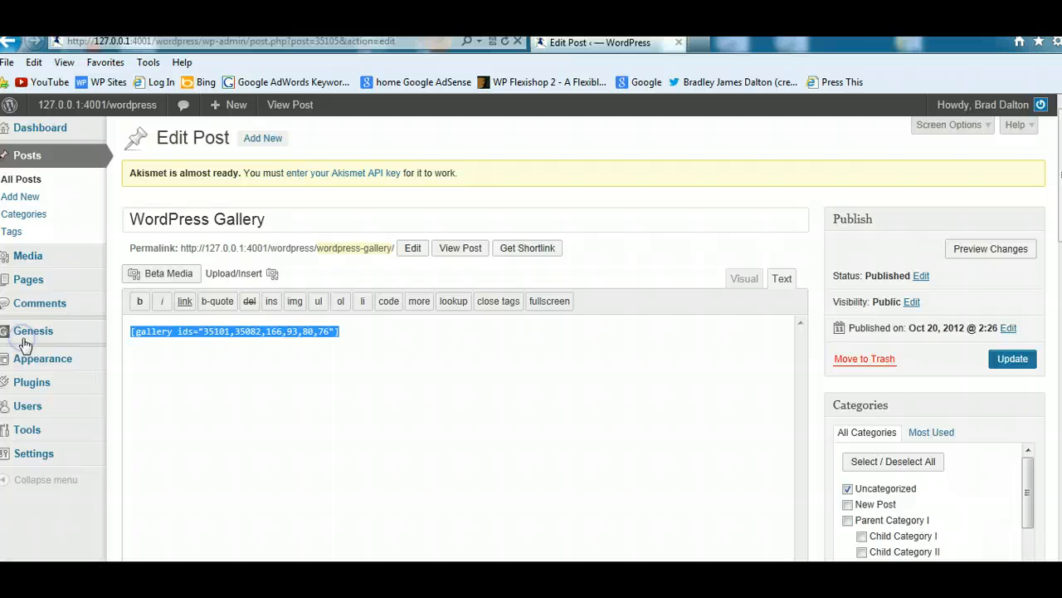
left_click(744, 278)
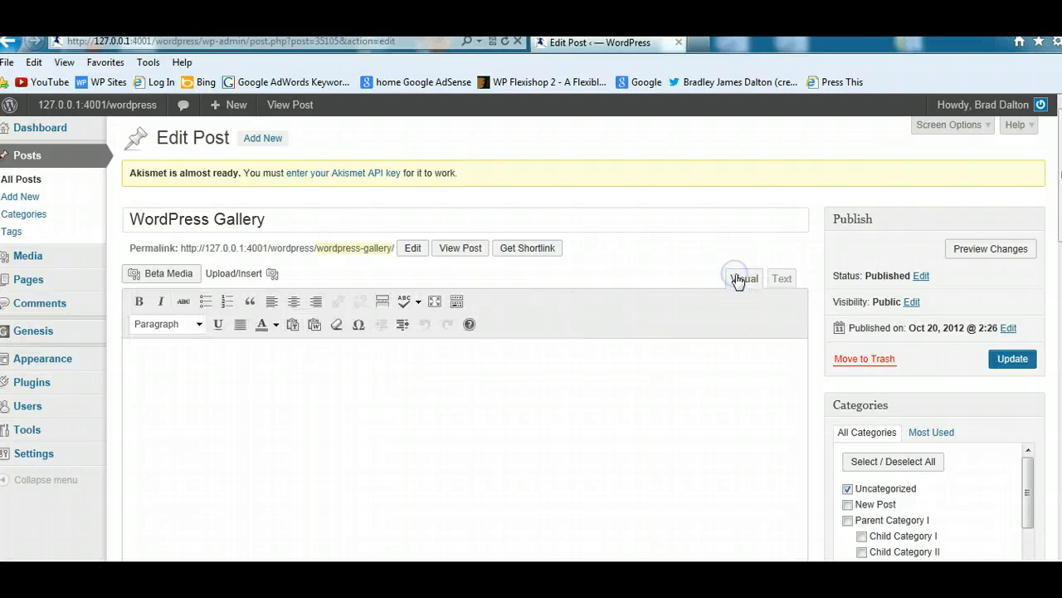
left_click(233, 273)
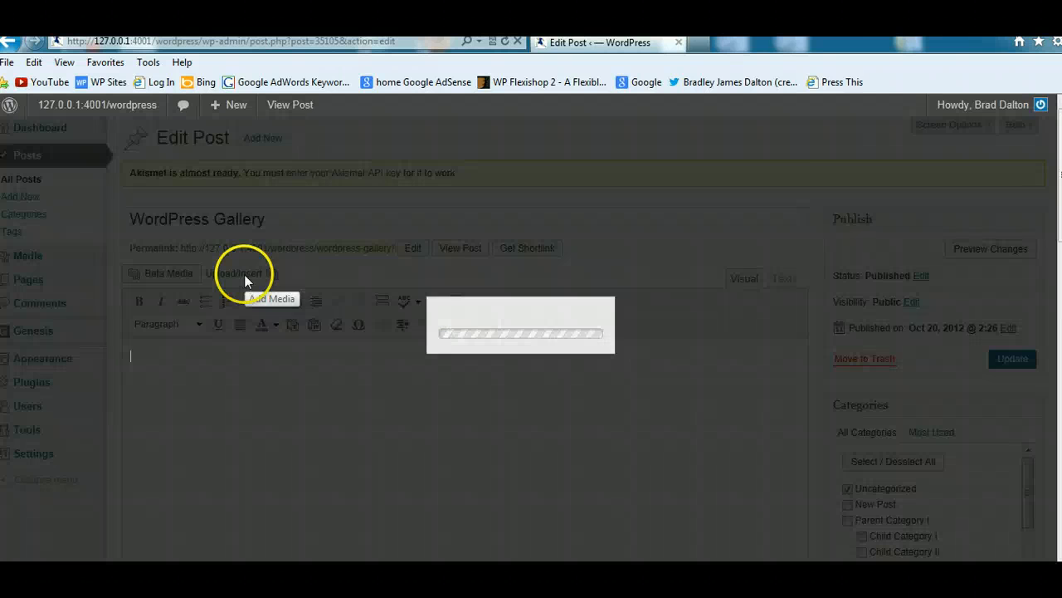
- Select the thumbnail-name (500×250) size for the Jetpack for WordPress image, then close the dialog
left_click(237, 273)
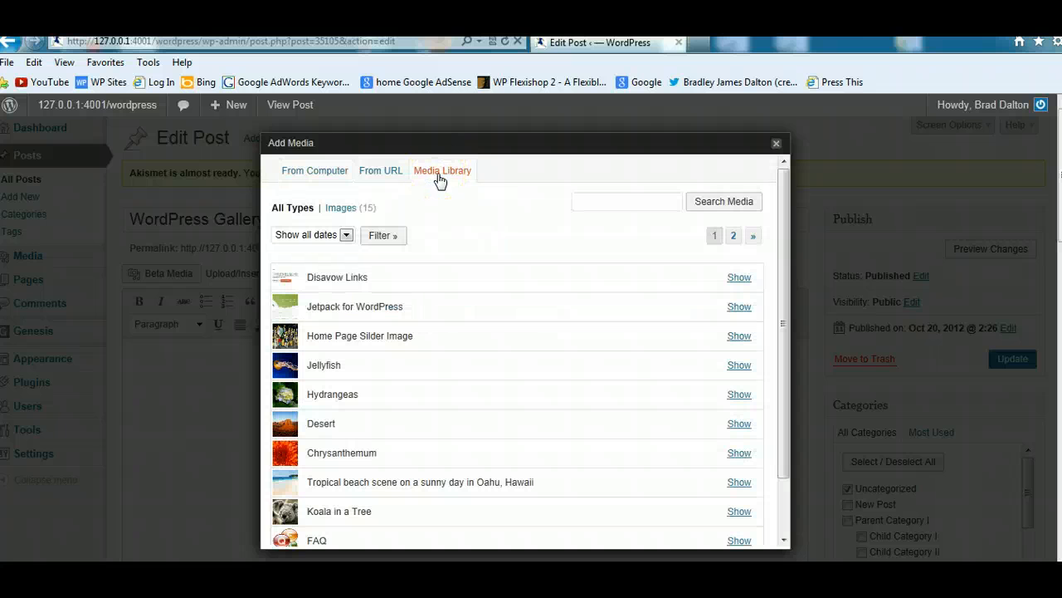
left_click(739, 306)
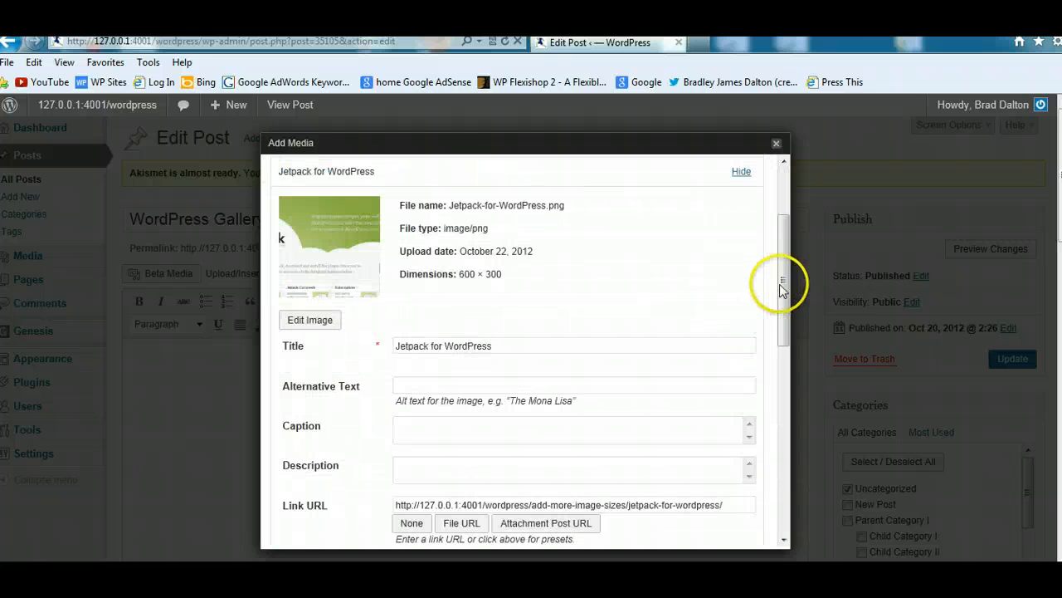
scroll("down", 3)
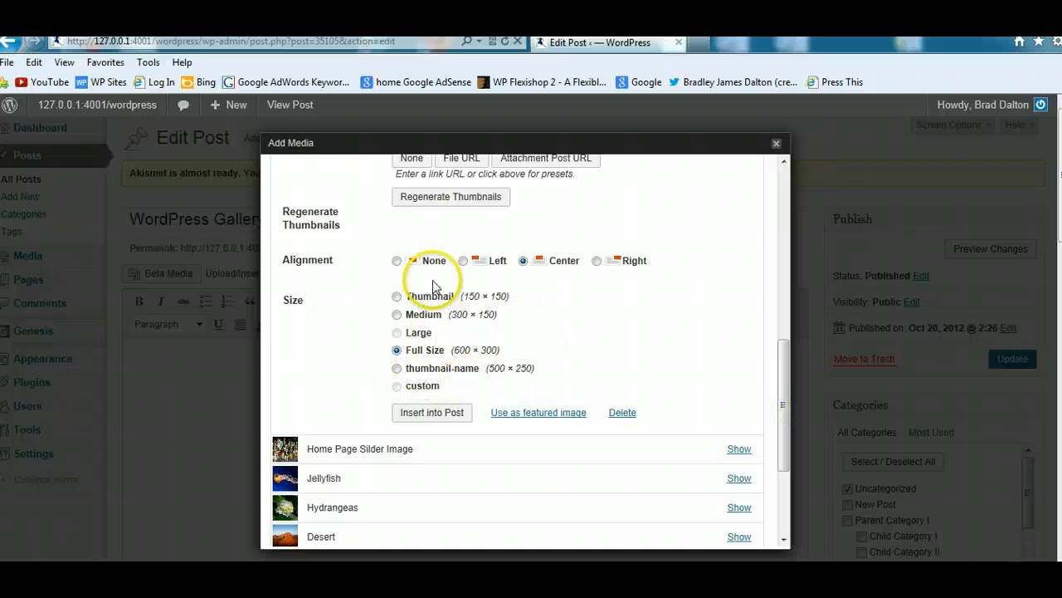
mouse_move(452, 336)
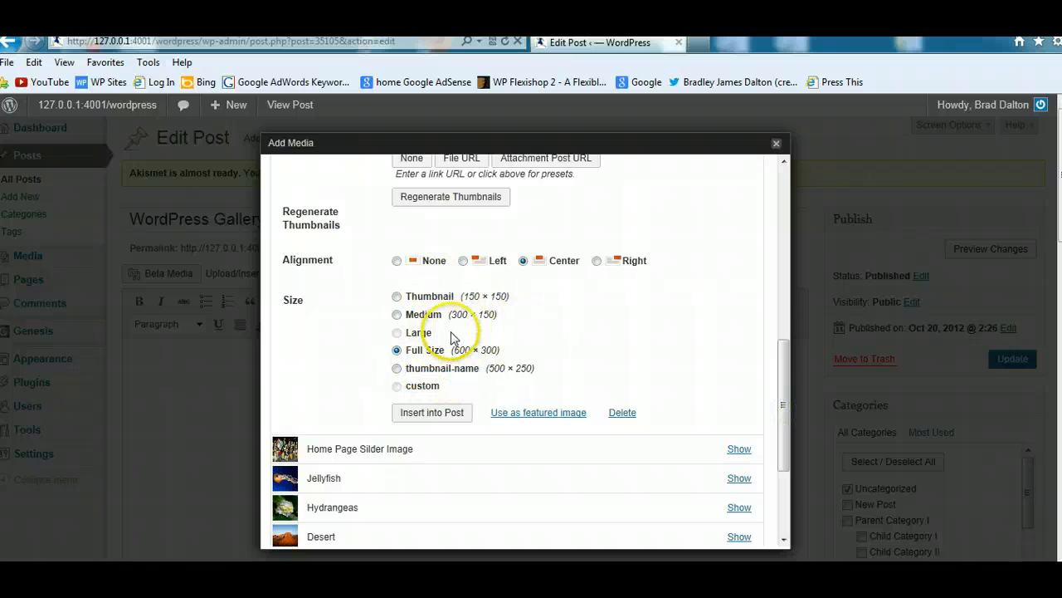
mouse_move(422, 372)
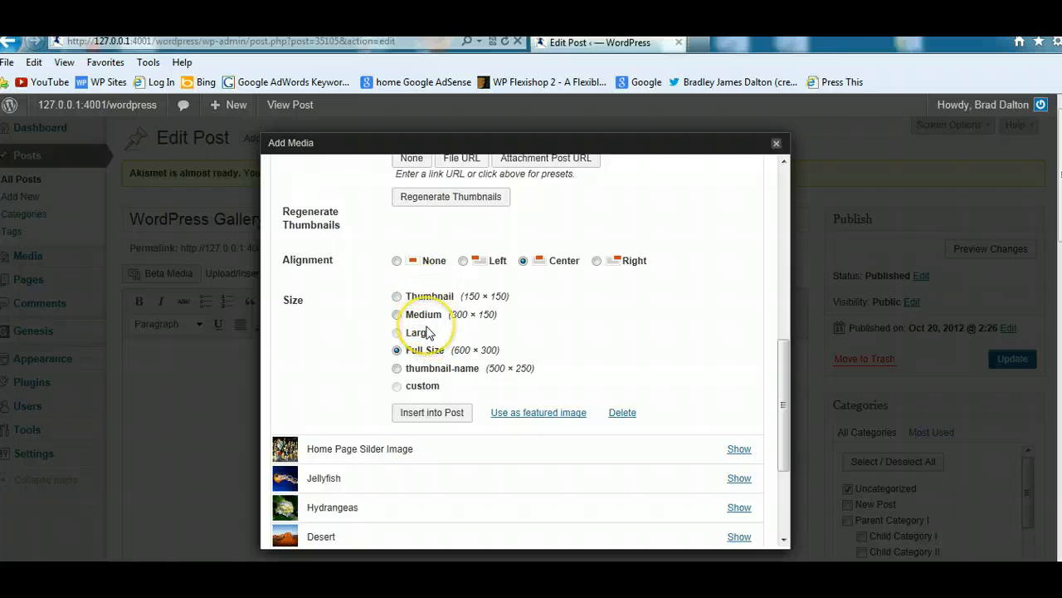
mouse_move(427, 357)
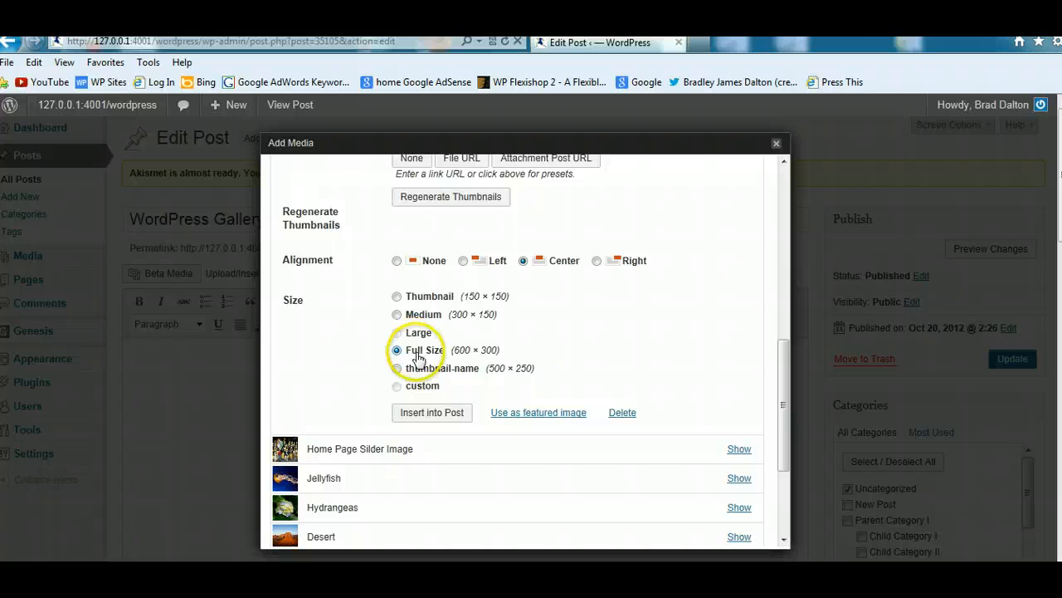
left_click(396, 368)
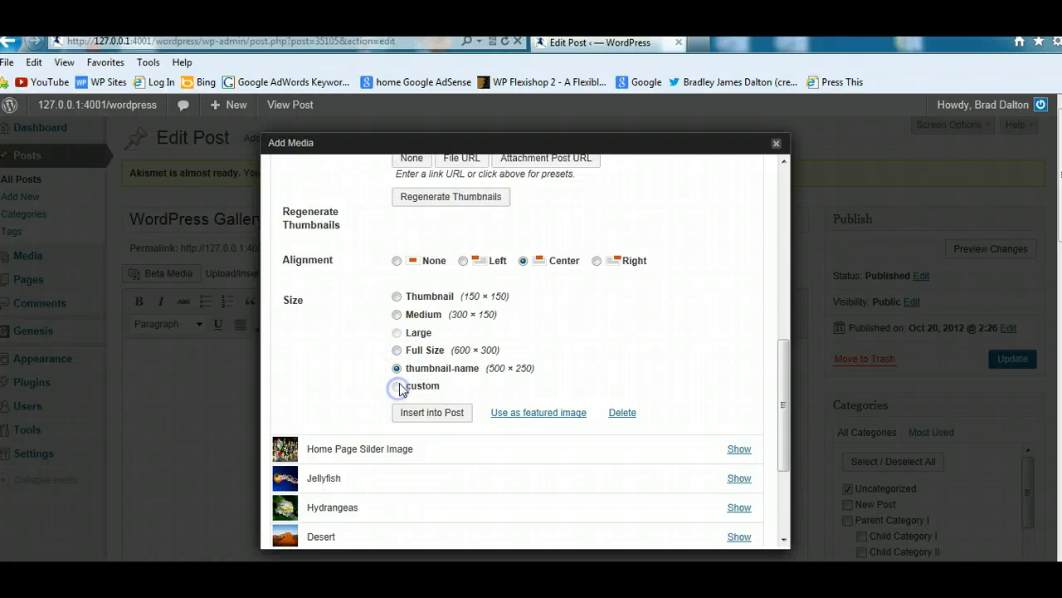
mouse_move(780, 142)
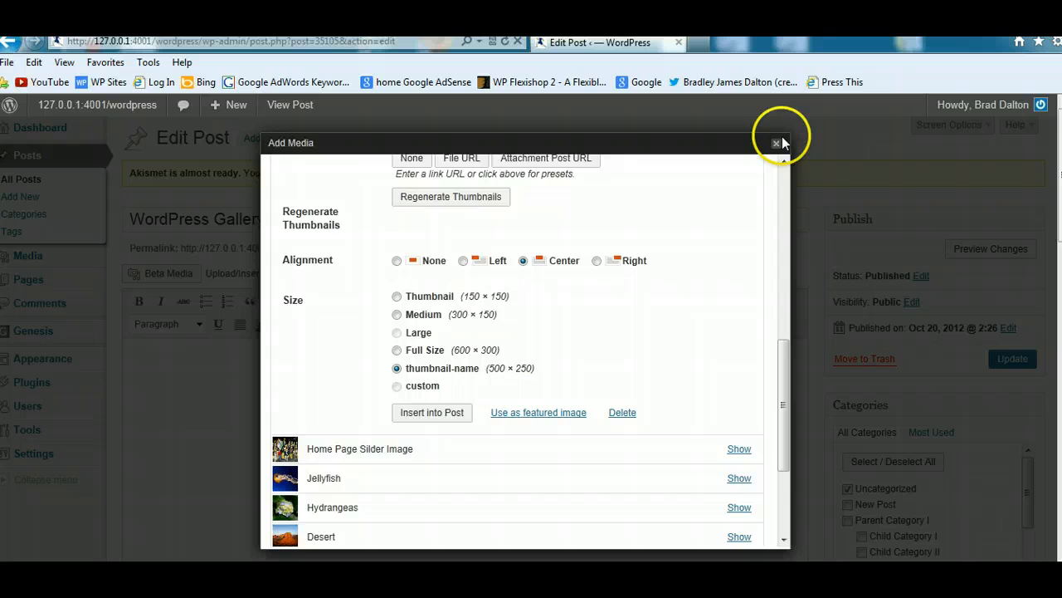
left_click(776, 143)
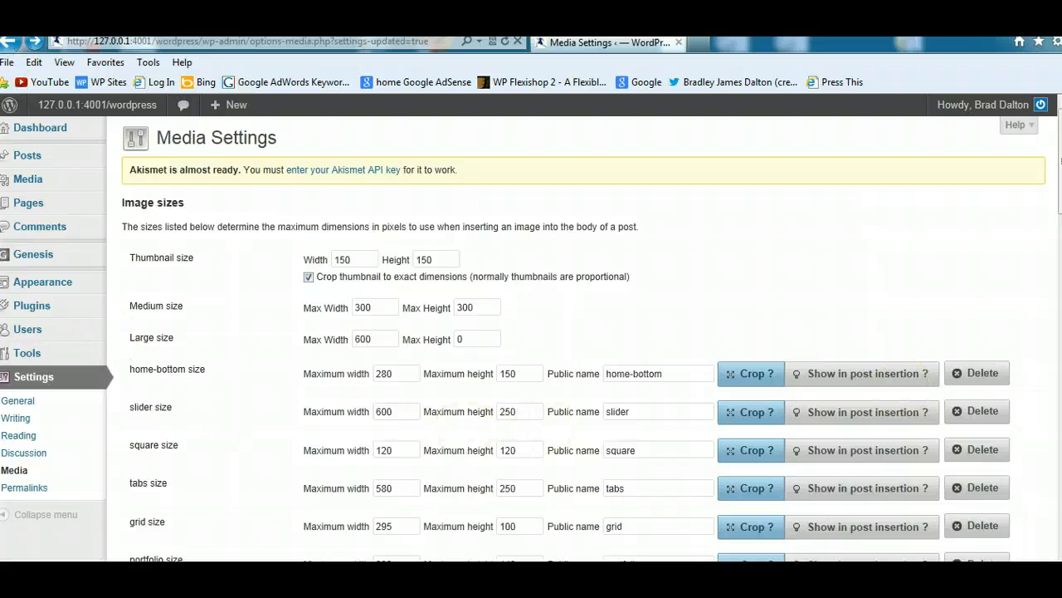
- Turn on 'Show in post insertion' for the home-bottom and slider image sizes
scroll("down", 3)
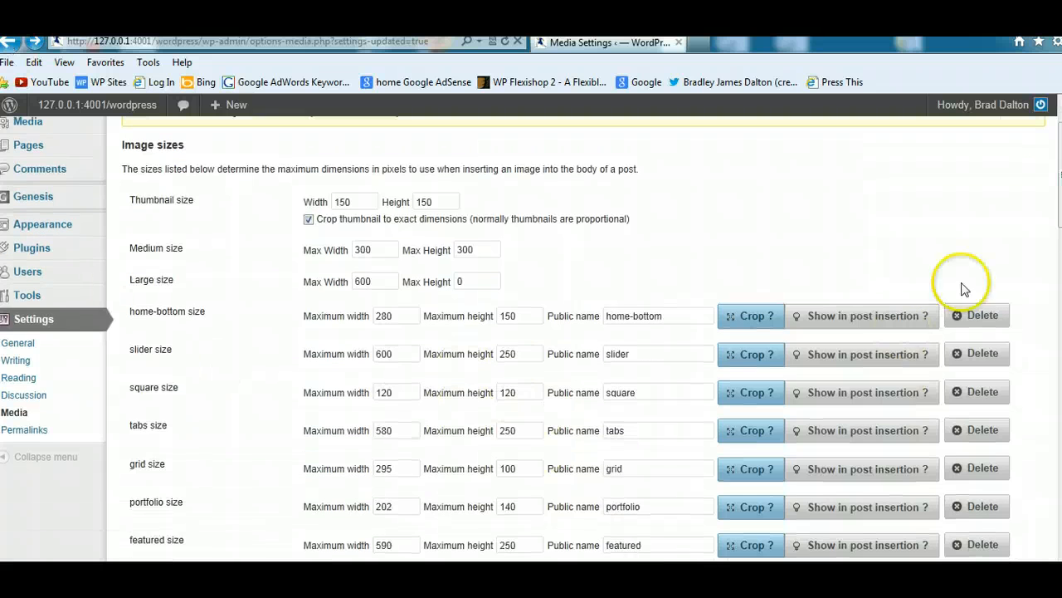
mouse_move(855, 314)
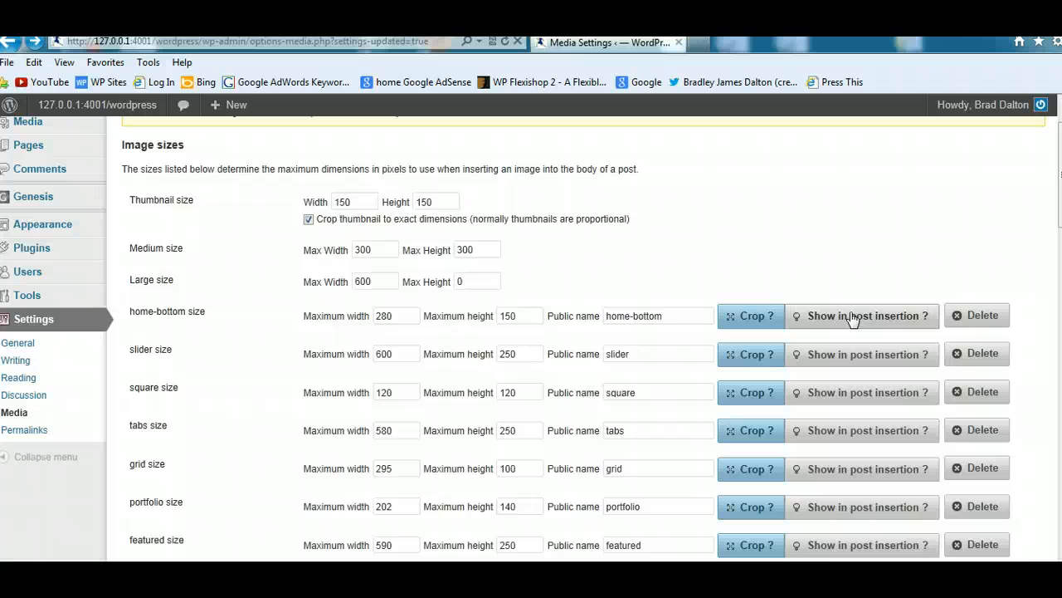
mouse_move(814, 242)
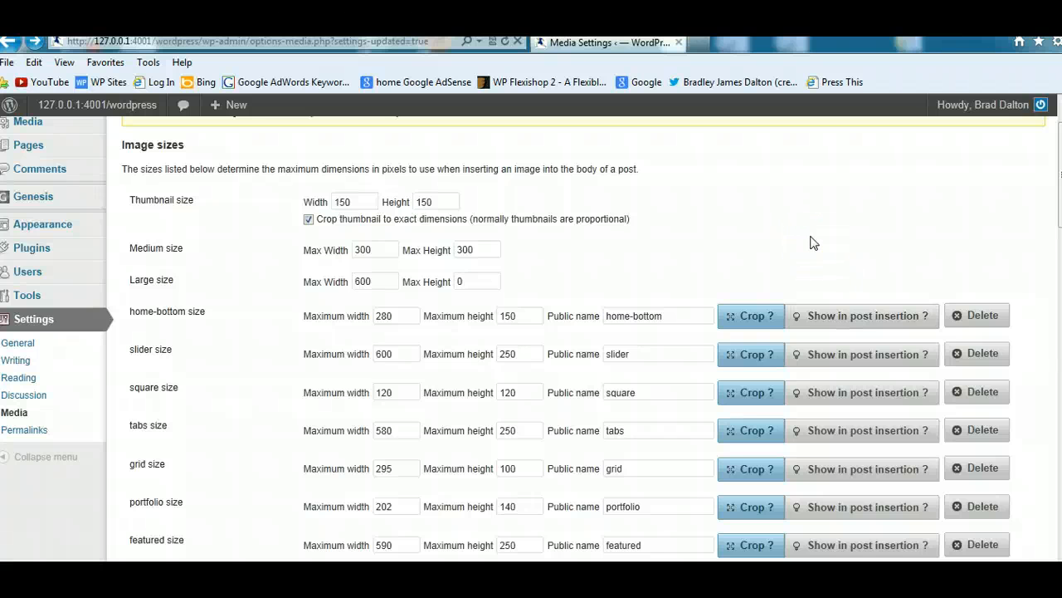
mouse_move(809, 278)
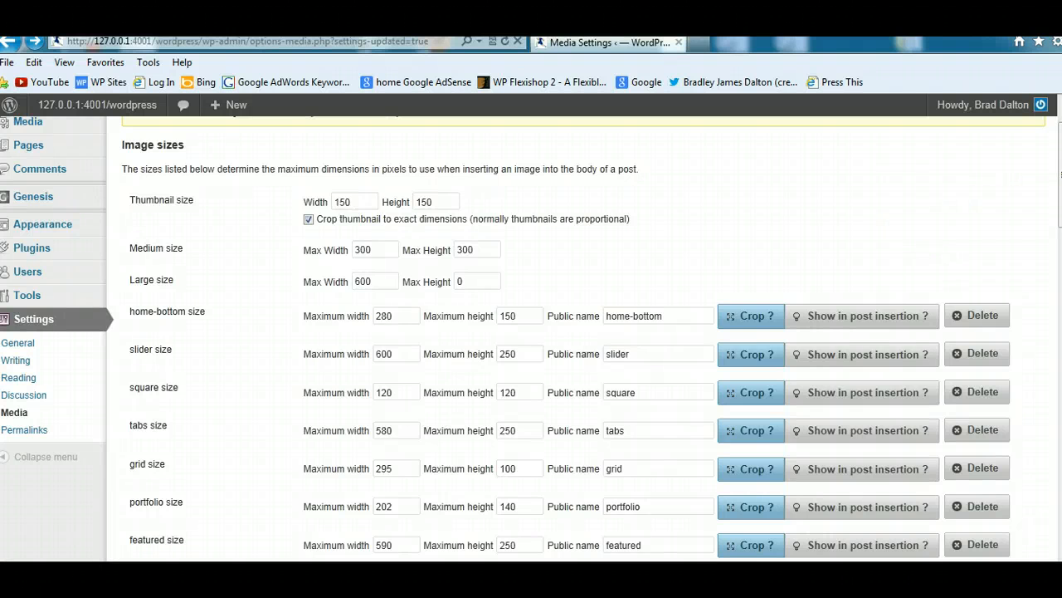
scroll("down", 3)
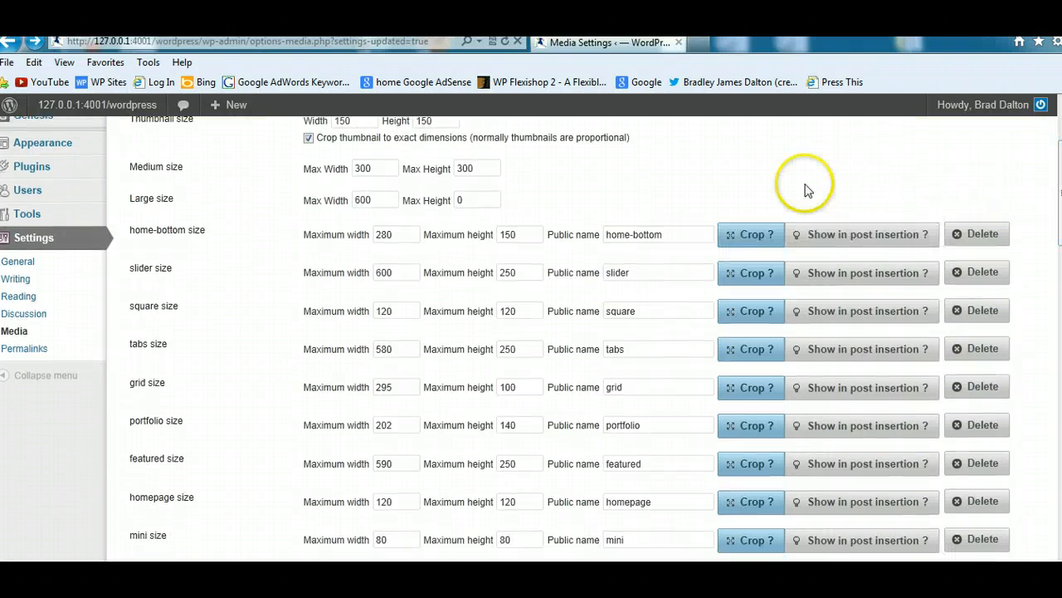
mouse_move(844, 247)
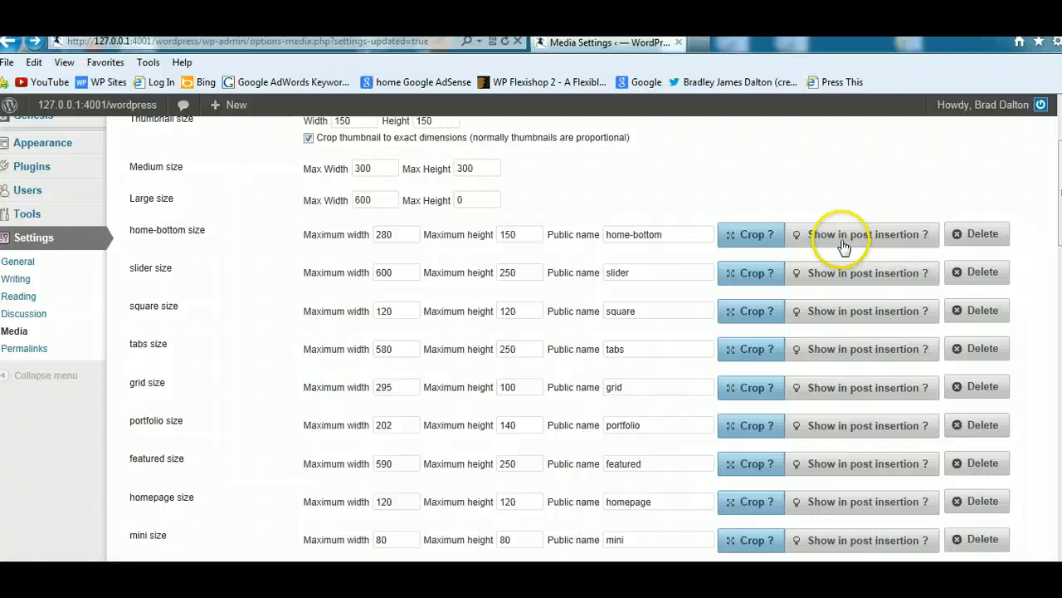
mouse_move(872, 240)
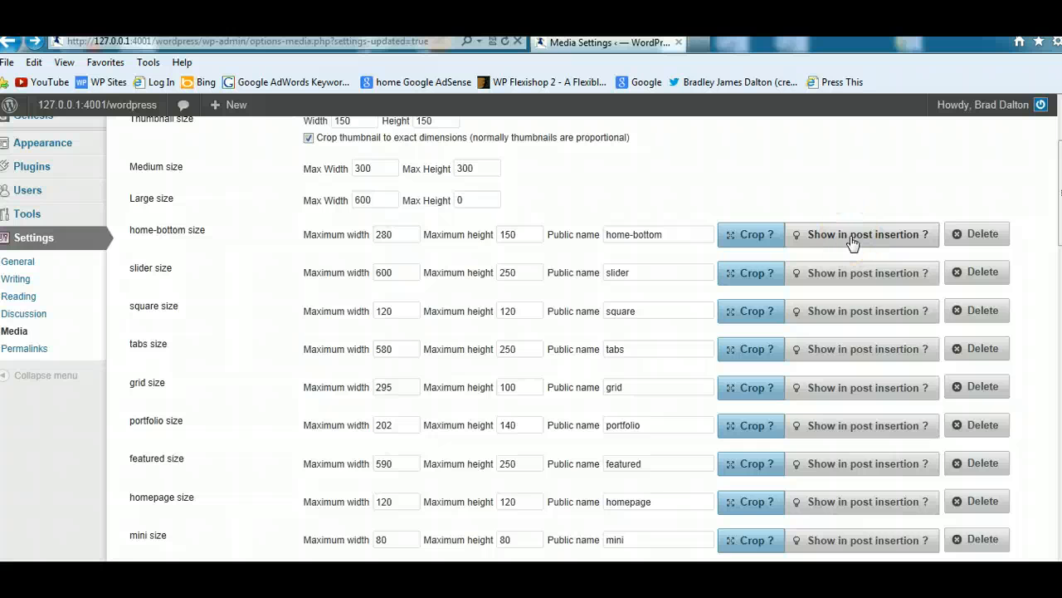
left_click(863, 233)
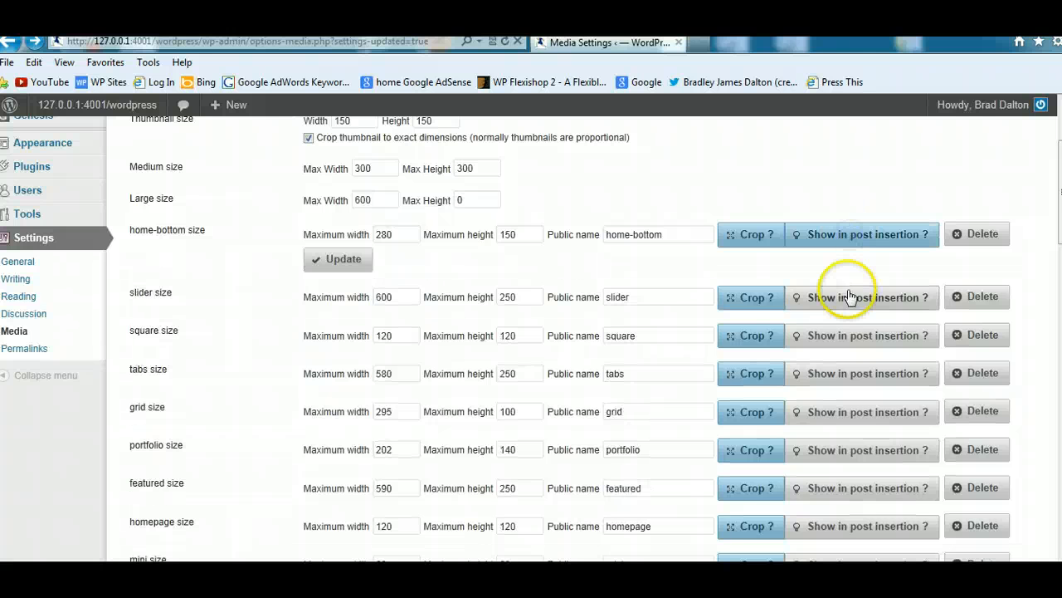
left_click(861, 298)
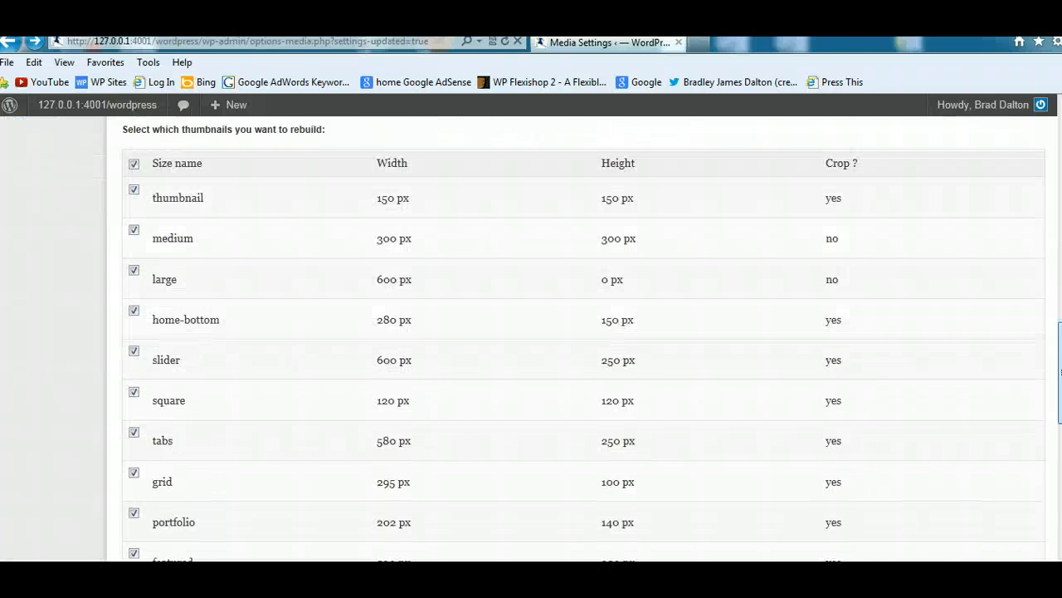
scroll("down", 3)
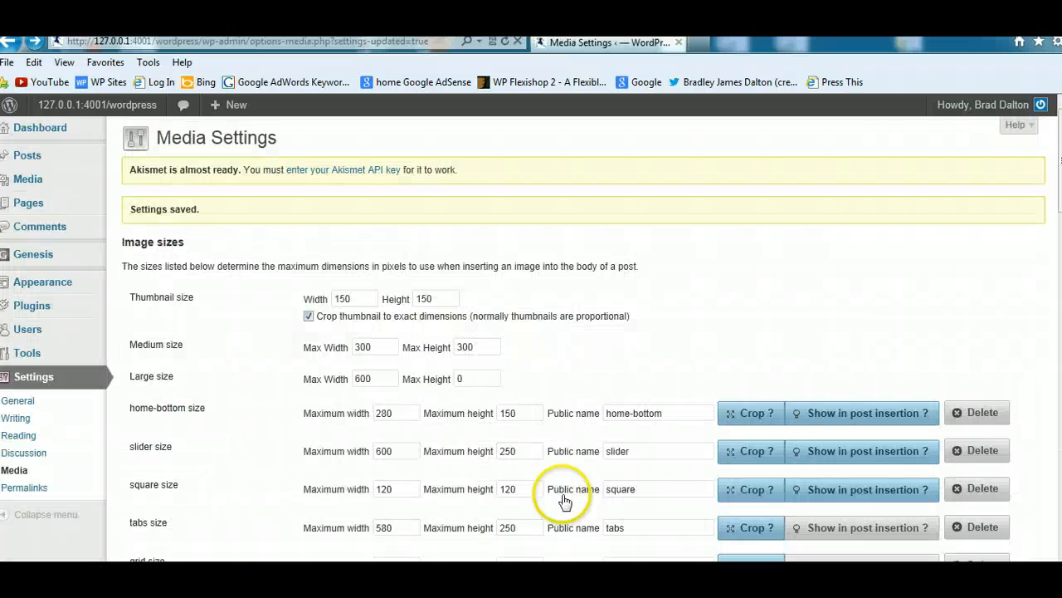
mouse_move(231, 413)
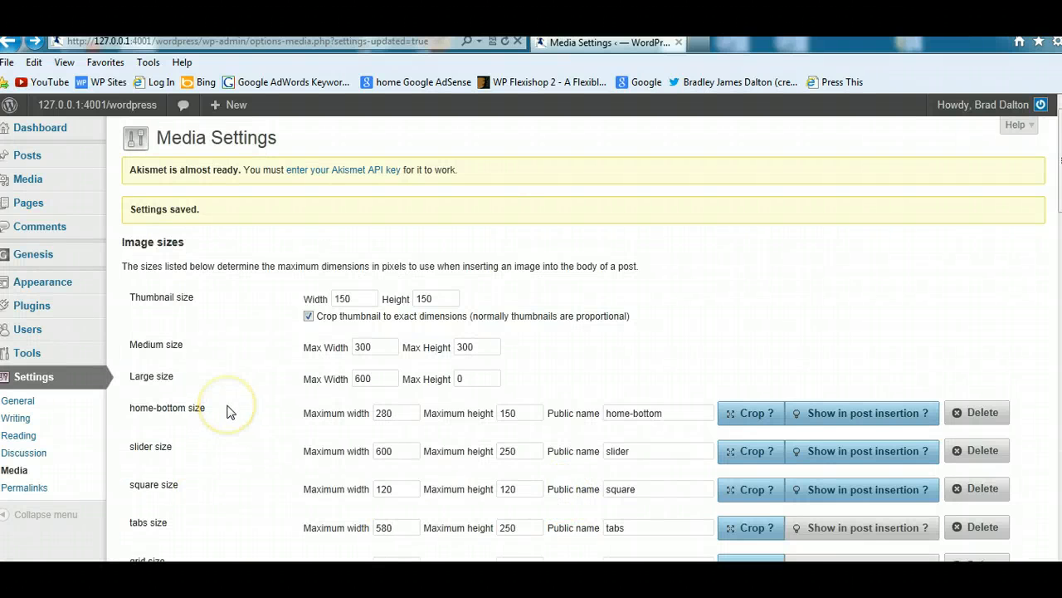
mouse_move(231, 413)
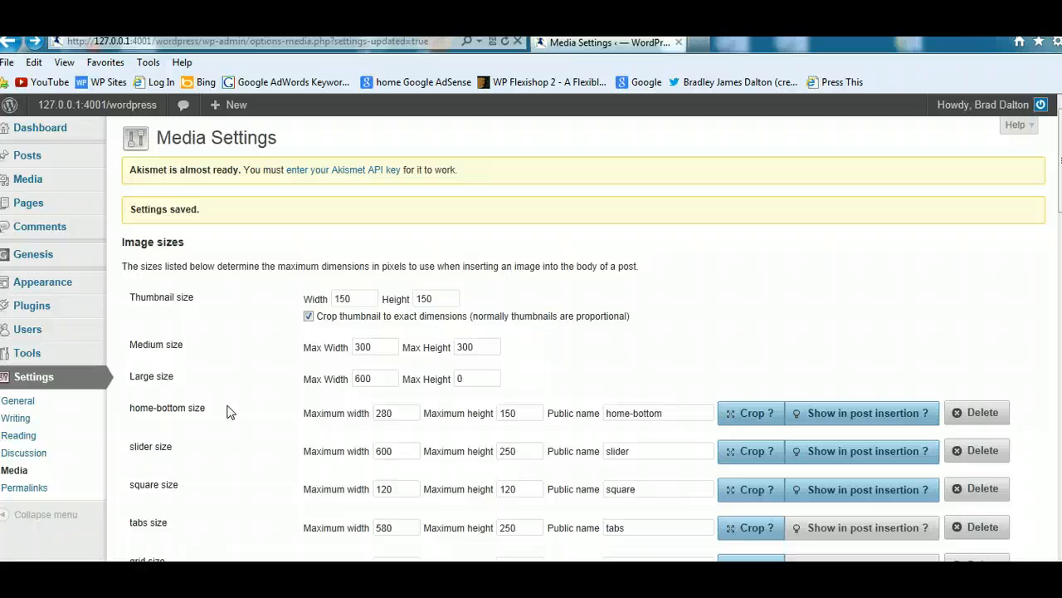
mouse_move(746, 163)
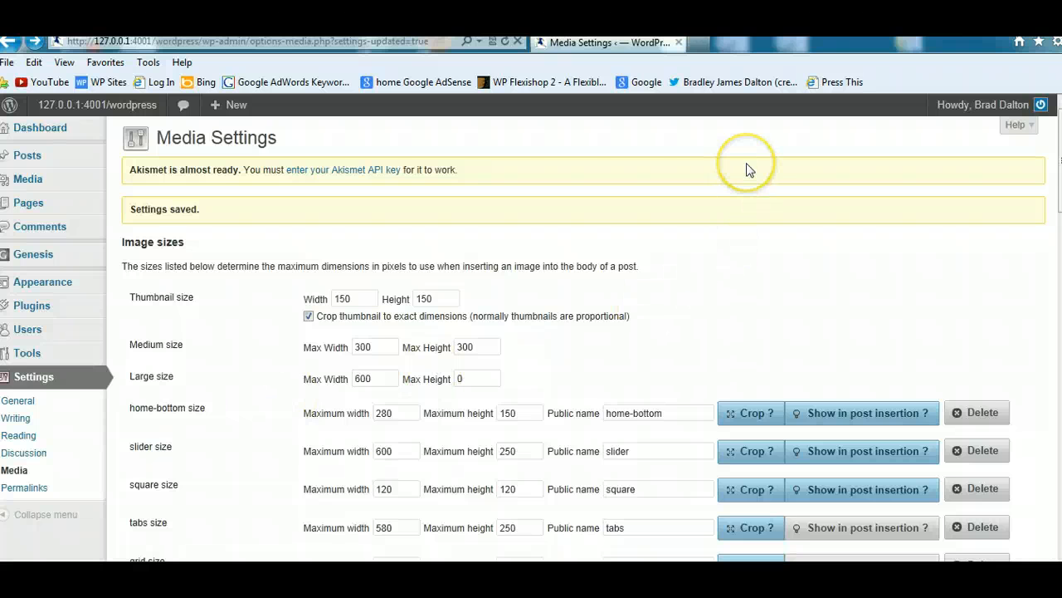
mouse_move(748, 163)
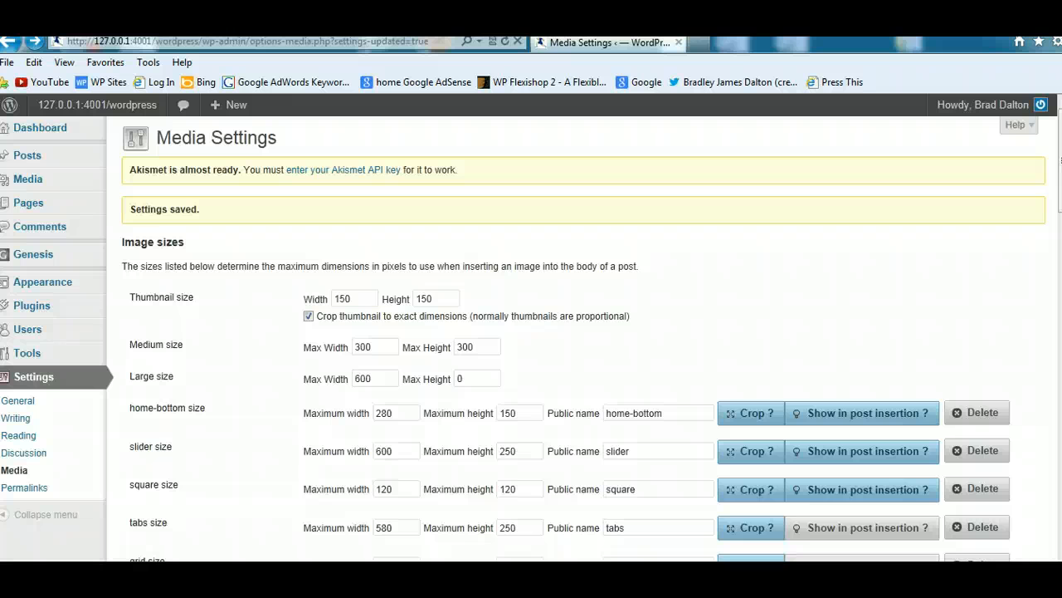
scroll("down", 3)
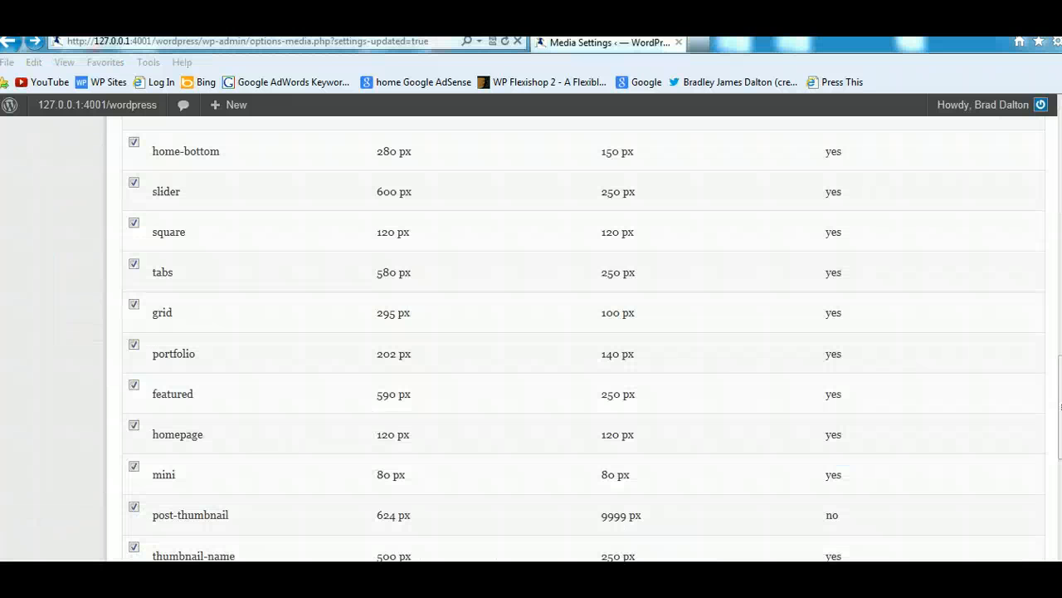
scroll("down", 3)
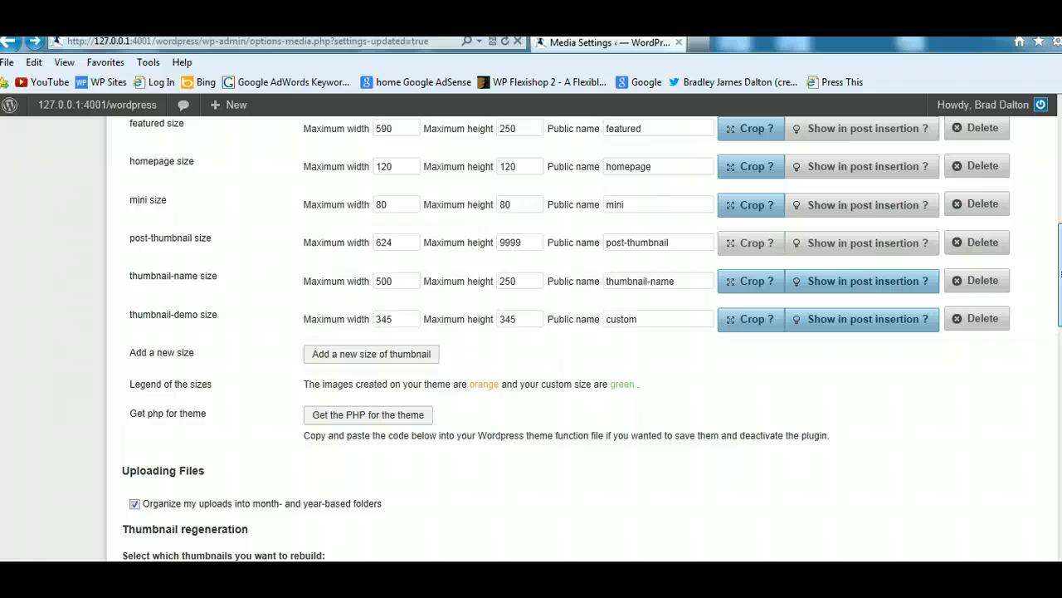
scroll("up", 3)
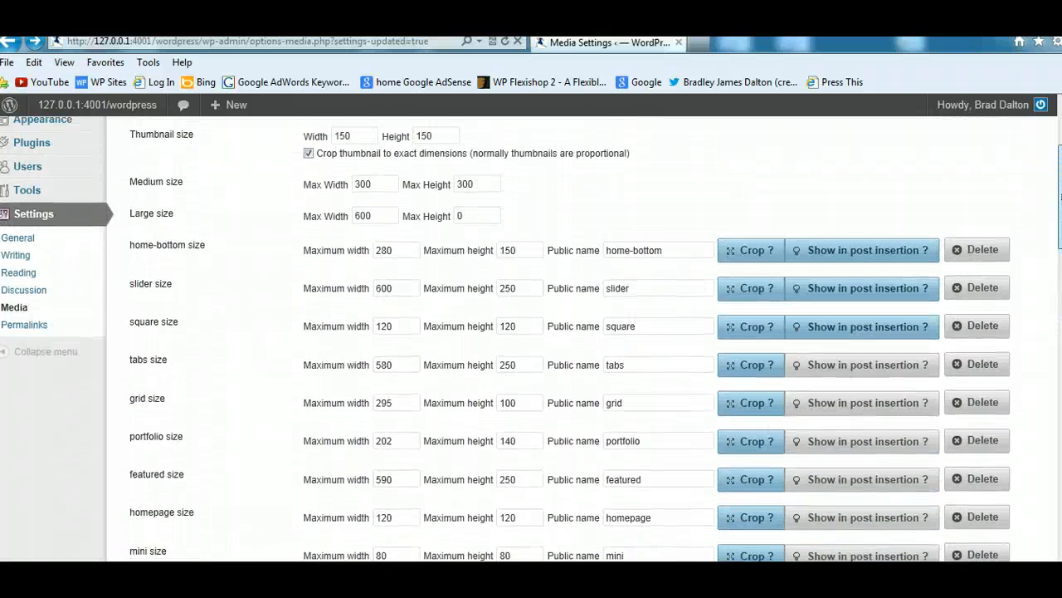
scroll("up", 3)
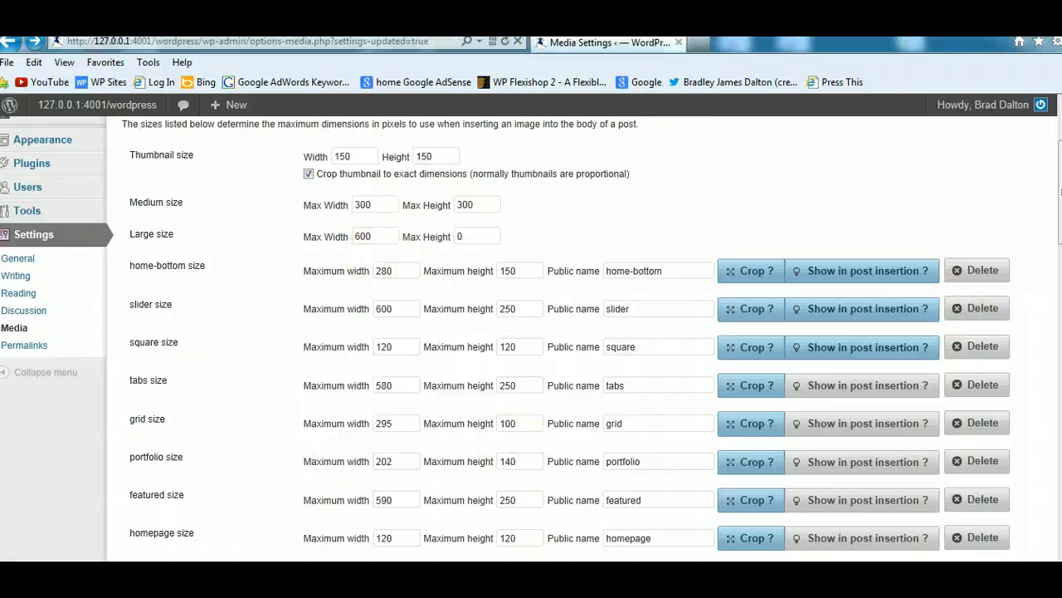
scroll("down", 3)
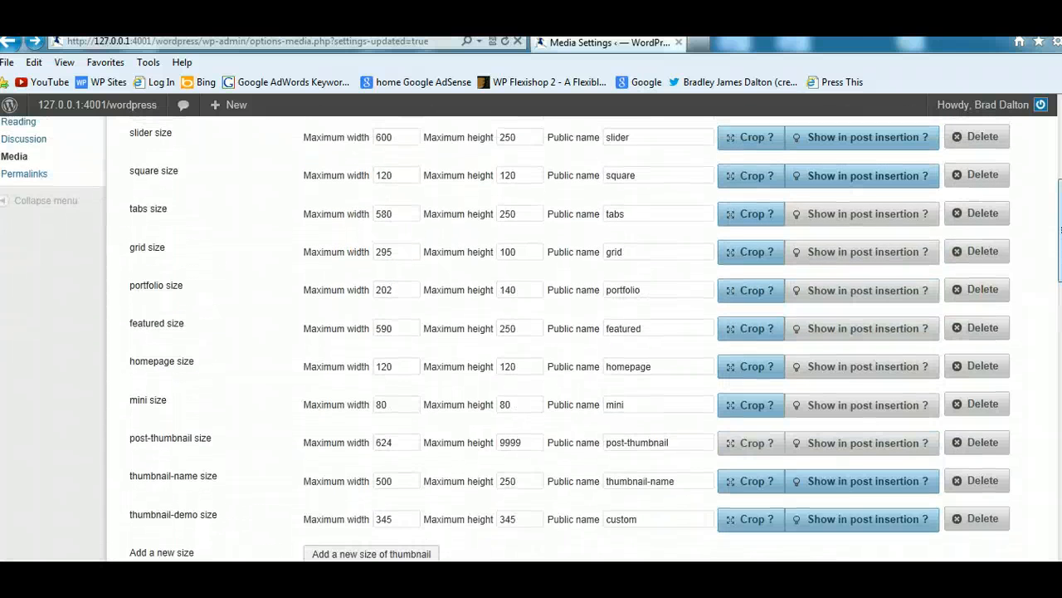
scroll("up", 3)
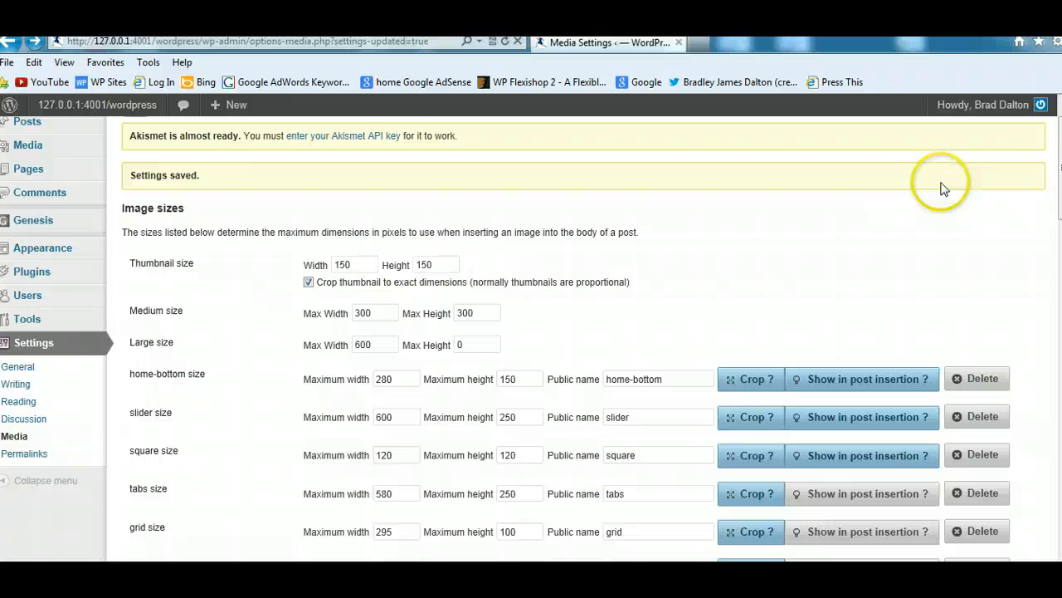
mouse_move(672, 272)
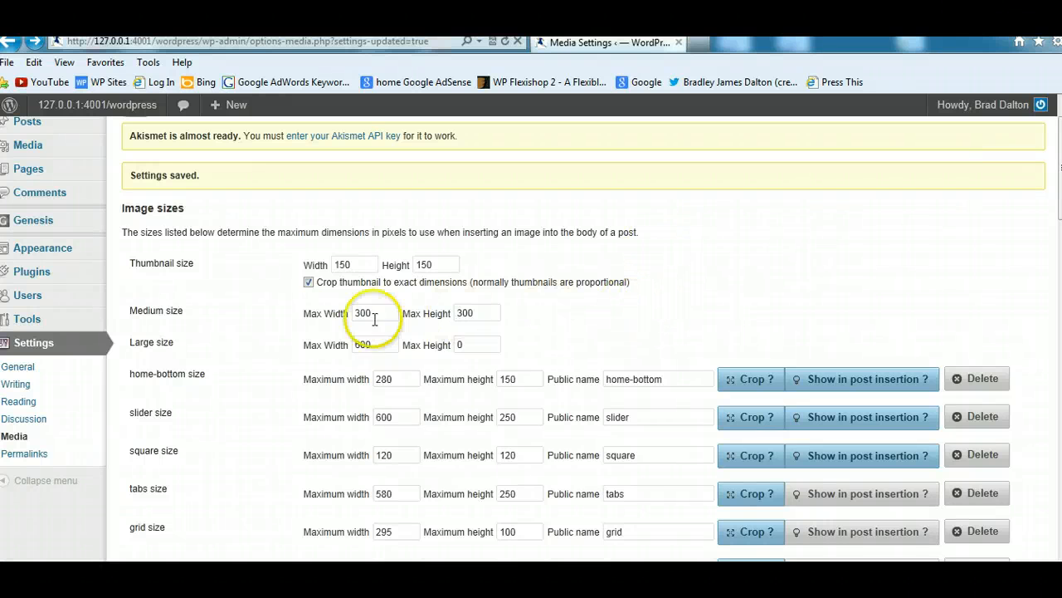
mouse_move(244, 370)
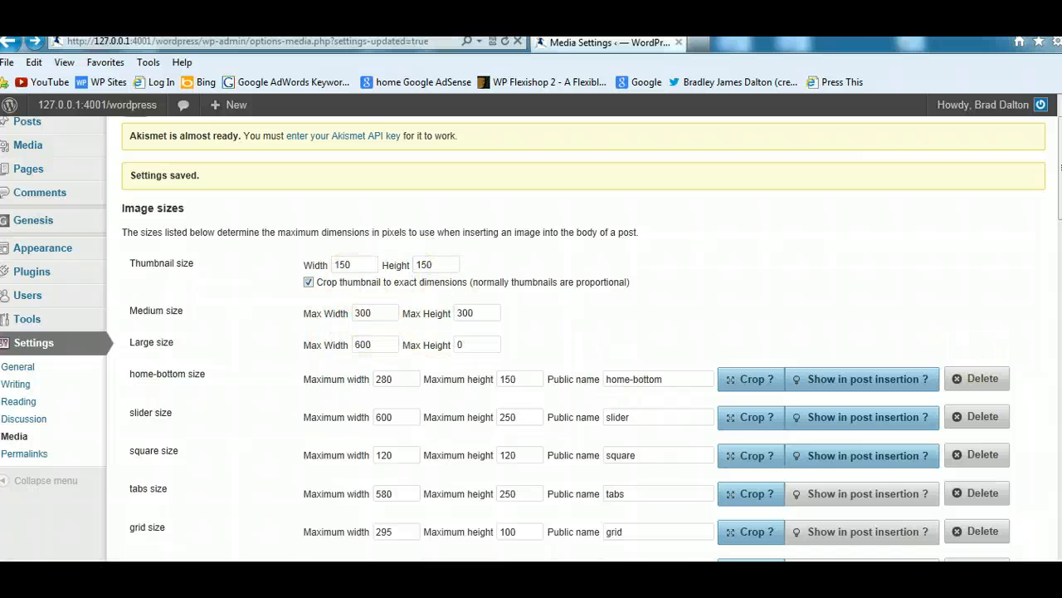
scroll("down", 3)
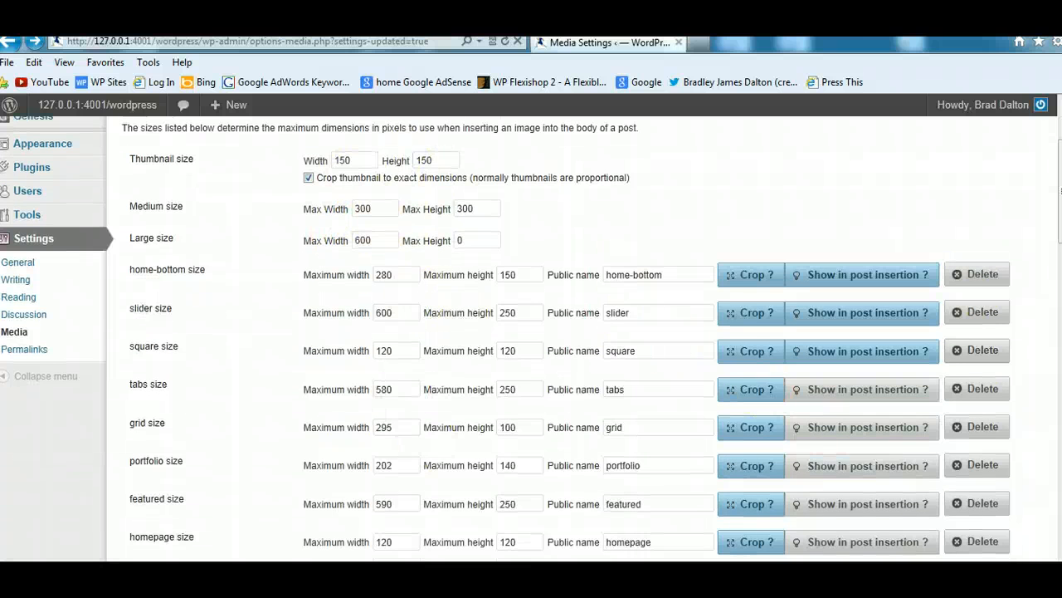
scroll("down", 3)
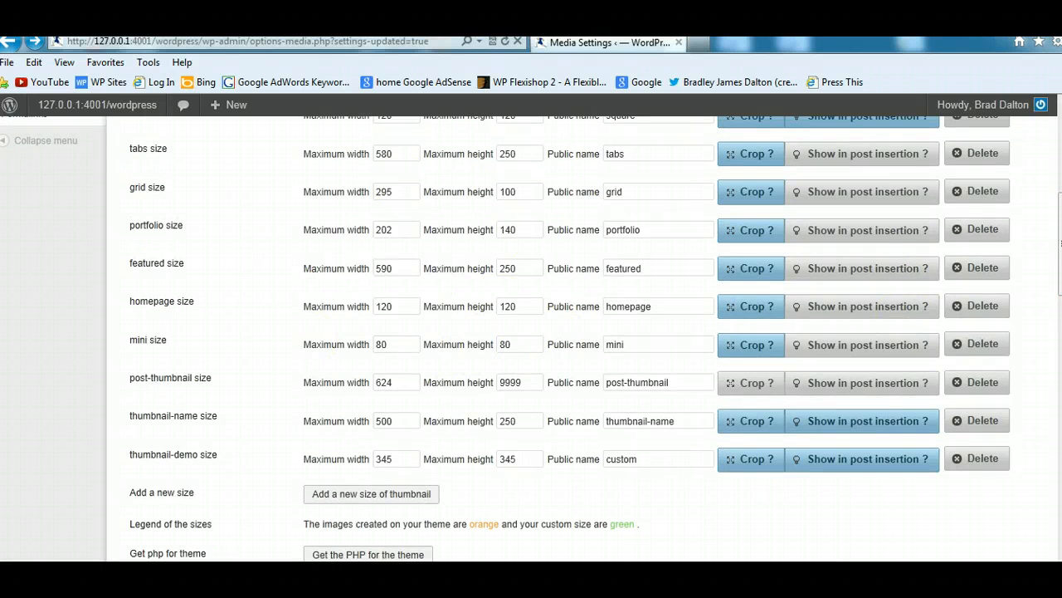
scroll("up", 3)
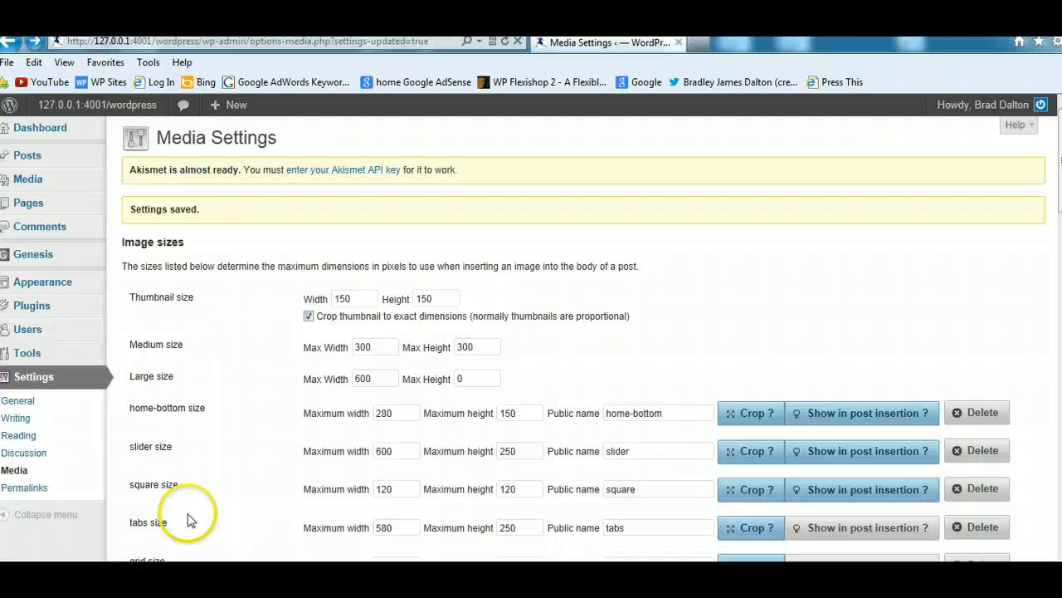
mouse_move(944, 65)
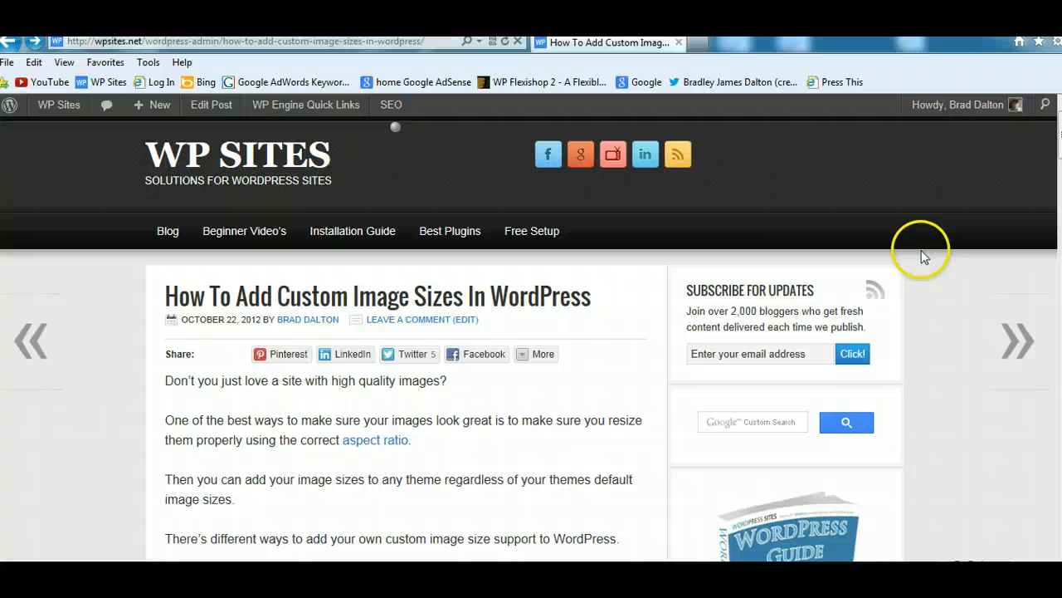
mouse_move(1002, 202)
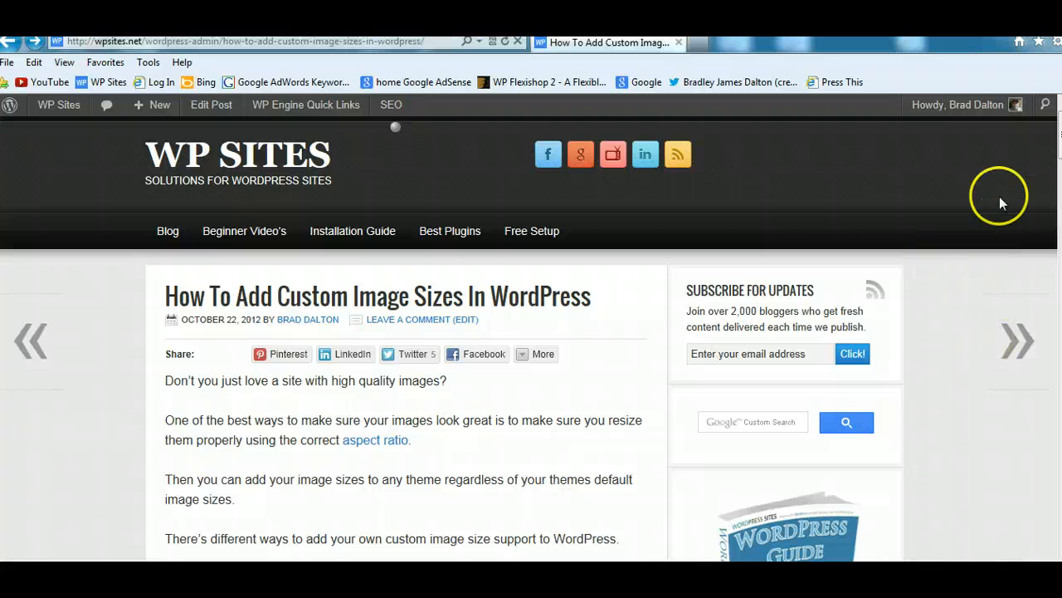